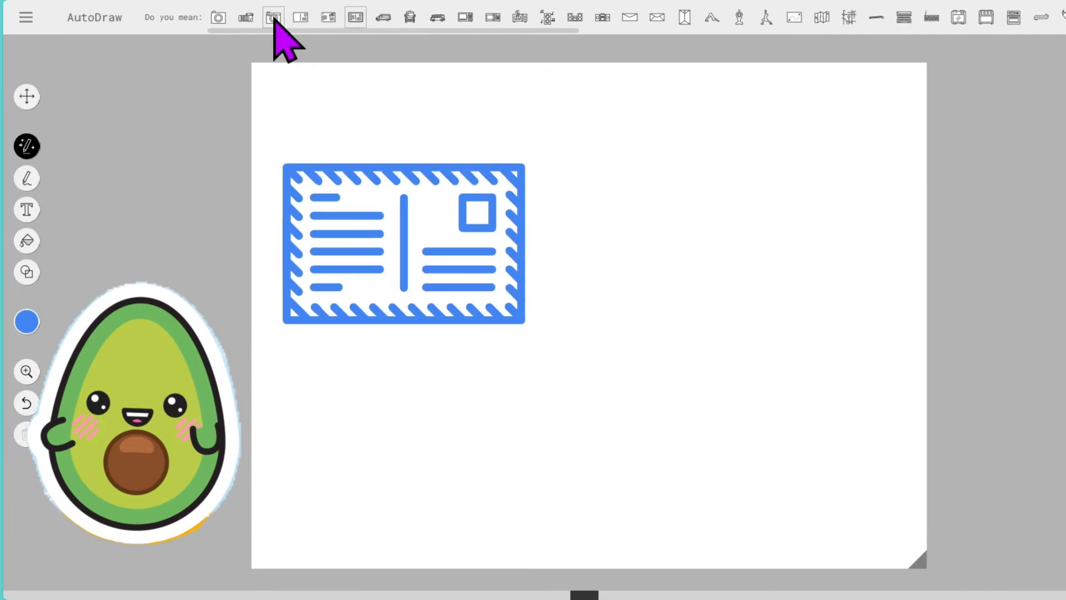
# Swap the sketch for the suggested camera and fill the arrow with yellow.
pyautogui.click(273, 17)
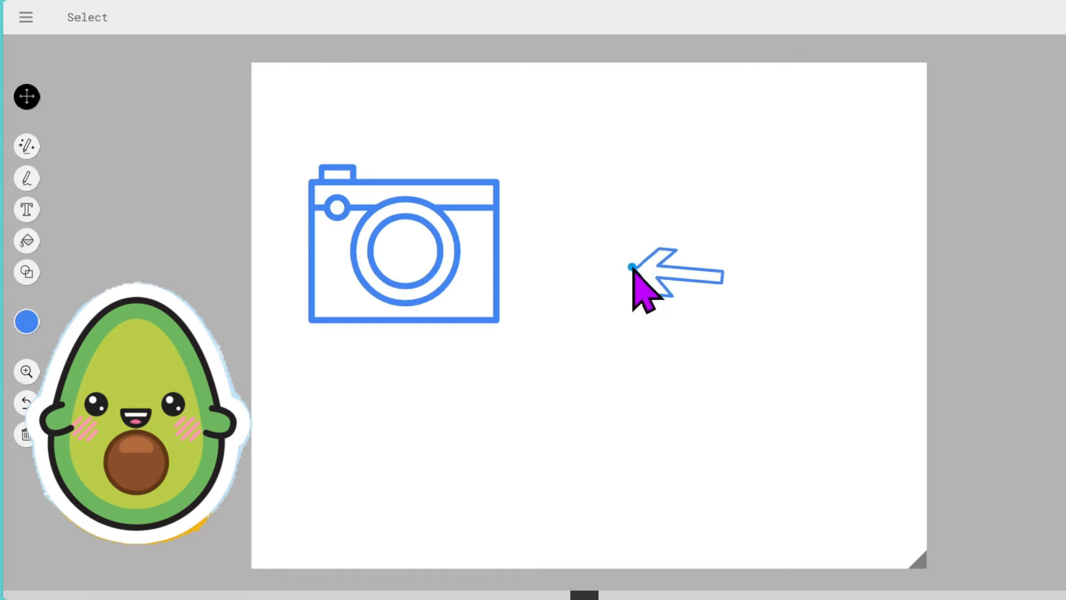
pyautogui.click(27, 241)
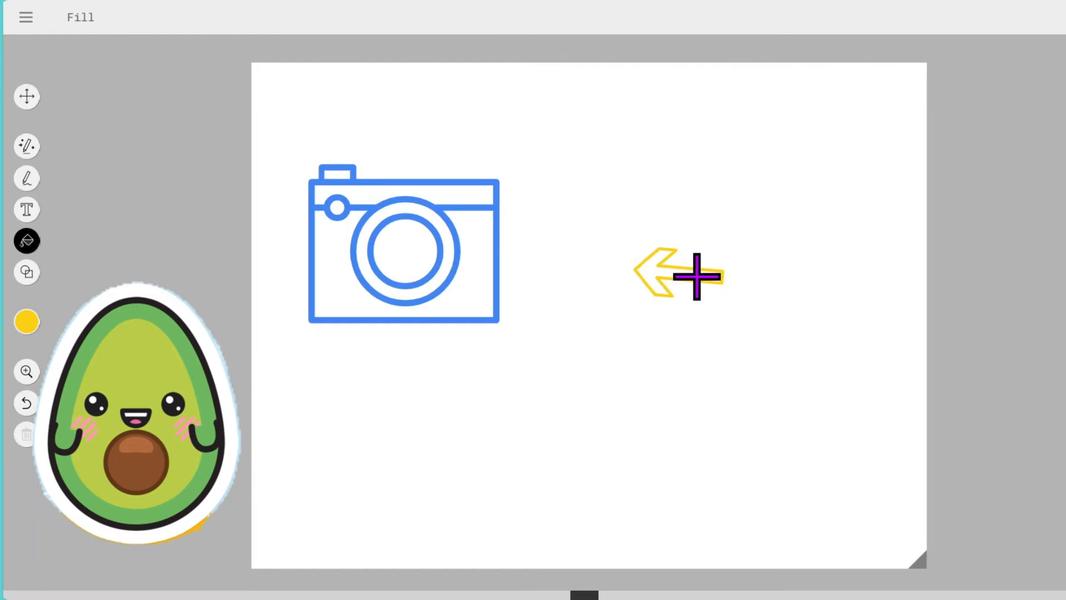
pyautogui.click(26, 146)
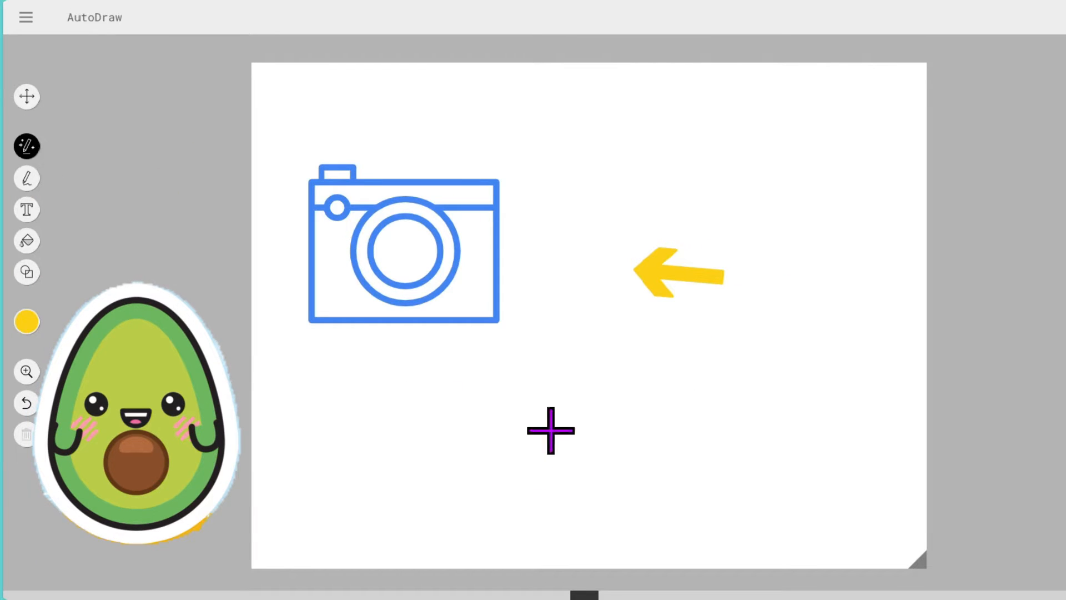
# Sketch a tree below the arrow, take the suggested tree drawing, then start over on an empty canvas.
pyautogui.moveTo(550, 388); pyautogui.dragTo(598, 473)
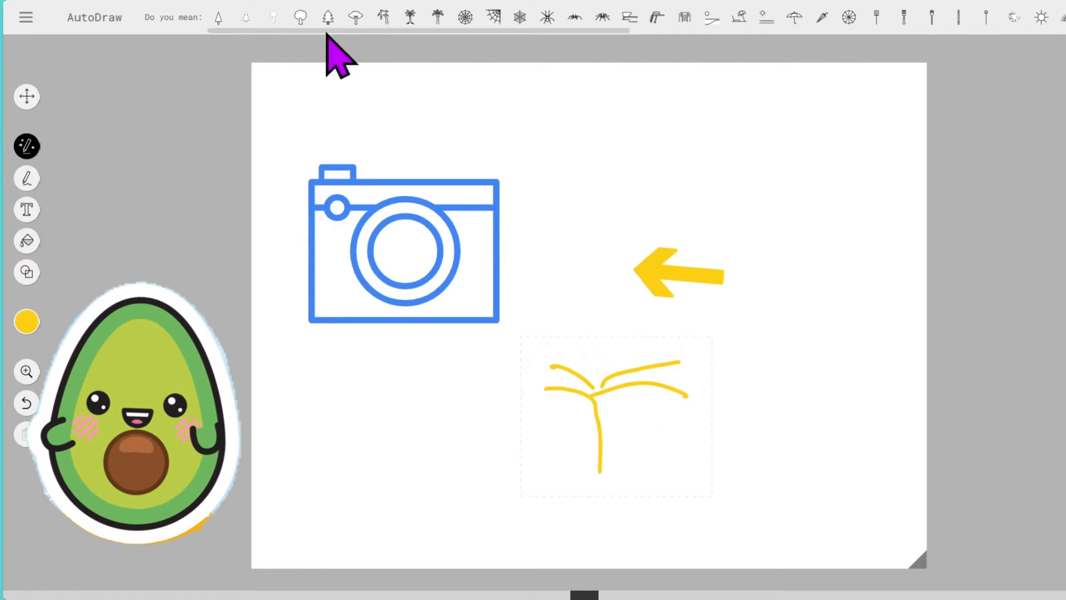
pyautogui.click(328, 17)
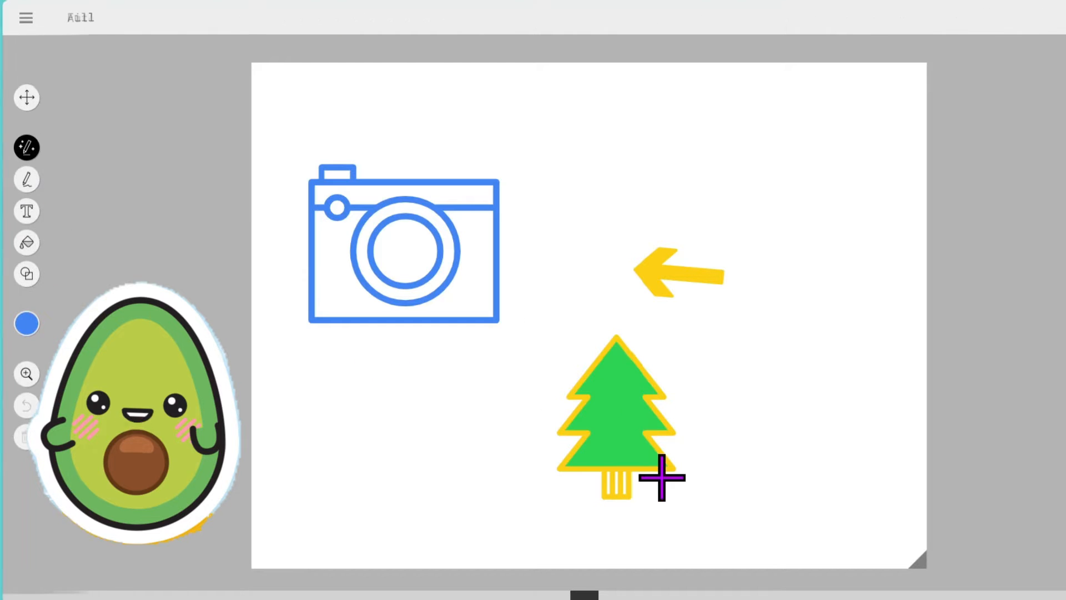
pyautogui.click(27, 436)
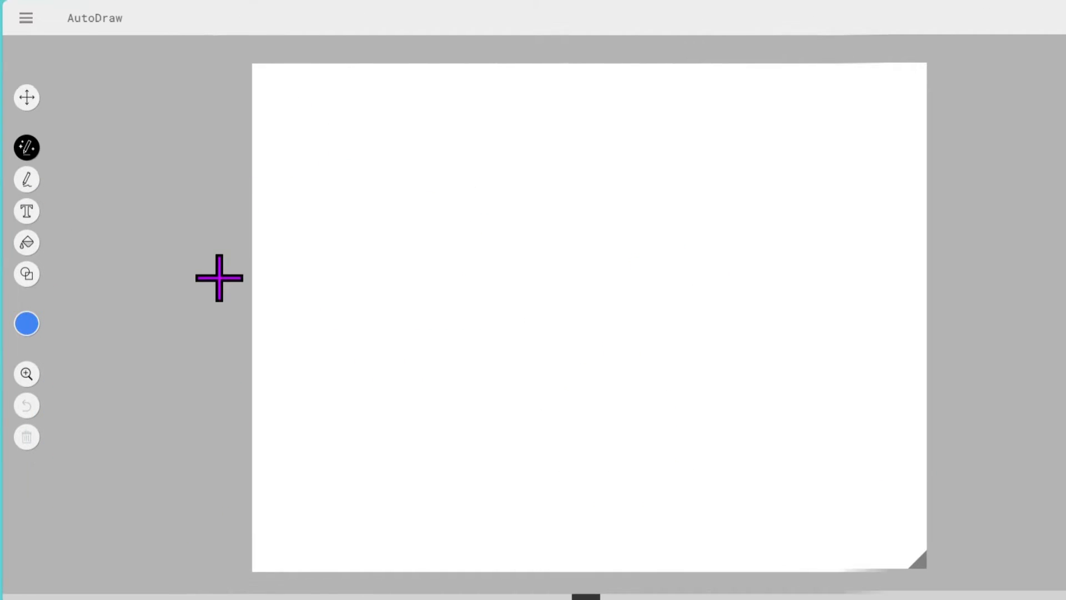
pyautogui.moveTo(192, 344)
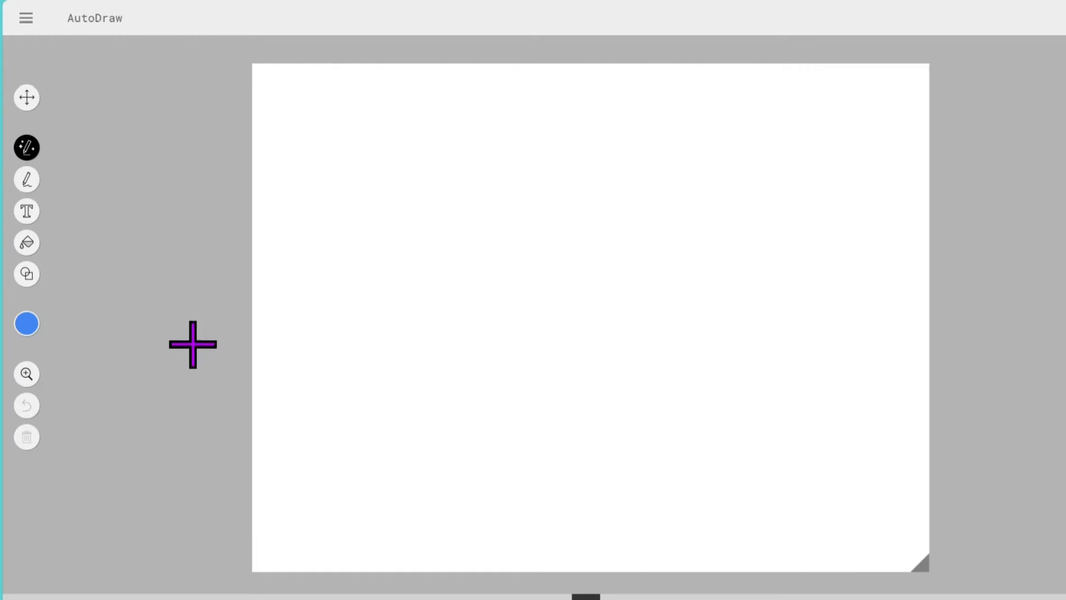
pyautogui.moveTo(27, 404)
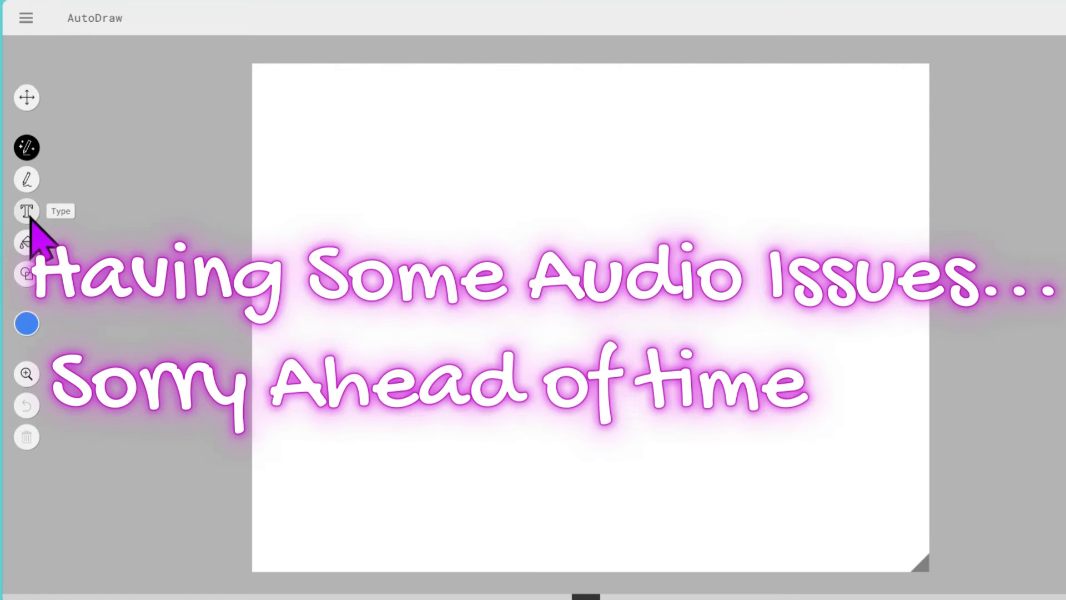
pyautogui.moveTo(26, 180)
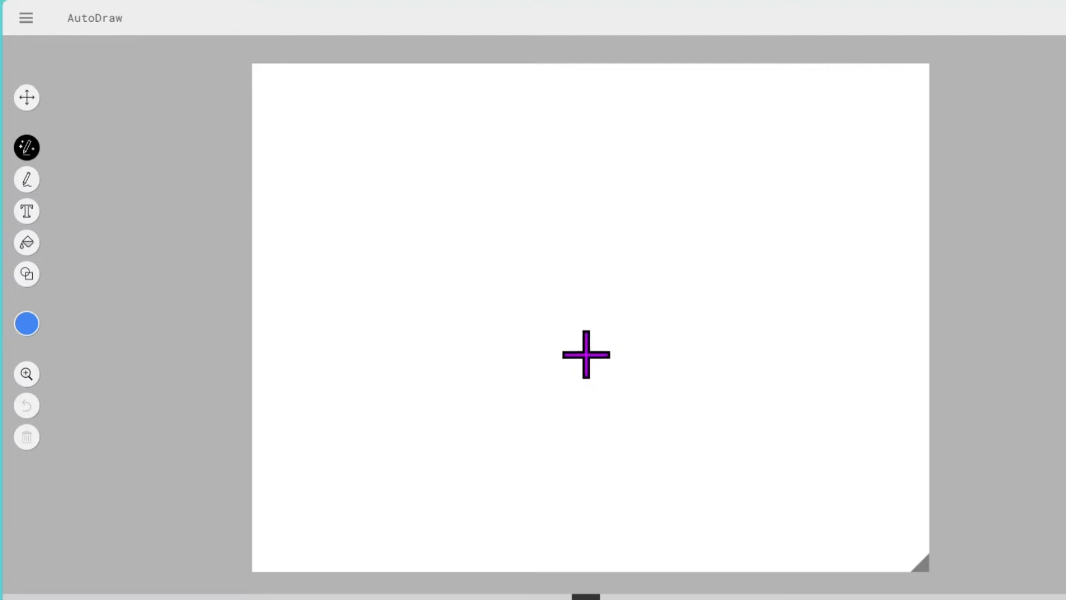
pyautogui.moveTo(539, 280)
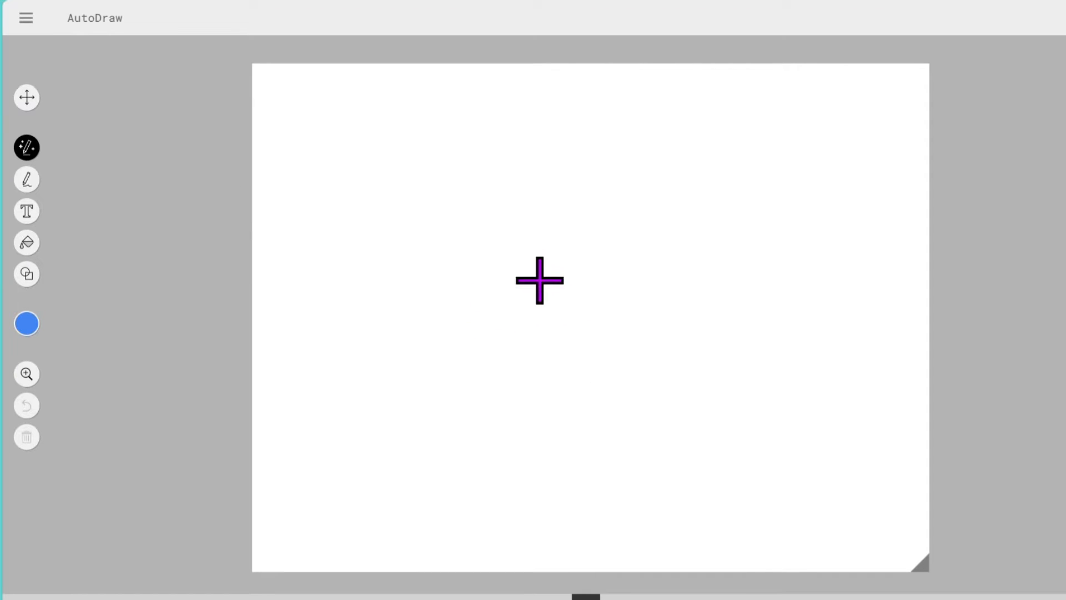
# Sketch arcs, take the suggested Wi-Fi symbol and fill its arcs green.
pyautogui.moveTo(442, 333); pyautogui.dragTo(612, 275)
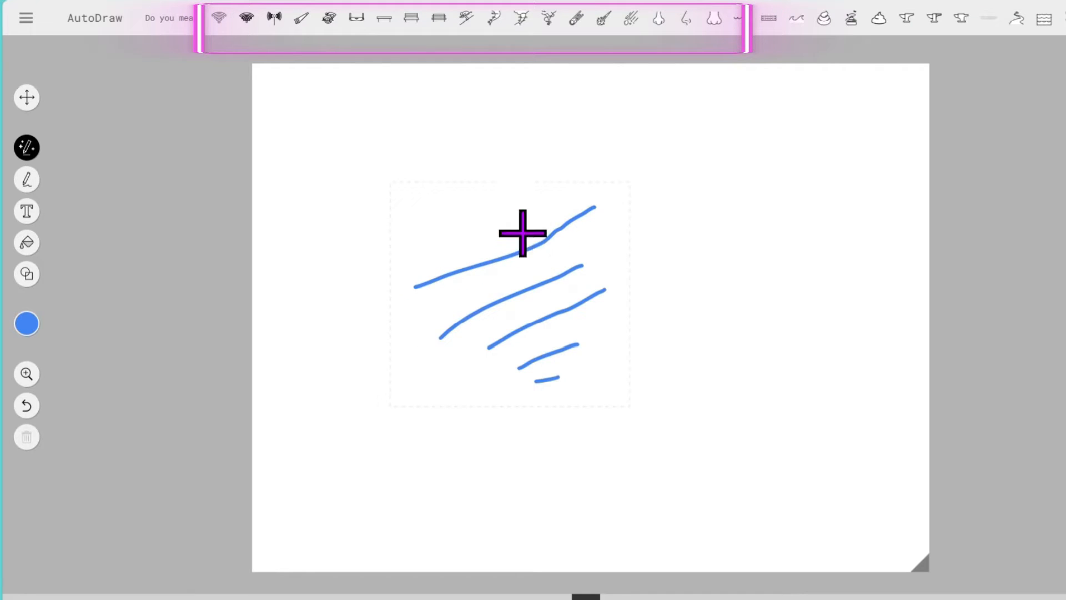
pyautogui.click(219, 17)
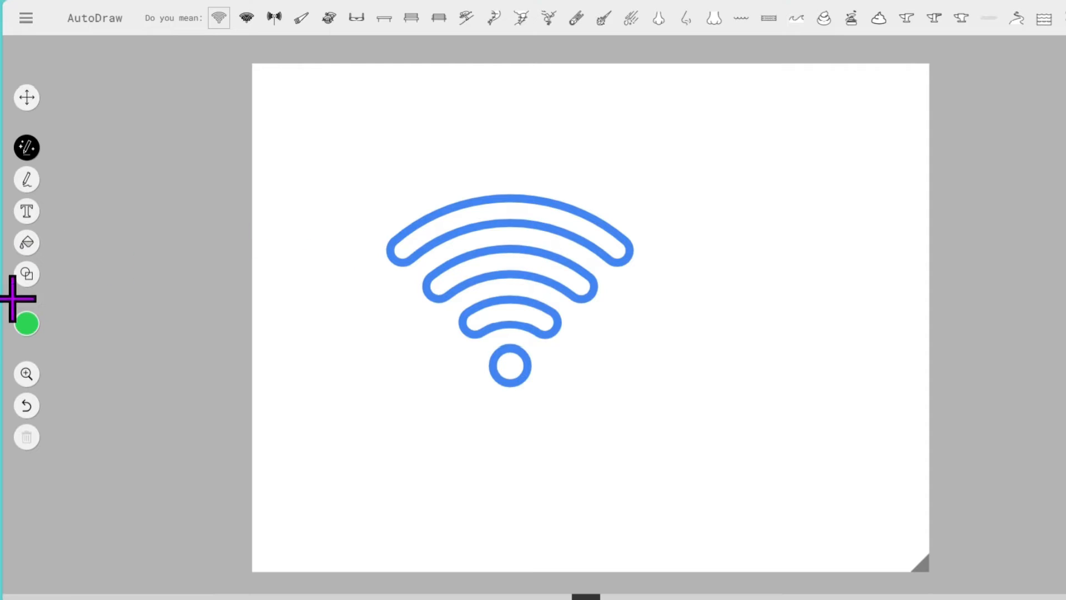
pyautogui.moveTo(27, 243)
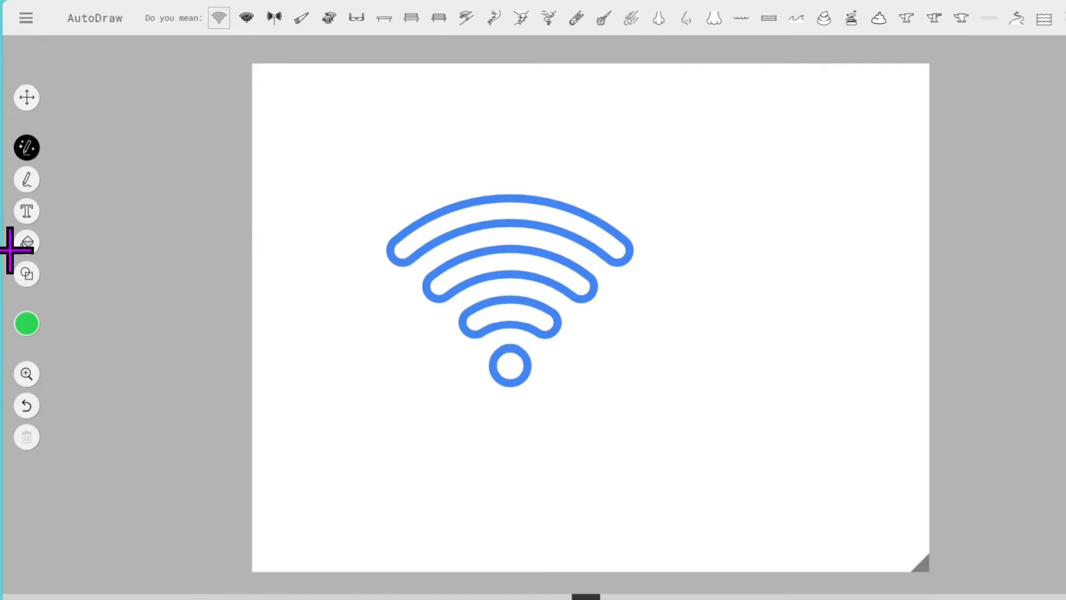
pyautogui.click(26, 242)
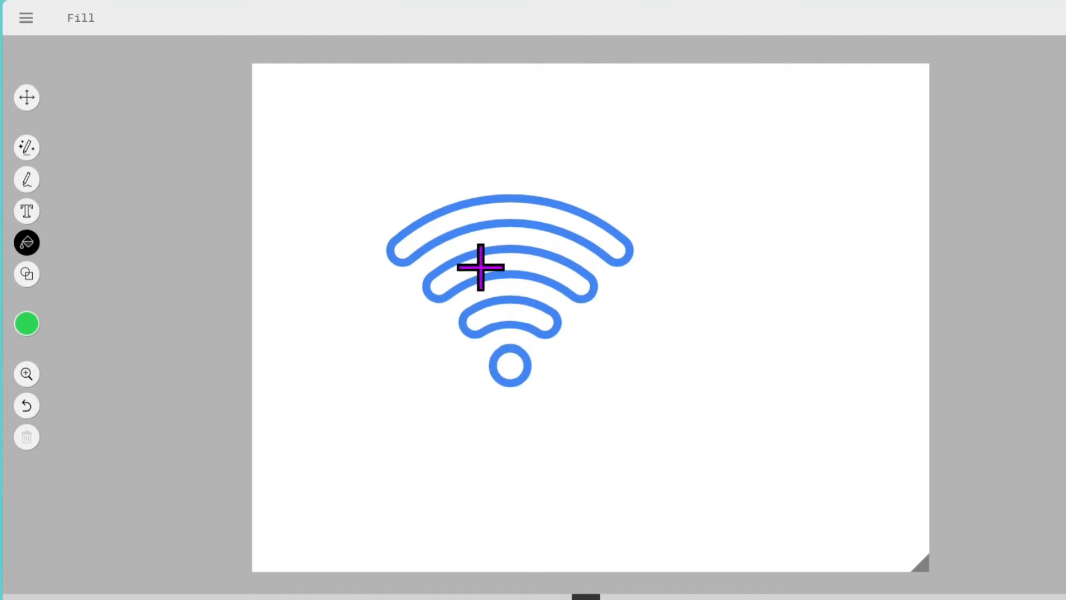
pyautogui.click(479, 267)
pyautogui.write('WI-FI')
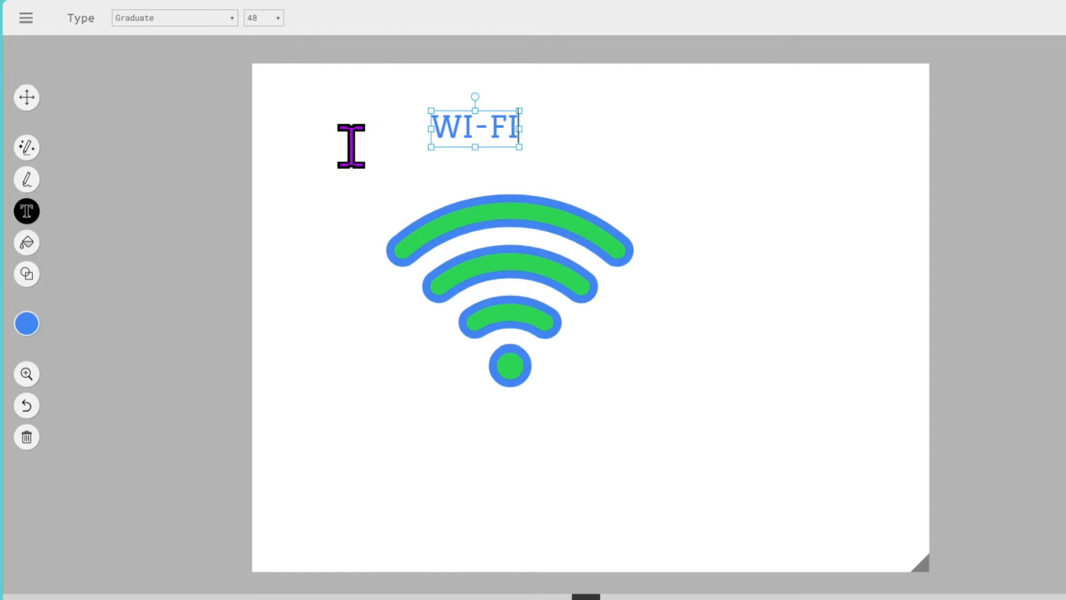
# Give the WI-FI label a handwritten font, then bring up AutoDraw's main menu.
pyautogui.click(173, 18)
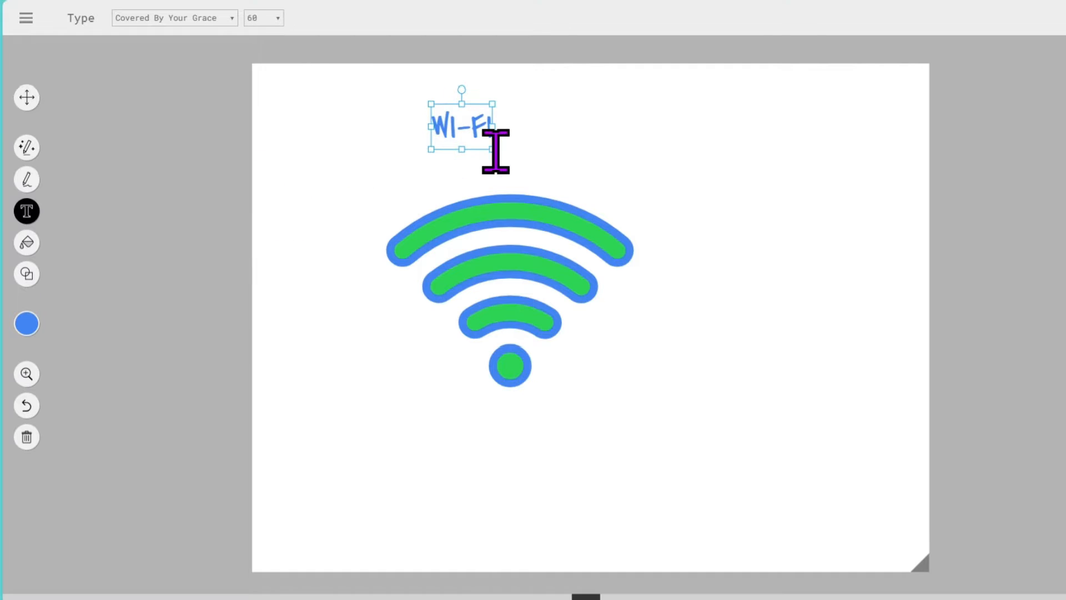
pyautogui.doubleClick(476, 126)
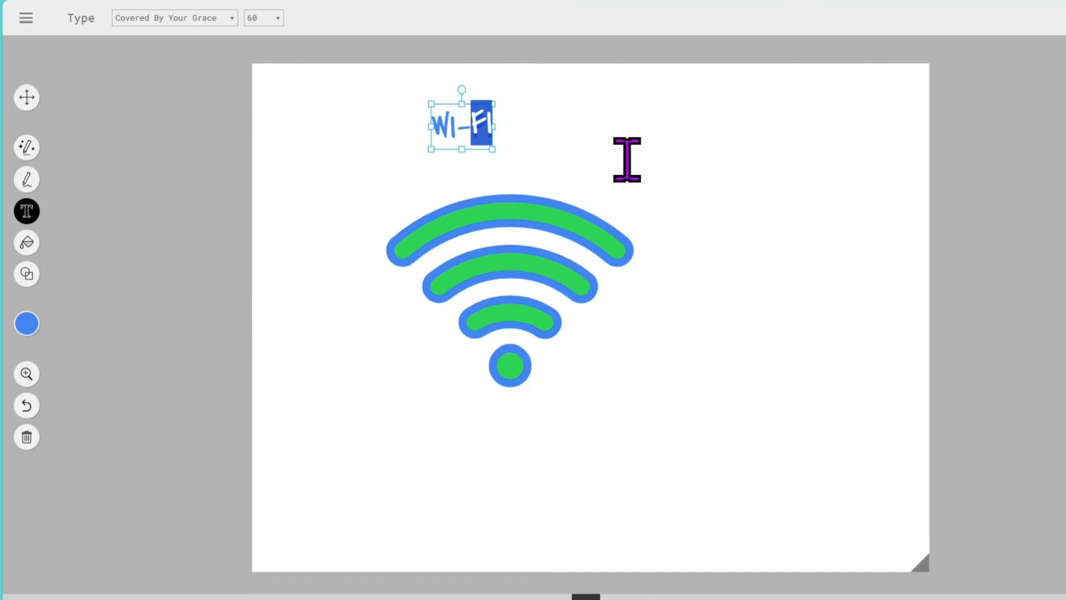
pyautogui.moveTo(26, 18)
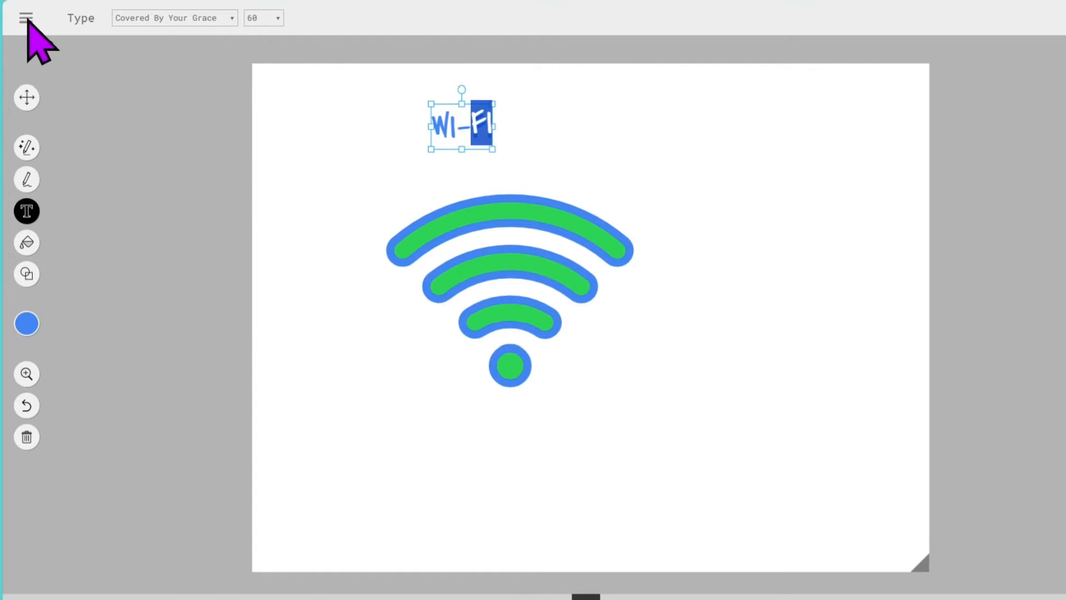
pyautogui.click(26, 18)
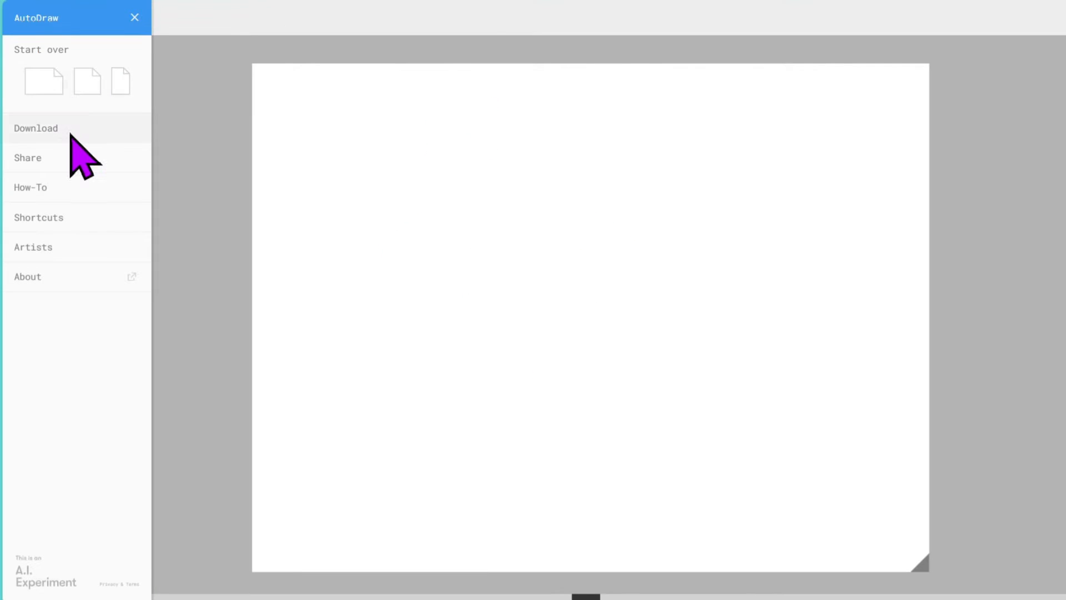
pyautogui.moveTo(122, 147)
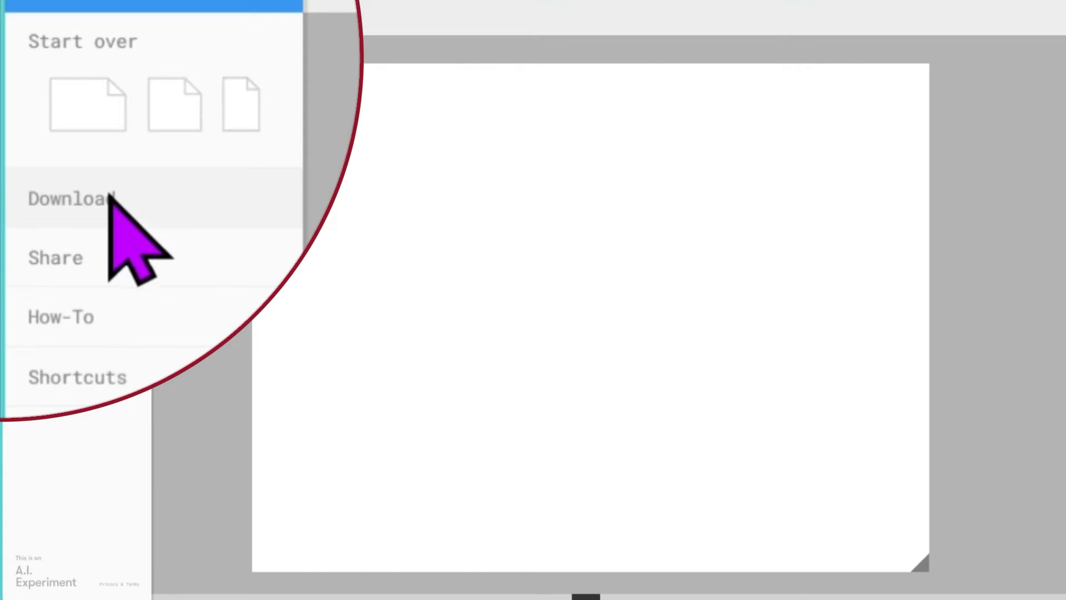
pyautogui.moveTo(177, 333)
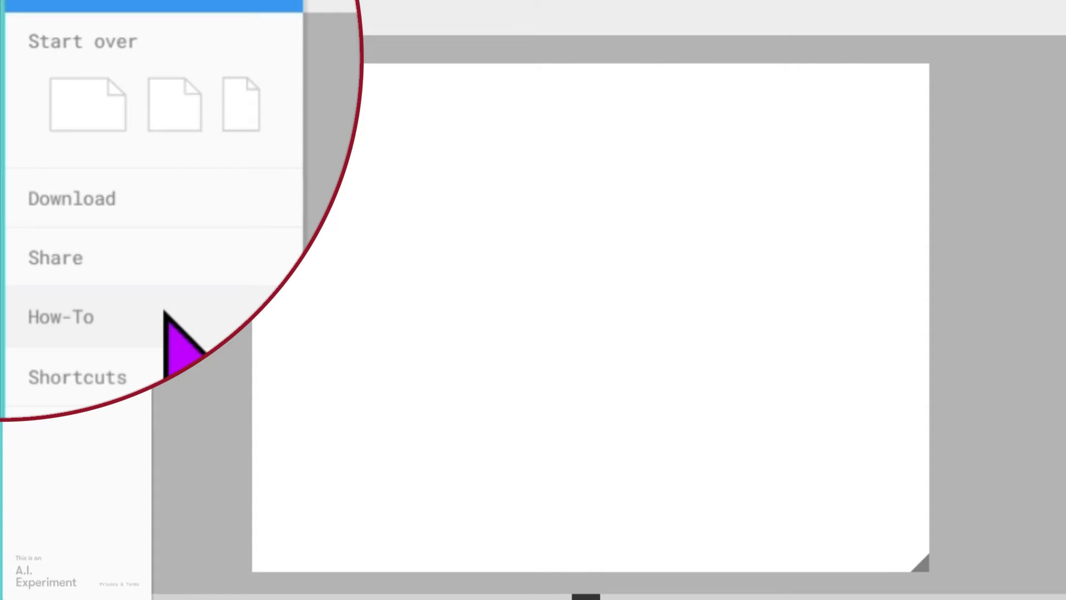
pyautogui.moveTo(224, 292)
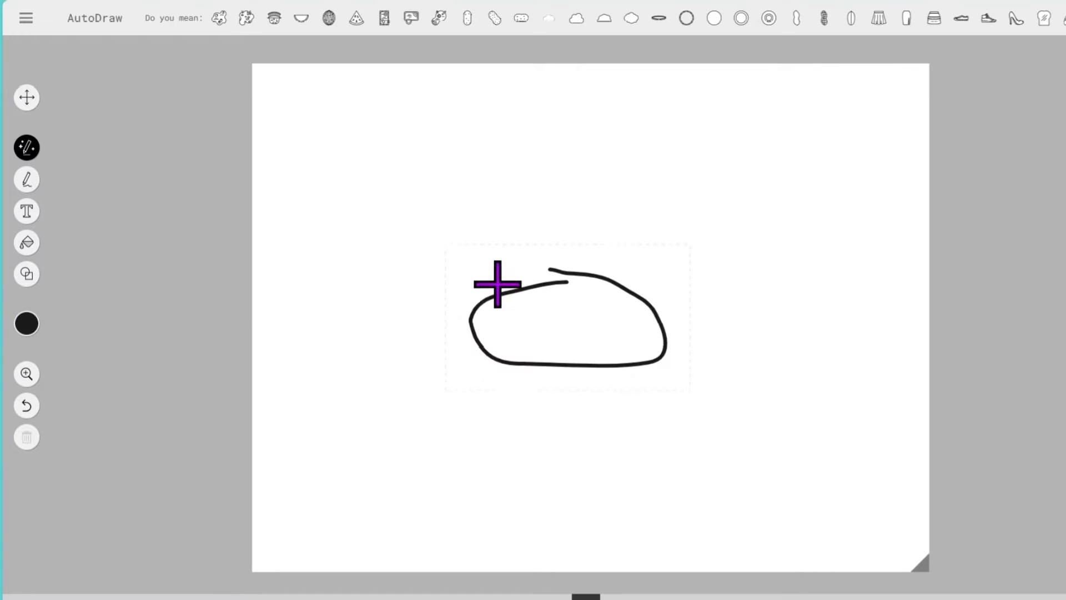
# Sketch a crab body and settle on the suggested crab after trying the lobster and ant.
pyautogui.moveTo(468, 320); pyautogui.dragTo(489, 425)
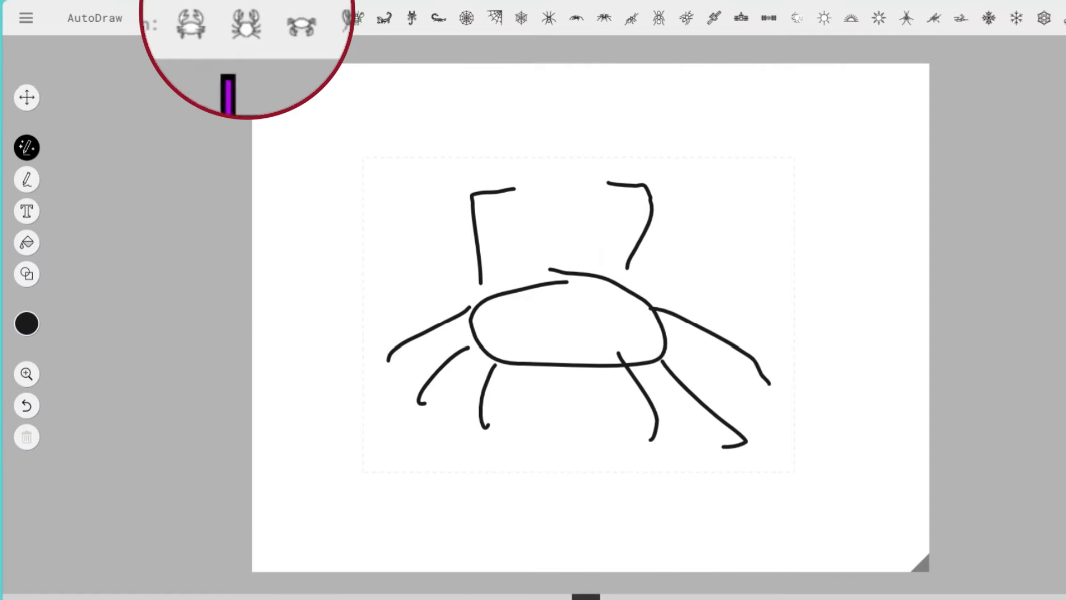
pyautogui.click(190, 26)
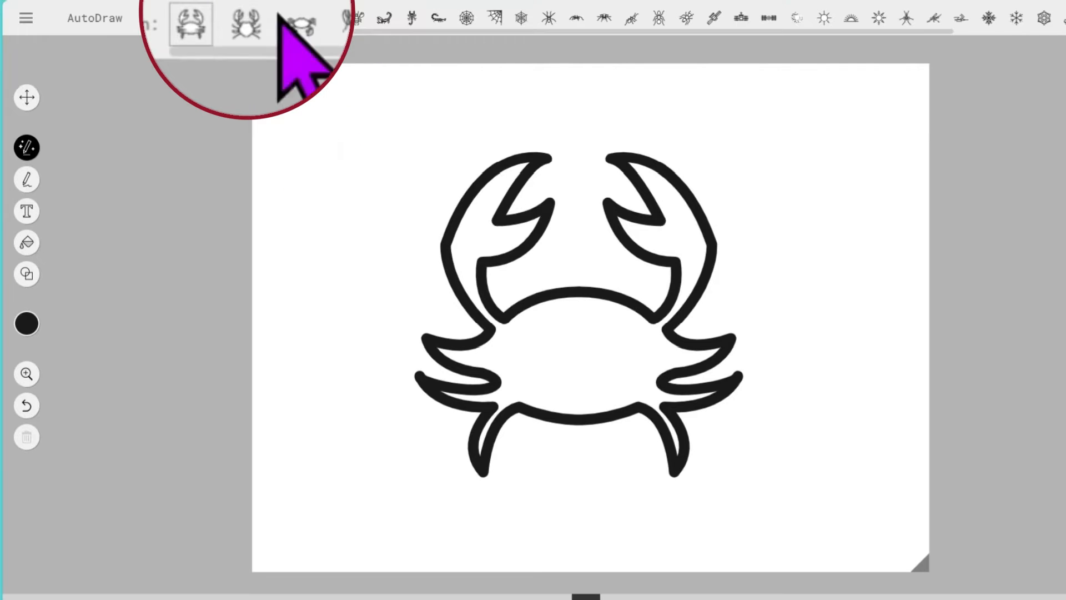
pyautogui.click(301, 18)
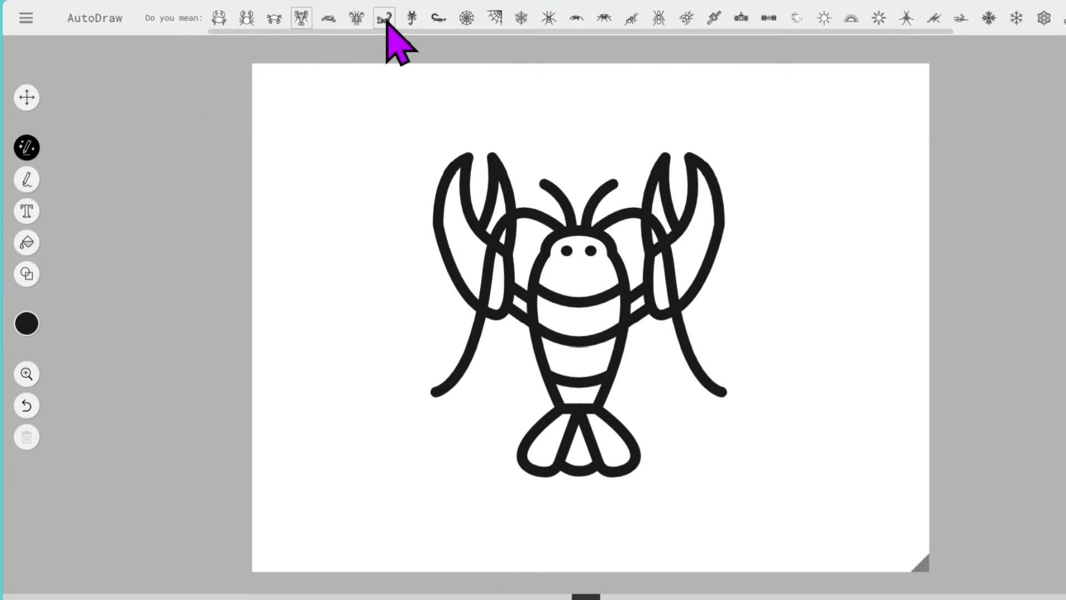
pyautogui.click(548, 18)
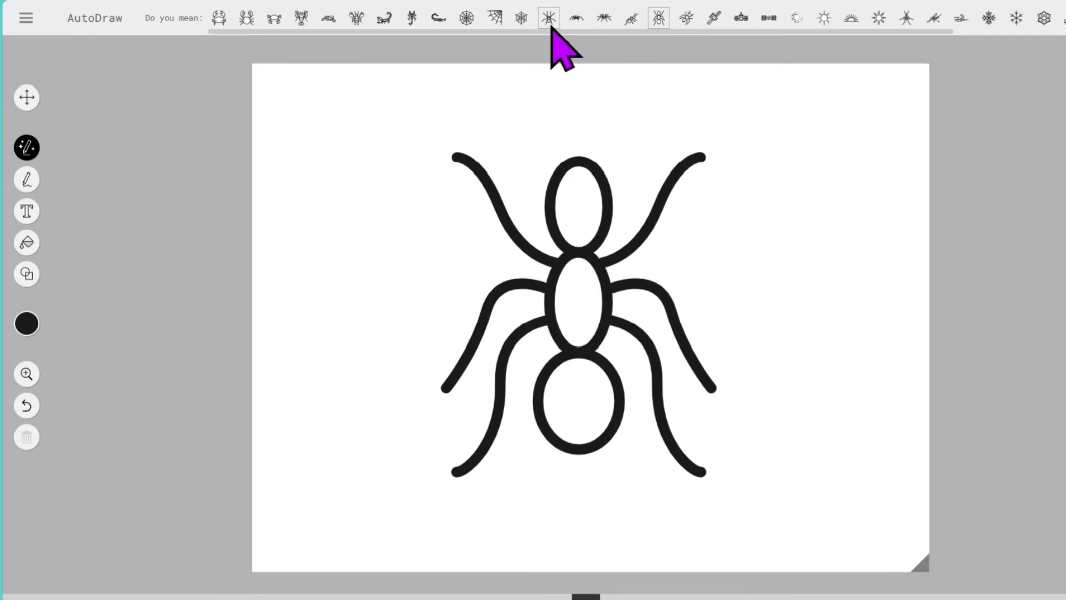
pyautogui.click(219, 18)
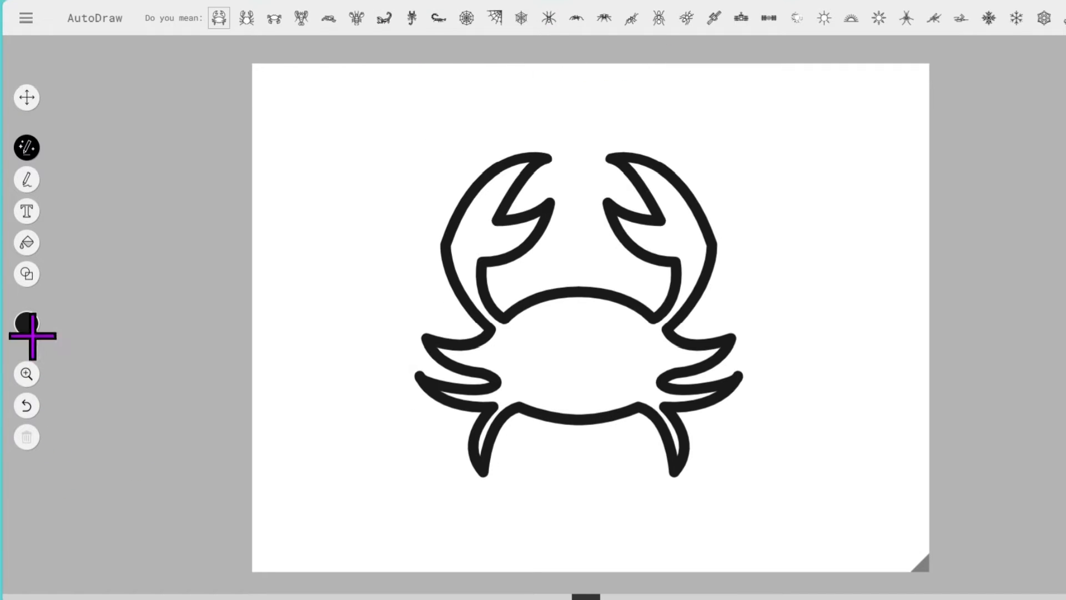
# Choose red from the colour palette as the crab's fill colour.
pyautogui.click(25, 323)
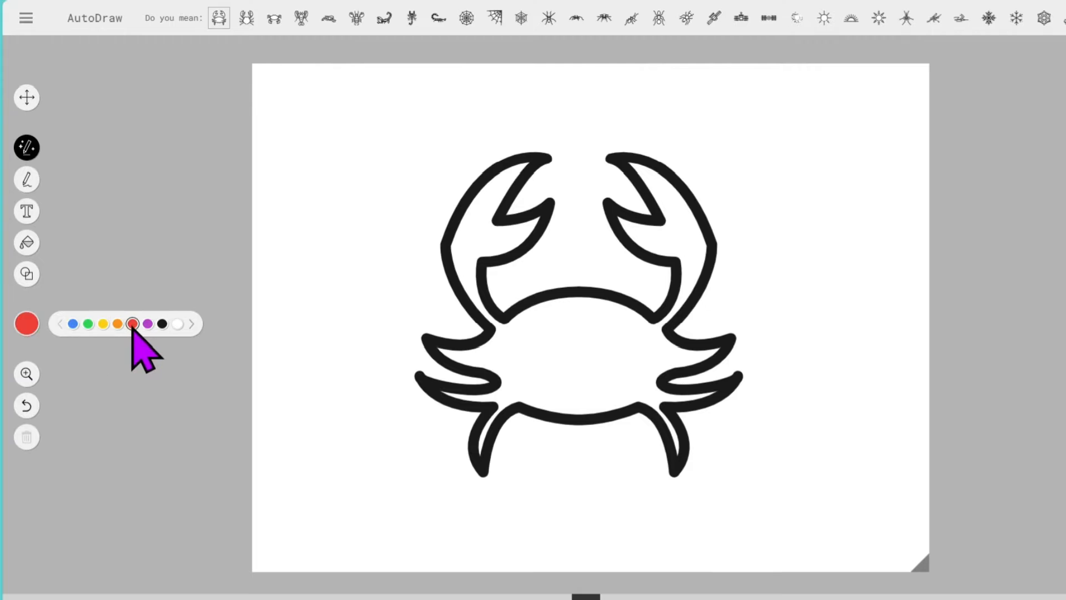
pyautogui.click(26, 242)
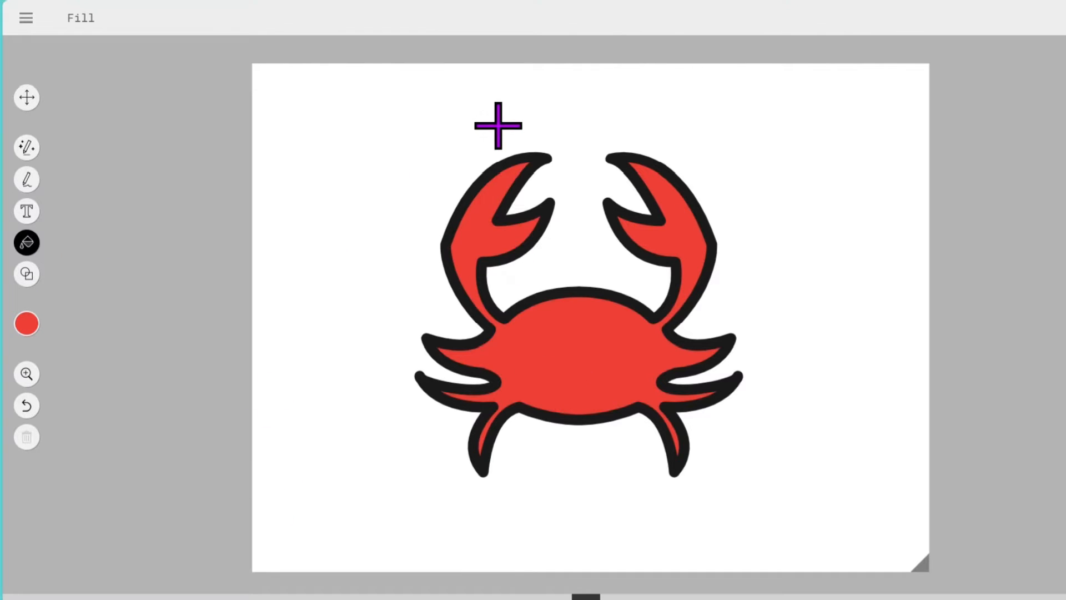
pyautogui.moveTo(544, 160)
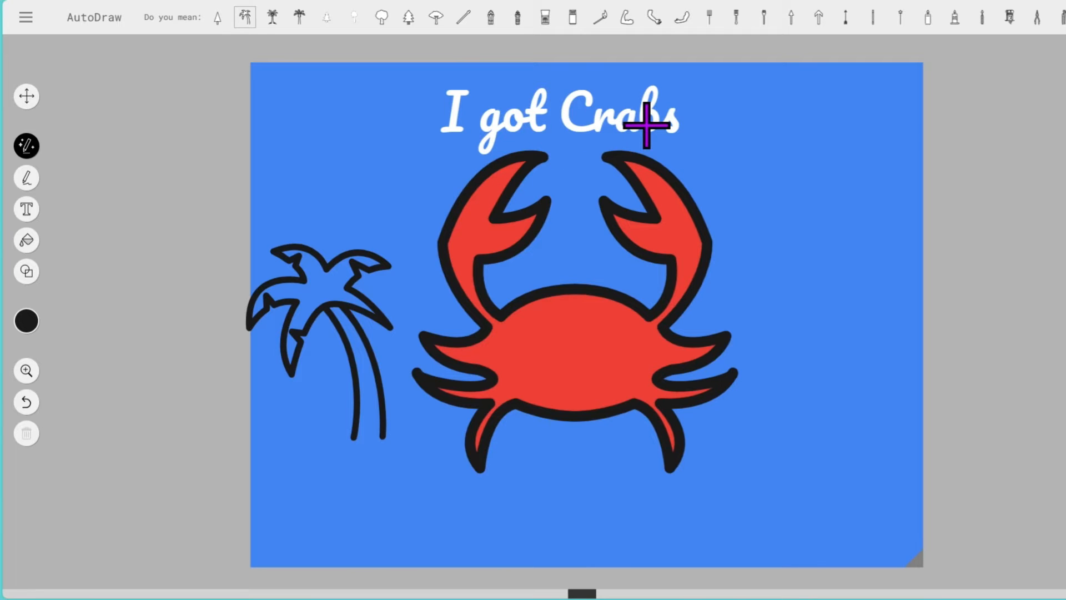
pyautogui.moveTo(298, 100)
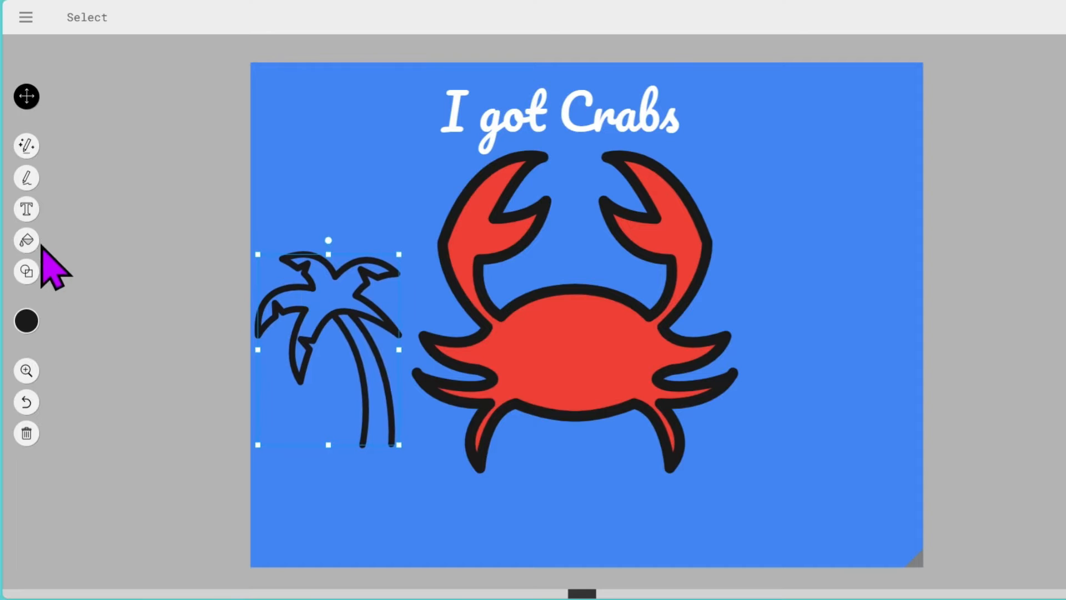
# Fill the palm leaves green and the trunk dark brown.
pyautogui.click(26, 240)
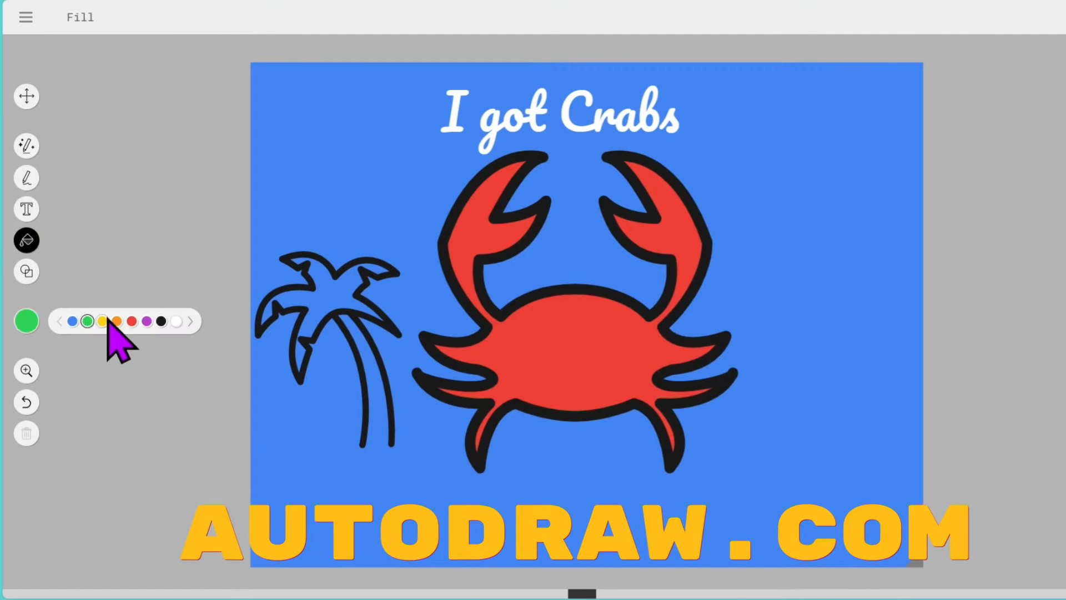
pyautogui.click(320, 292)
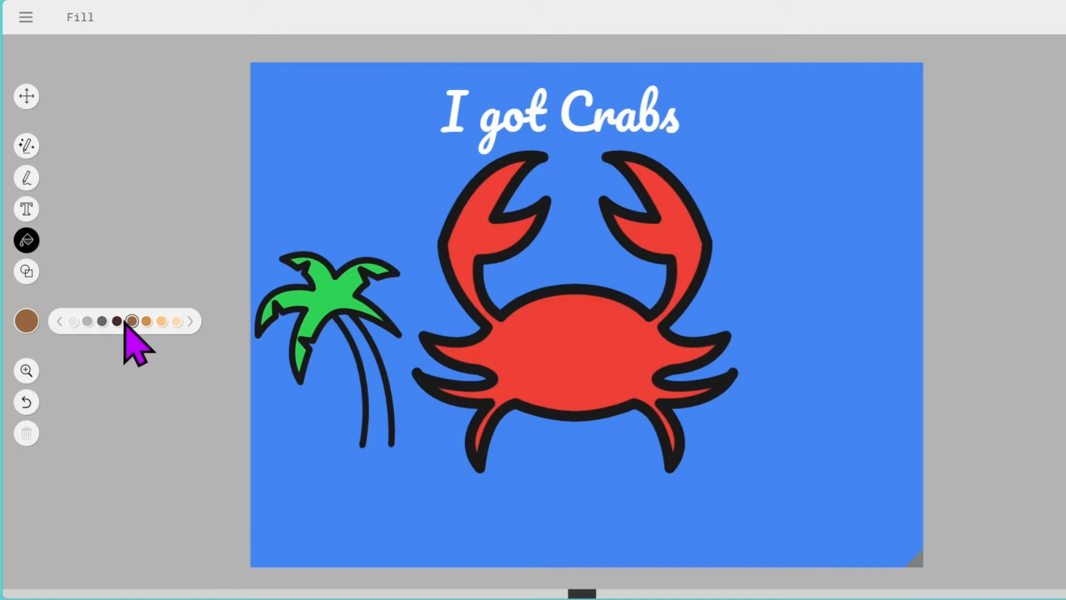
pyautogui.click(131, 321)
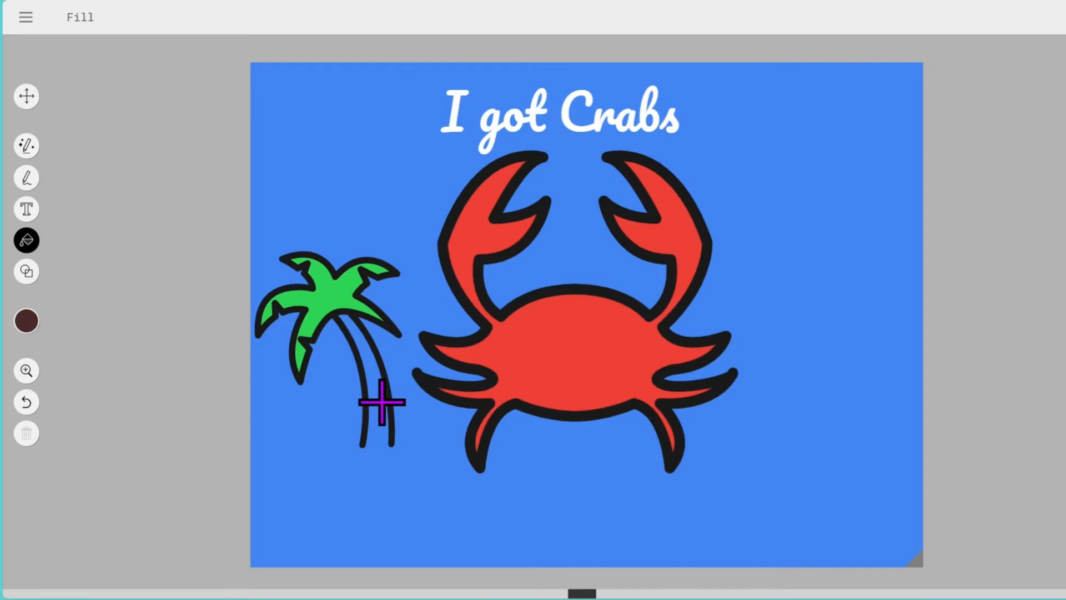
pyautogui.click(381, 405)
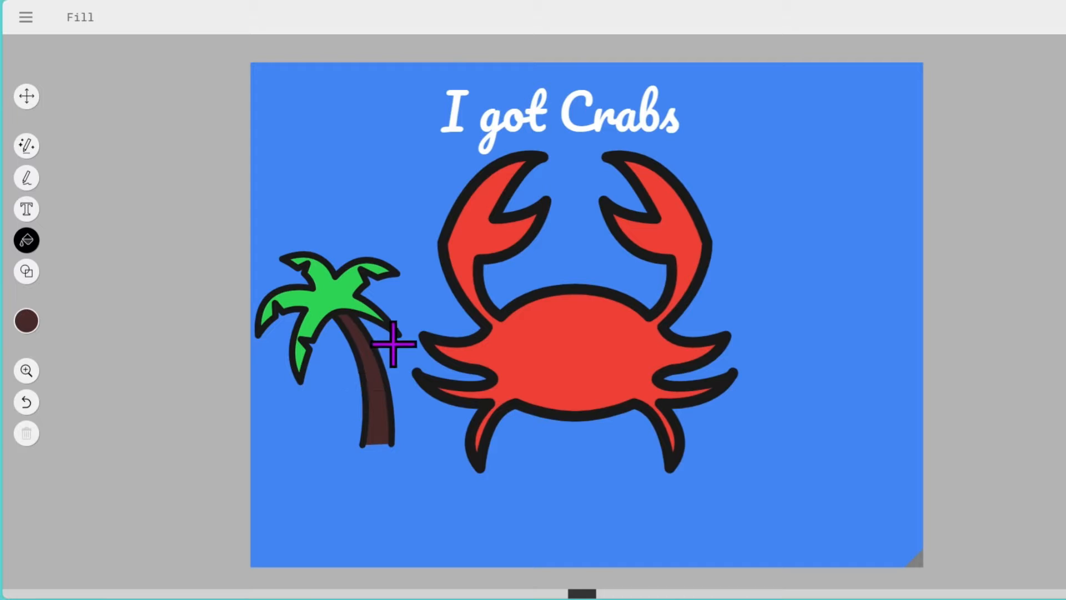
pyautogui.moveTo(435, 316)
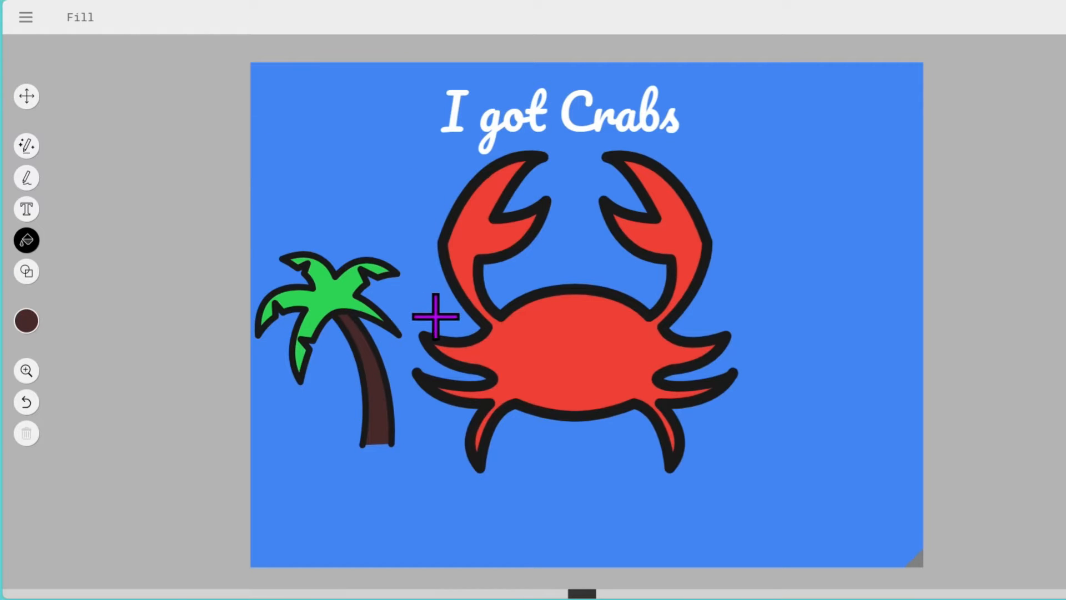
pyautogui.moveTo(380, 387)
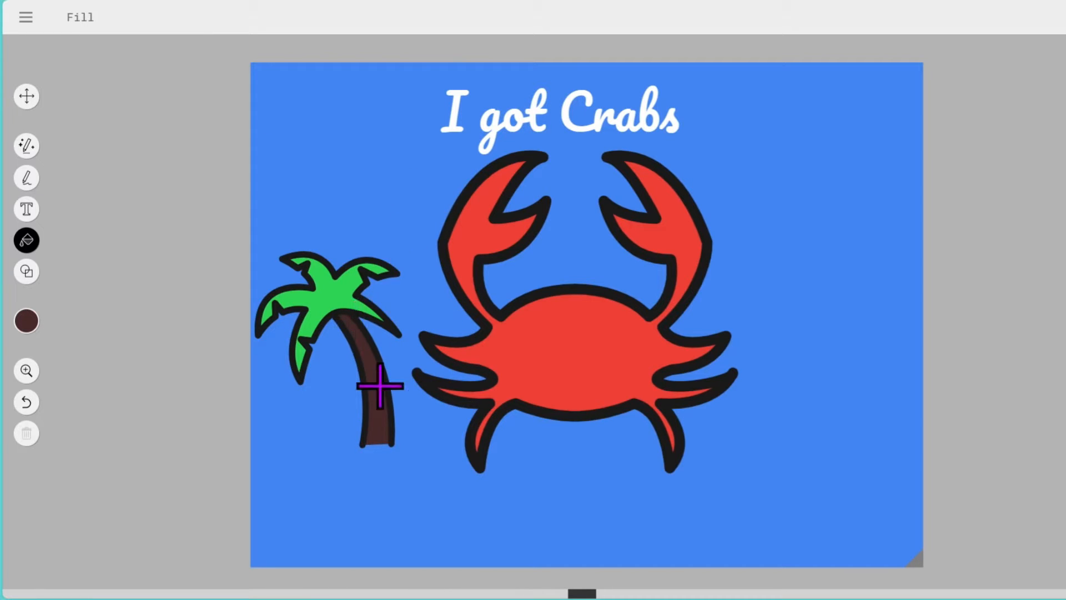
pyautogui.click(26, 95)
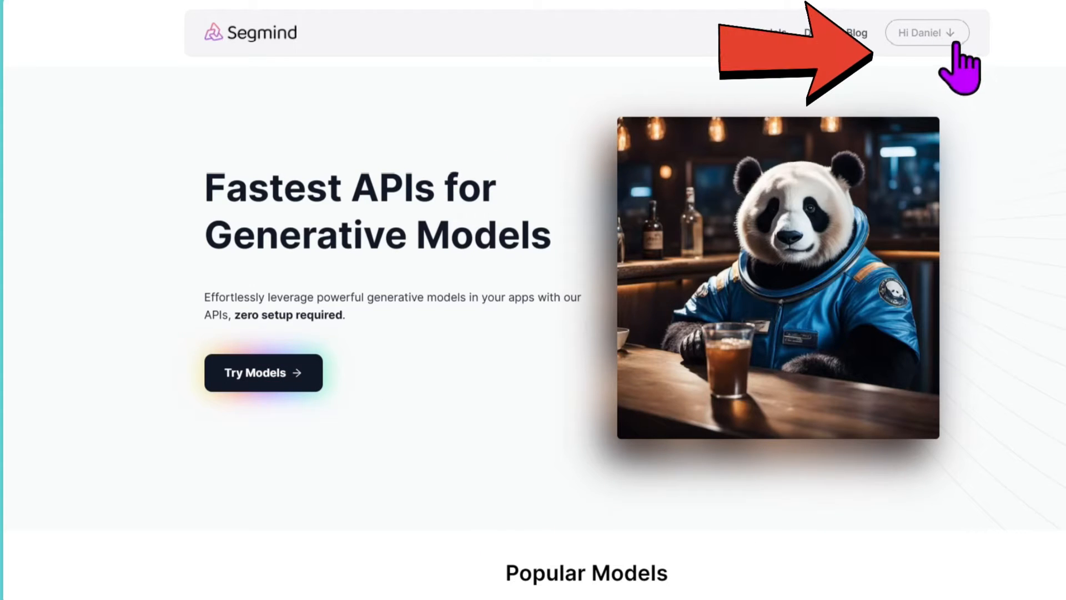
# Show the account dropdown with Go to console and Sign out from the top-right greeting.
pyautogui.click(925, 32)
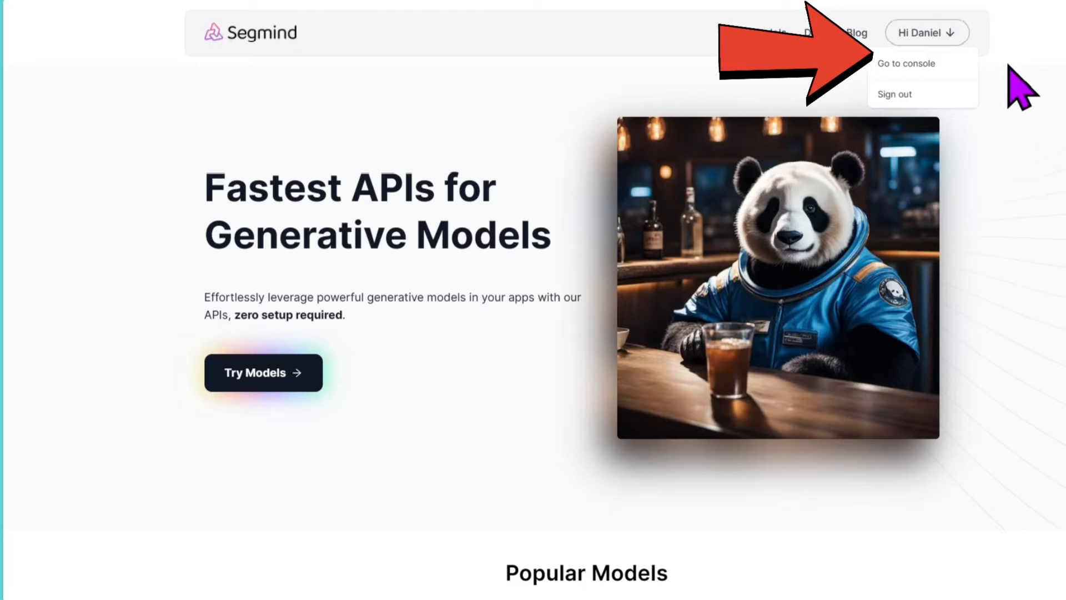
pyautogui.moveTo(205, 218)
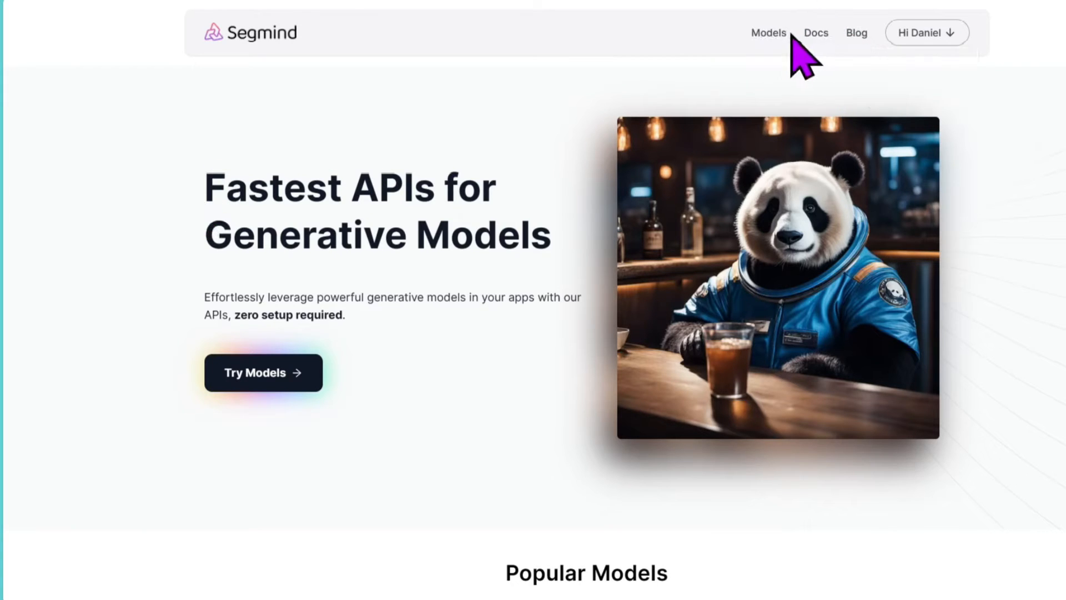
# Go to the Models gallery and filter it with a 'contr' search to list ControlNet models.
pyautogui.click(768, 32)
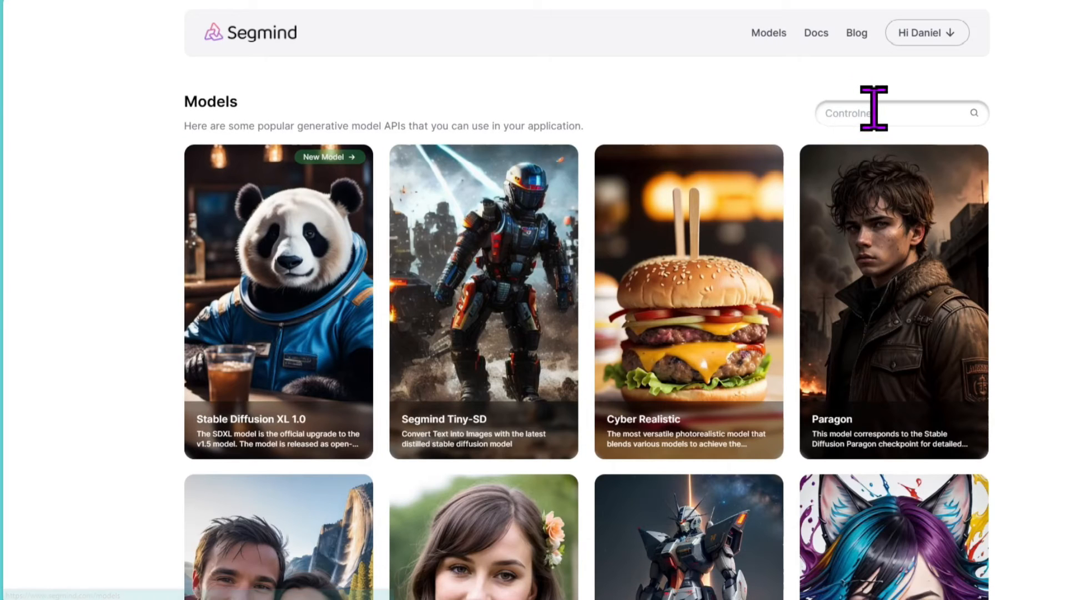
pyautogui.click(897, 113)
pyautogui.write('contr')
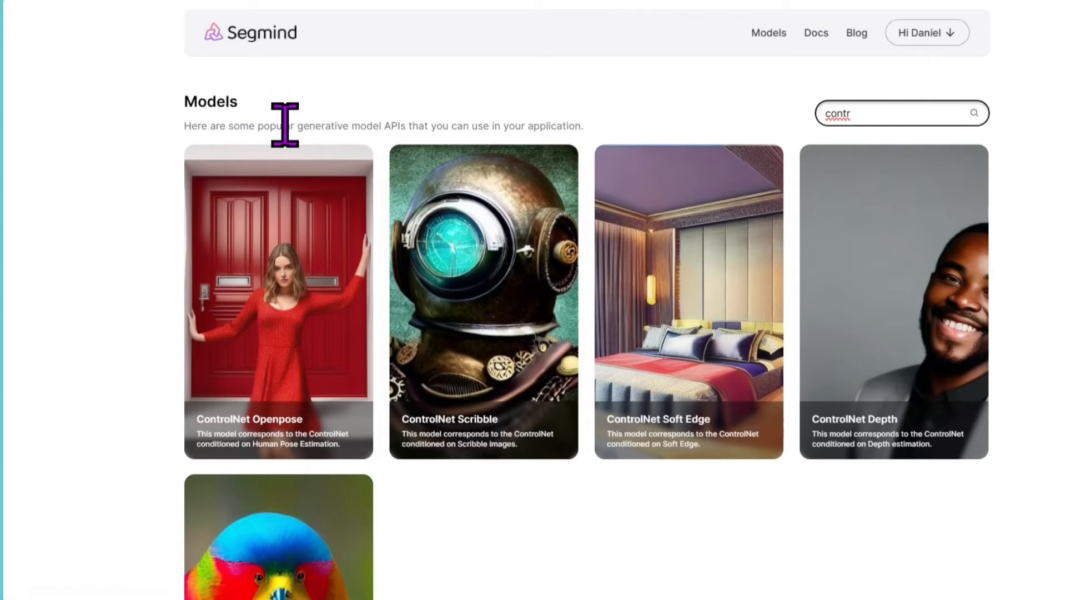
pyautogui.moveTo(399, 198)
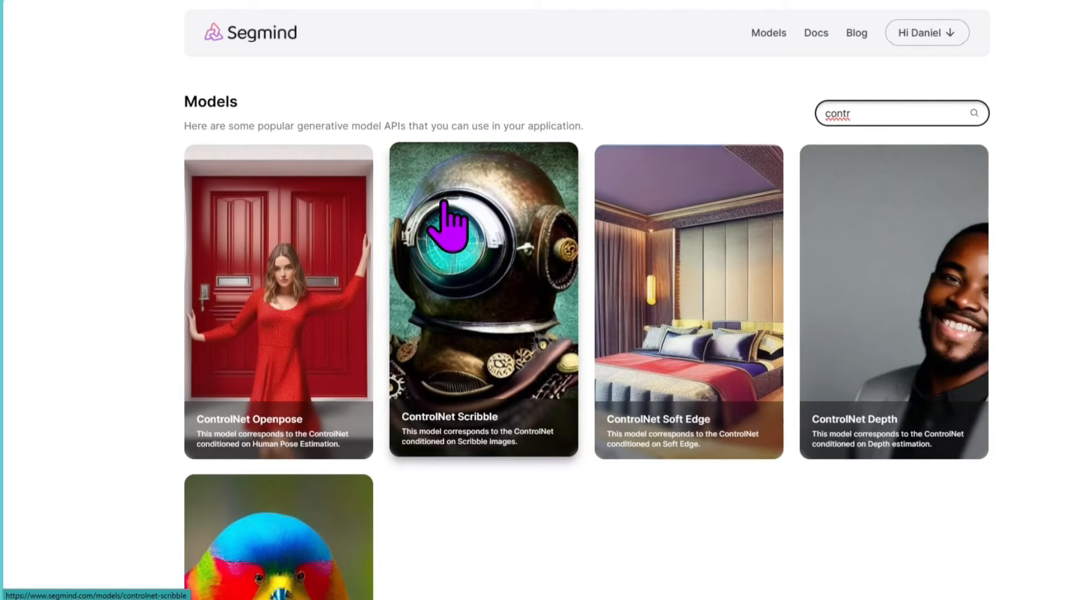
pyautogui.scroll(-3)
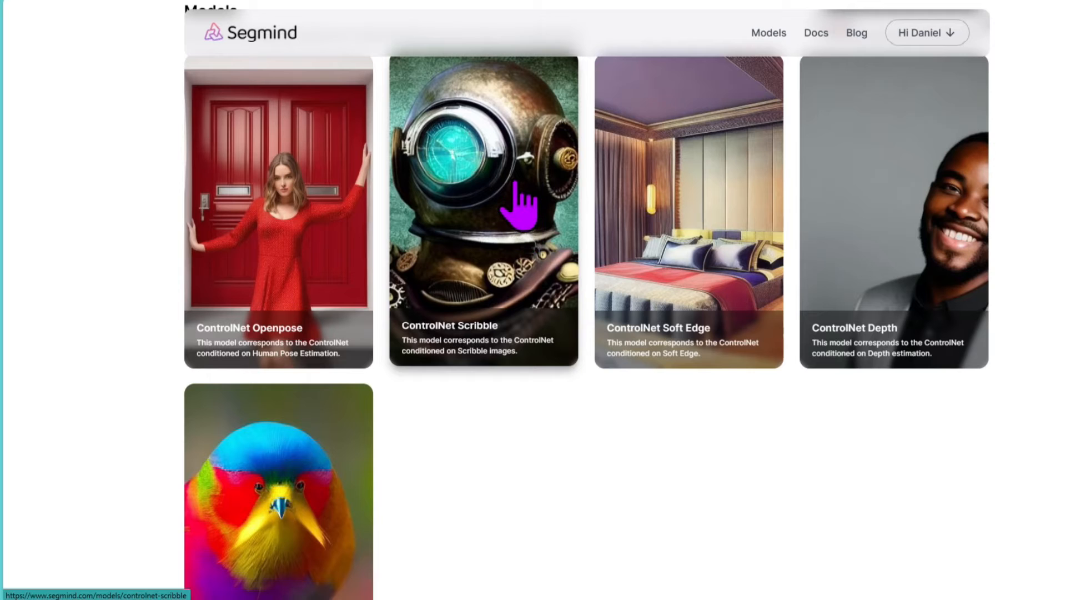
pyautogui.moveTo(506, 167)
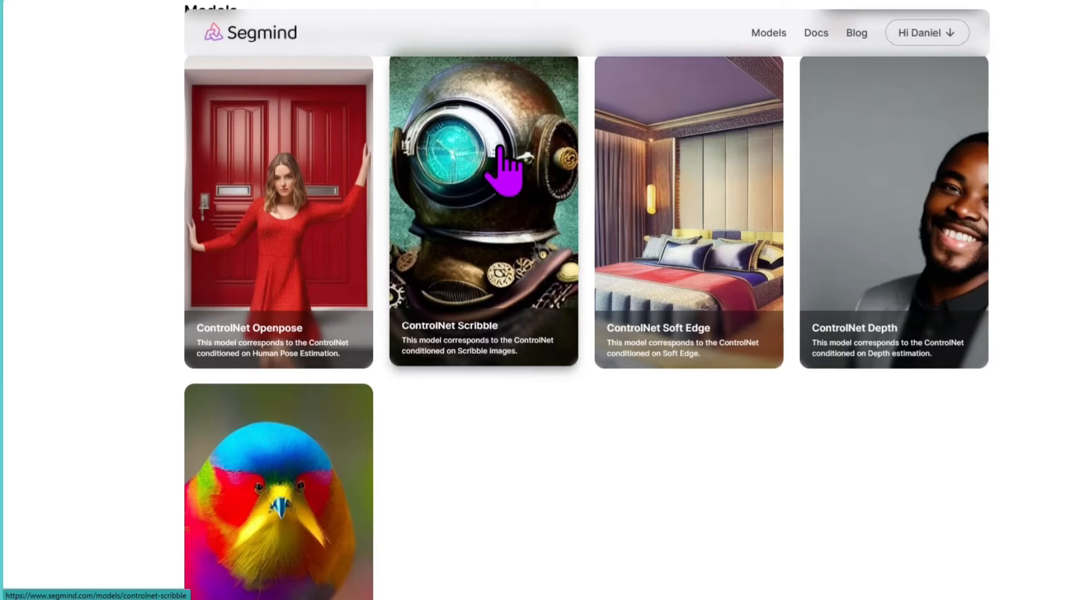
# In ControlNet Scribble, generate a zombie crab image from the uploaded crab drawing.
pyautogui.click(482, 211)
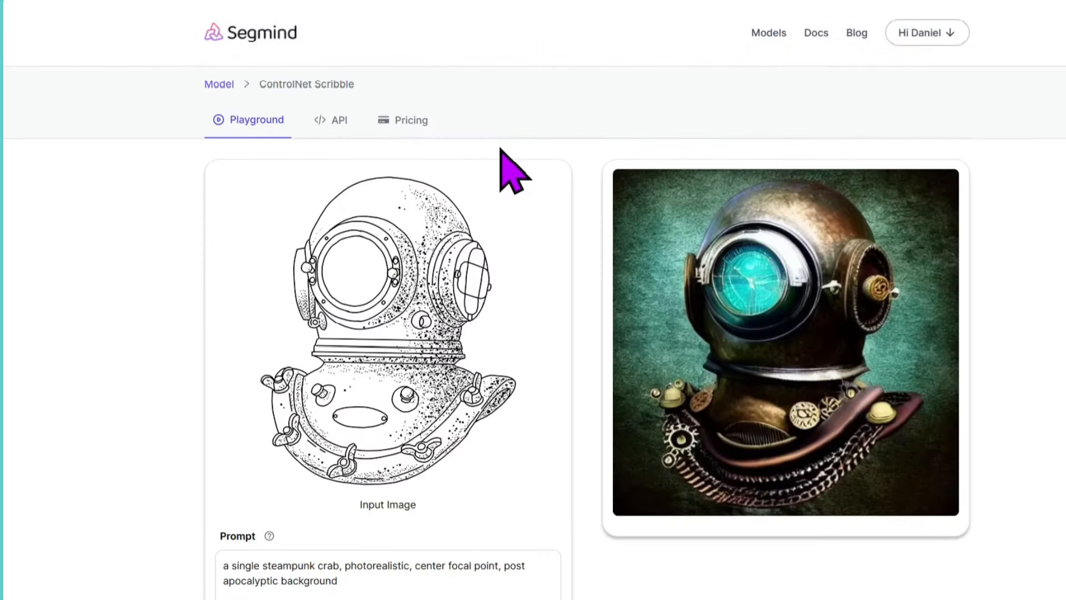
pyautogui.moveTo(551, 414)
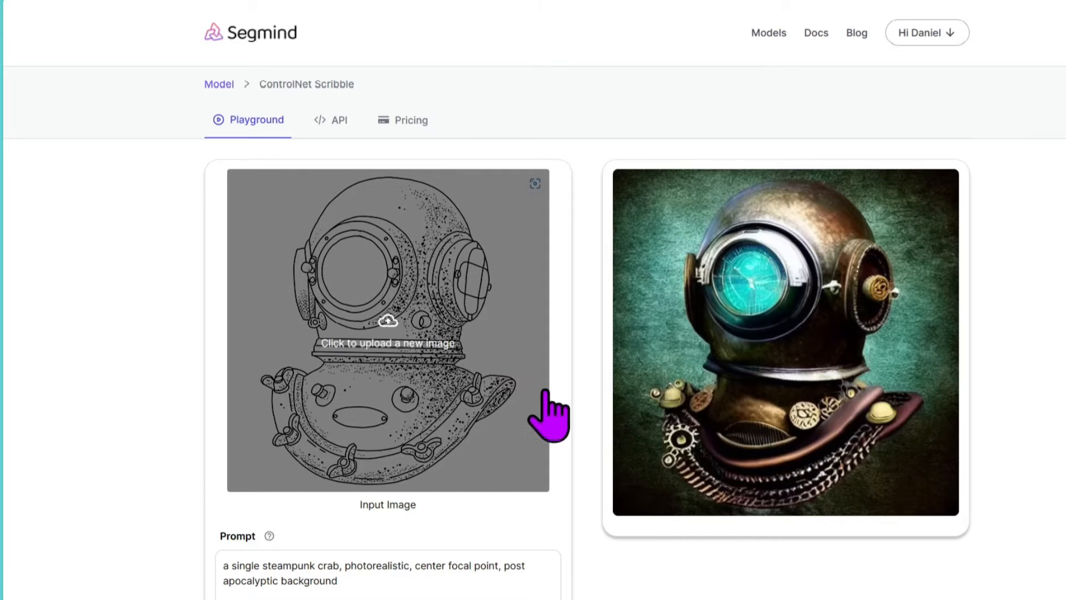
pyautogui.scroll(-3)
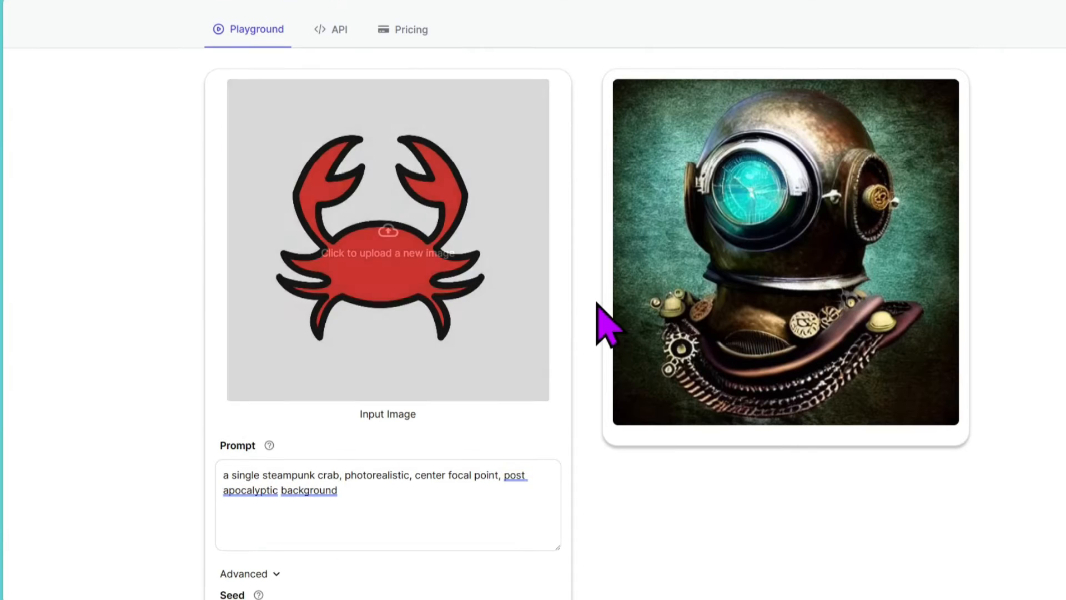
pyautogui.scroll(-3)
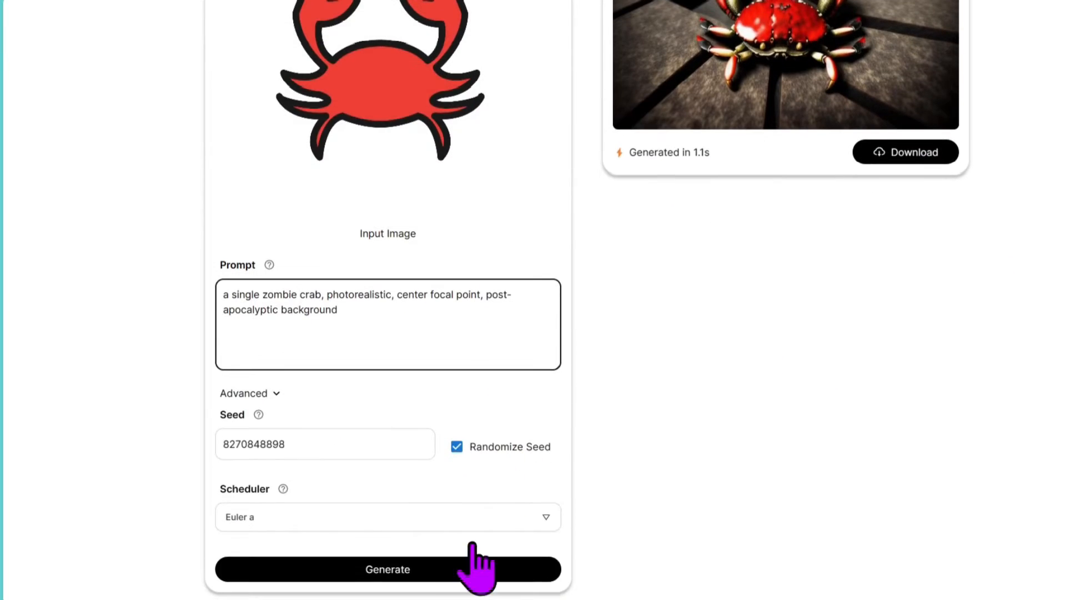
pyautogui.click(386, 568)
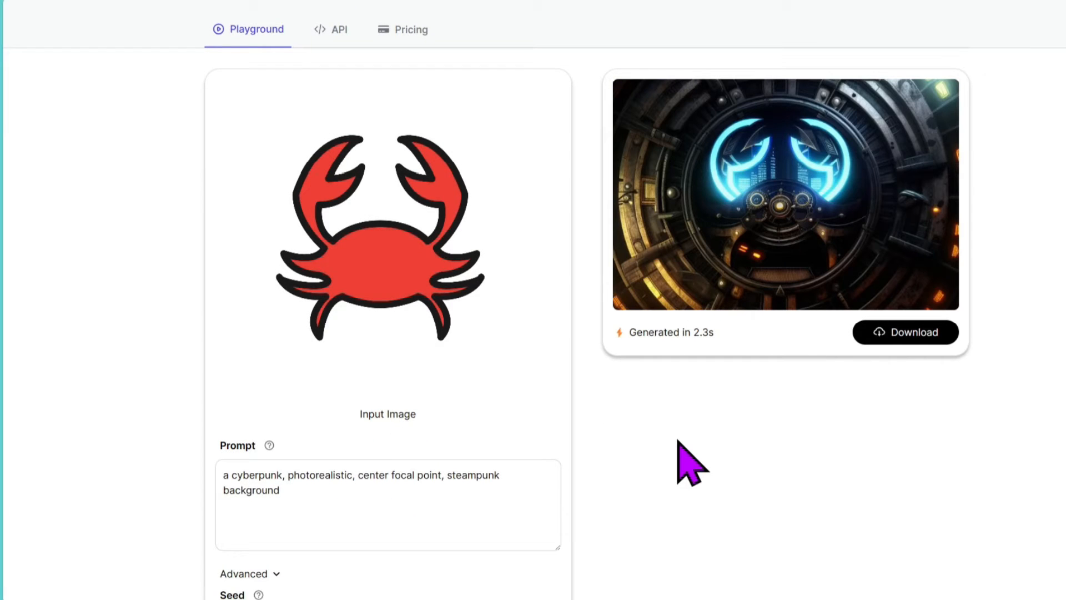
pyautogui.moveTo(790, 224)
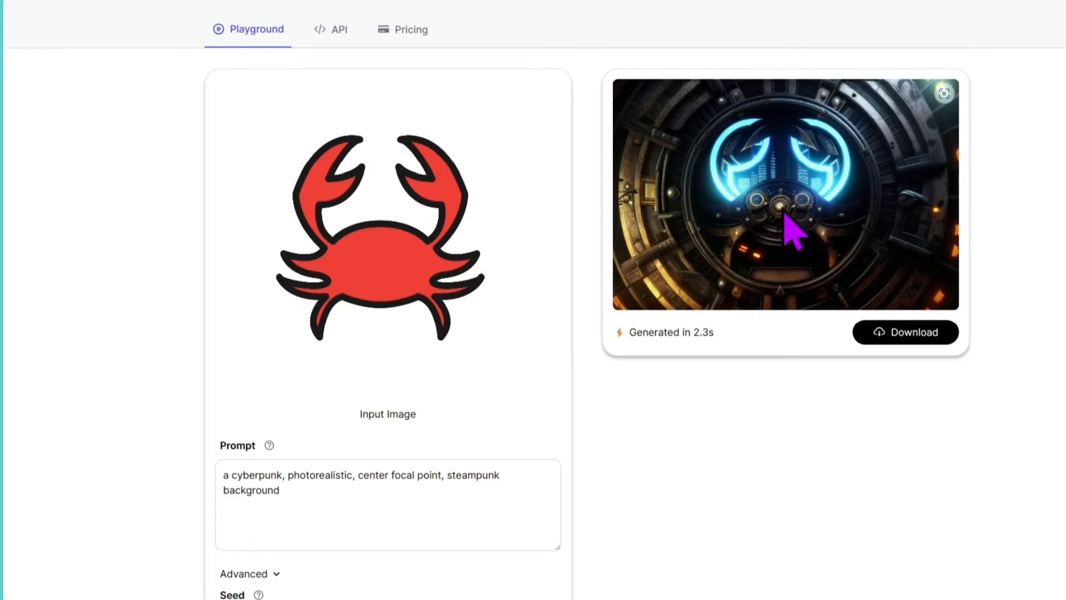
pyautogui.moveTo(820, 438)
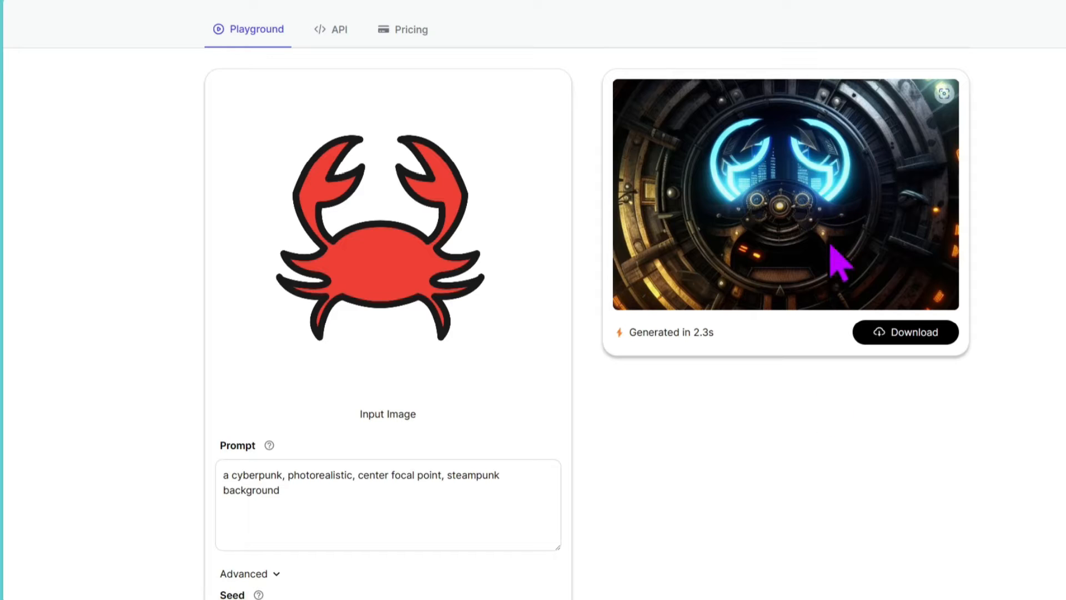
# Generate a second, cyberpunk-style crab image with the adjusted prompt.
pyautogui.scroll(-3)
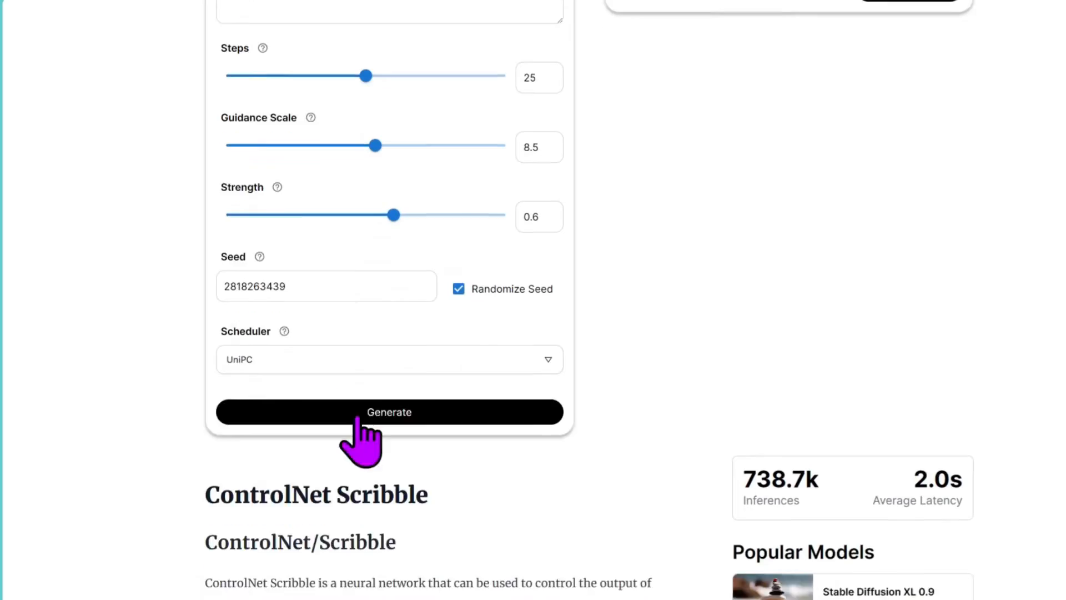
pyautogui.click(388, 411)
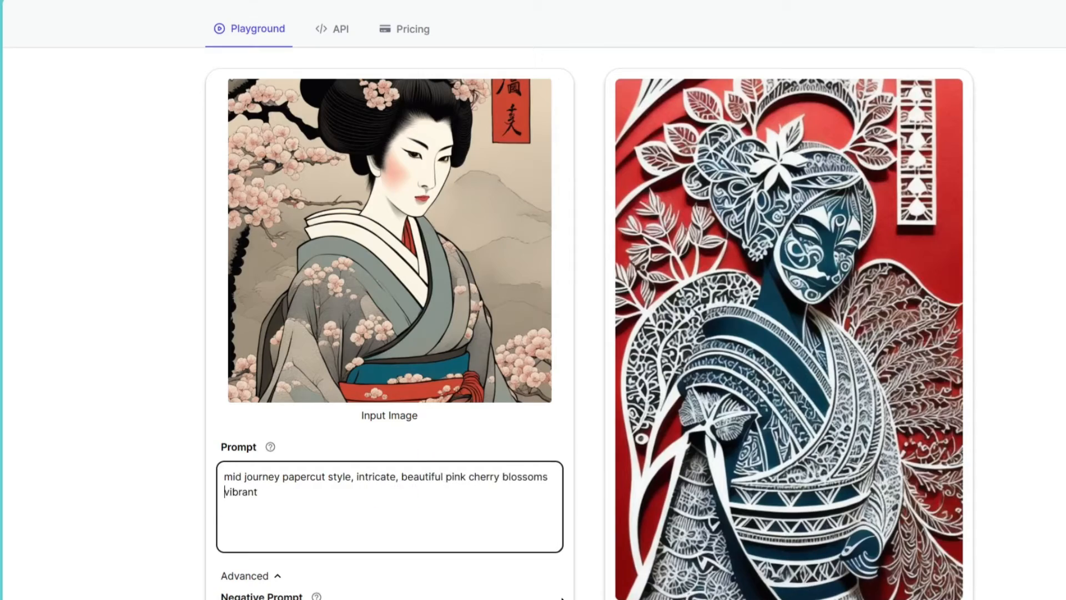
# Scroll the geisha playground to review the pink cherry-blossom papercut result.
pyautogui.scroll(-3)
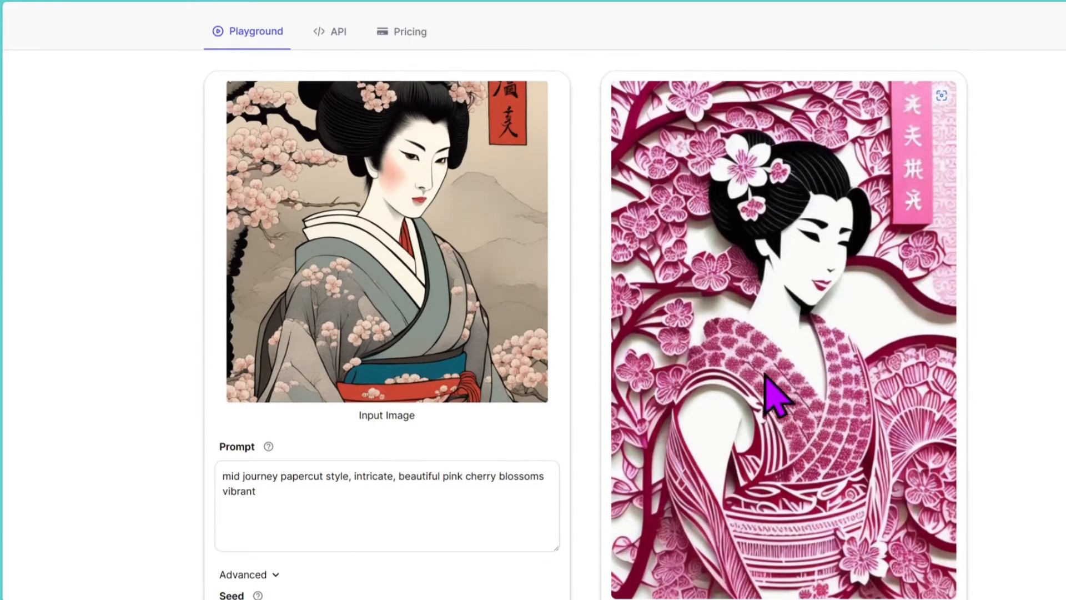
pyautogui.moveTo(701, 225)
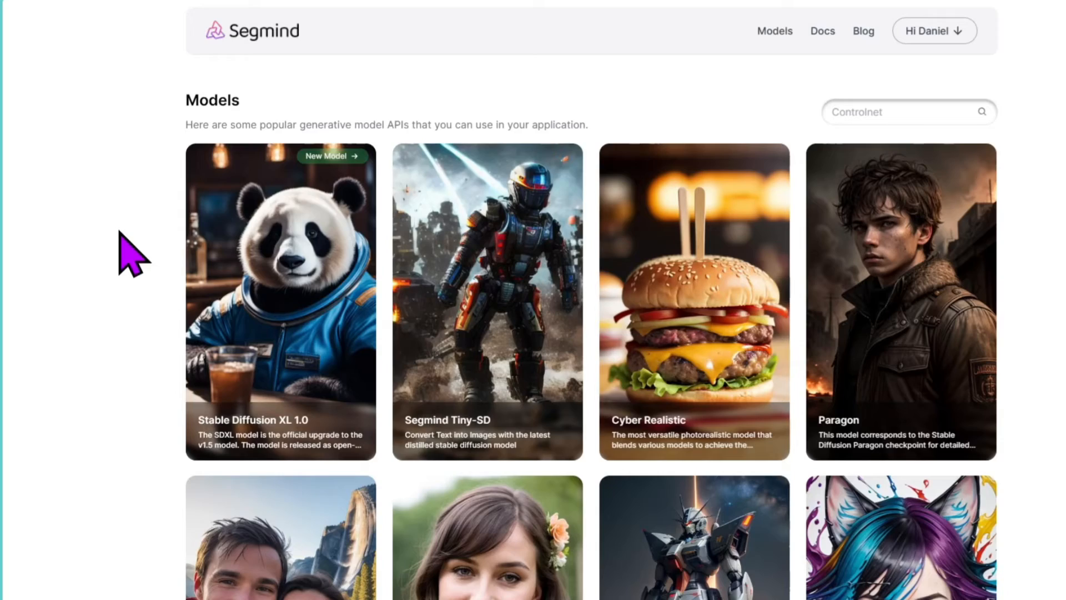
pyautogui.moveTo(132, 225)
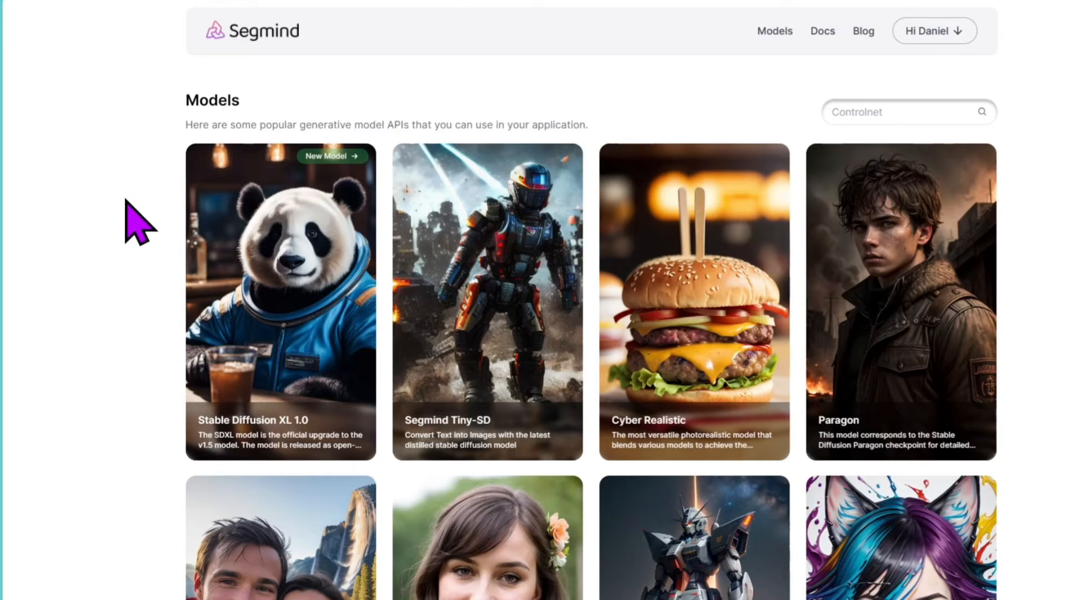
pyautogui.scroll(-3)
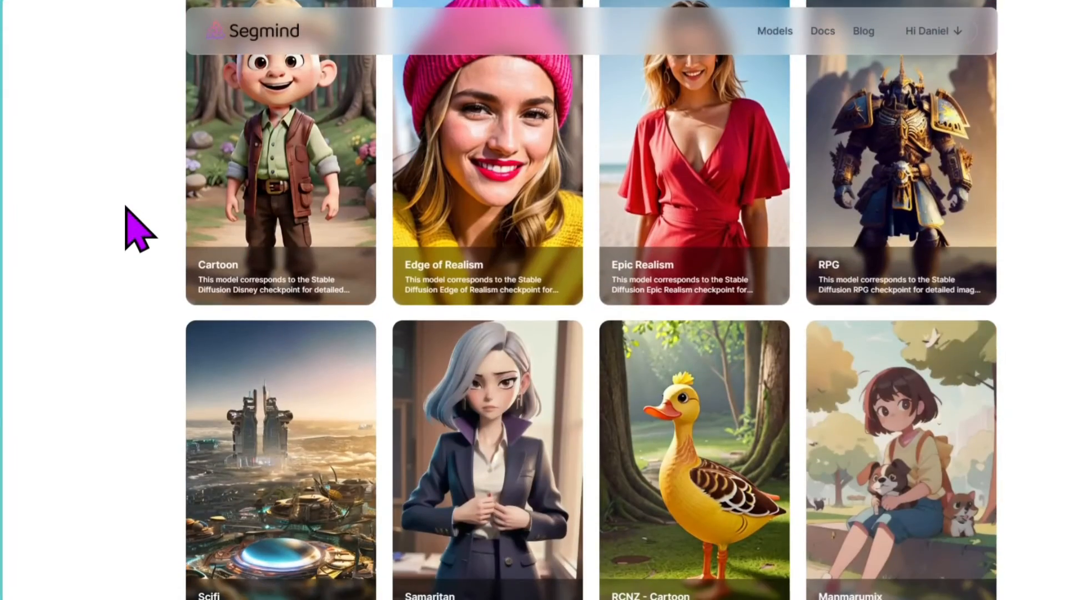
pyautogui.scroll(-3)
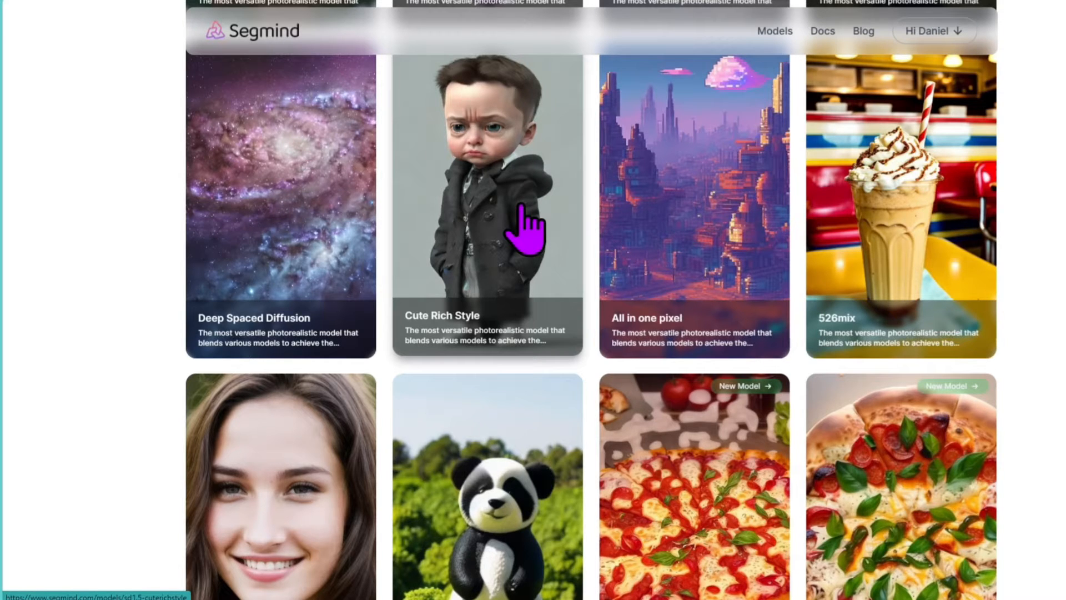
pyautogui.scroll(-3)
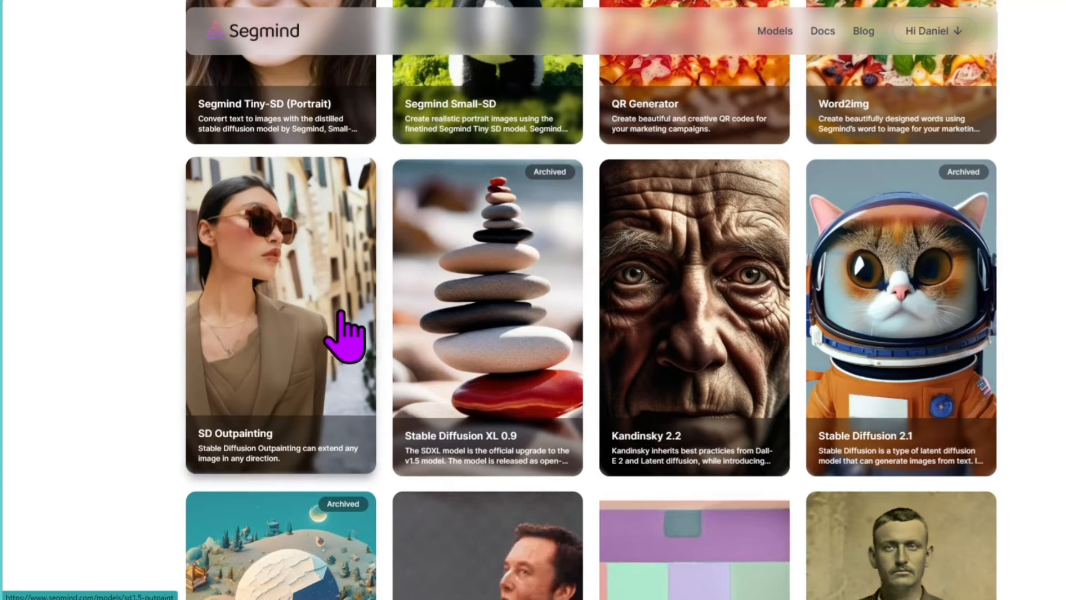
pyautogui.scroll(-3)
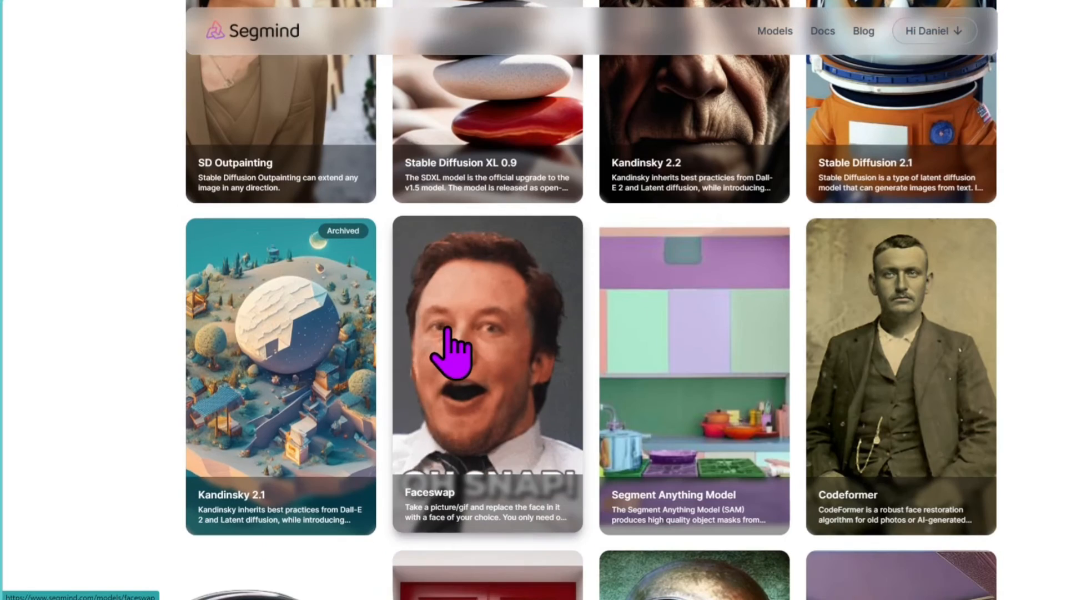
pyautogui.scroll(-3)
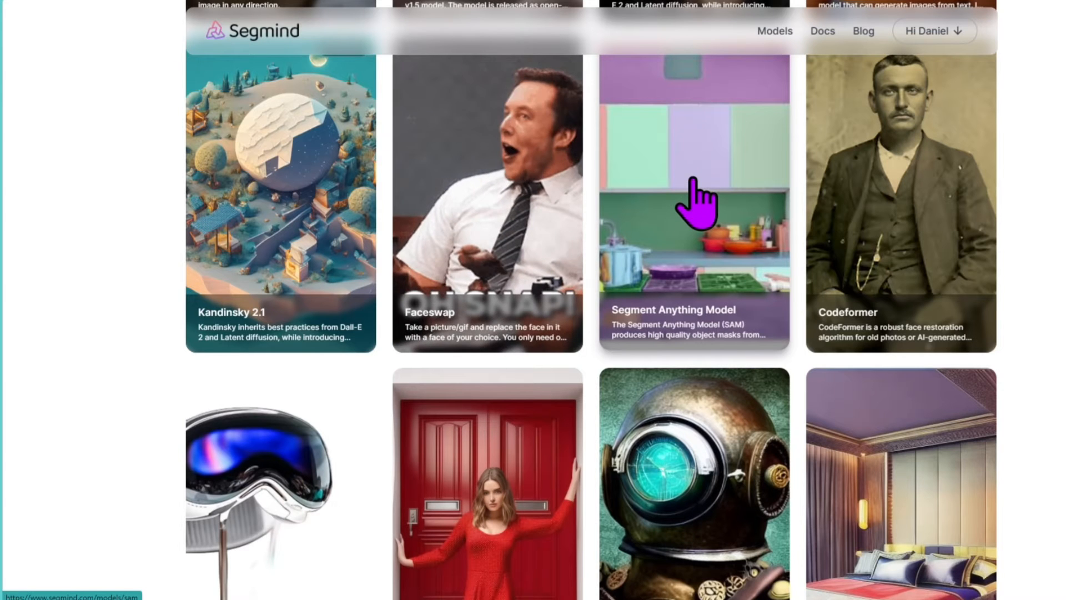
pyautogui.moveTo(643, 241)
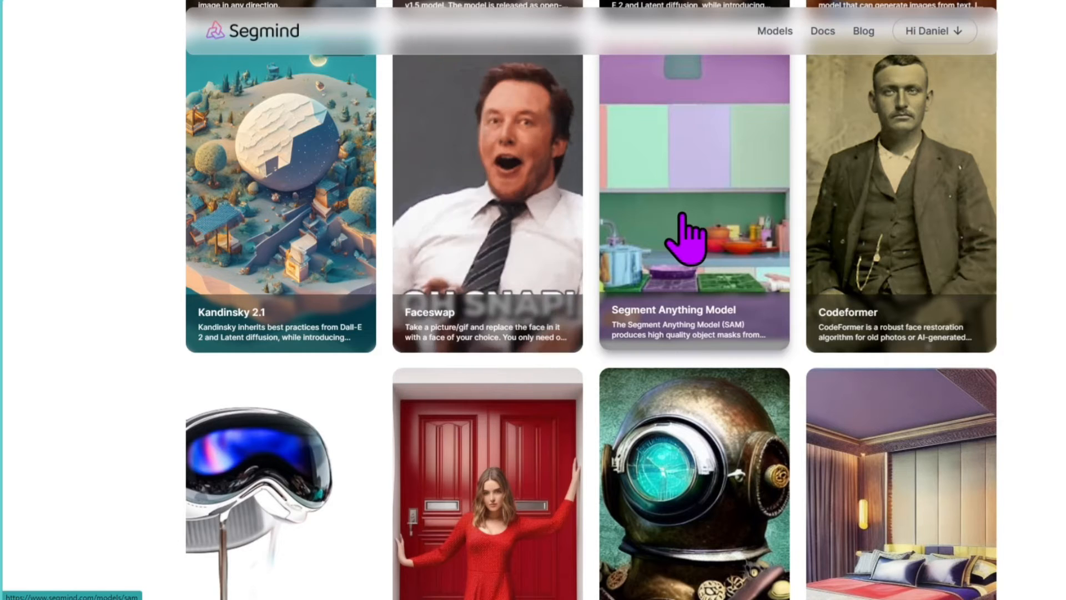
pyautogui.scroll(-3)
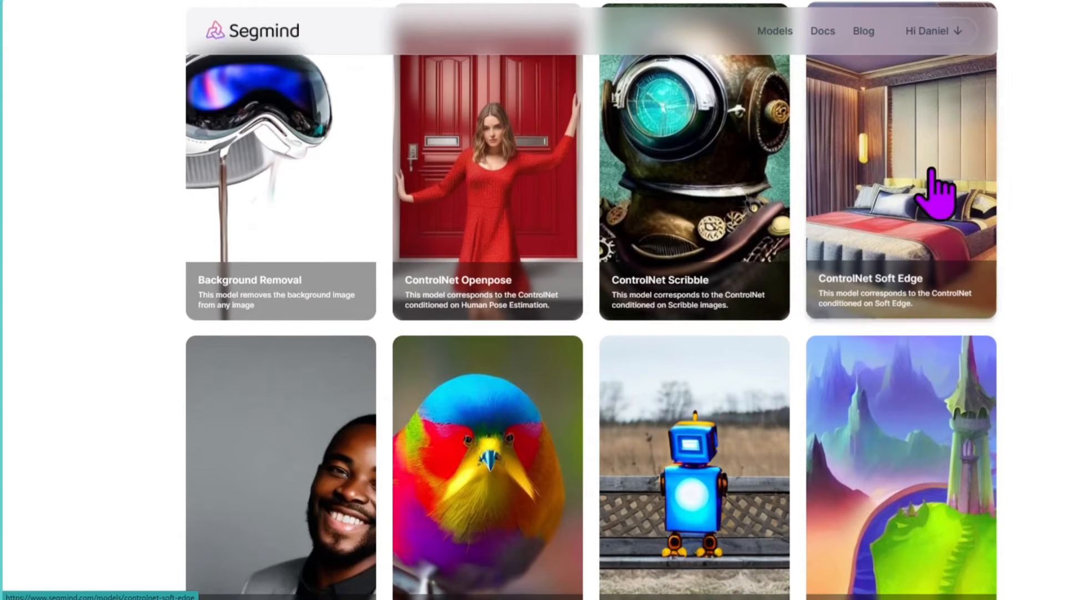
pyautogui.scroll(-3)
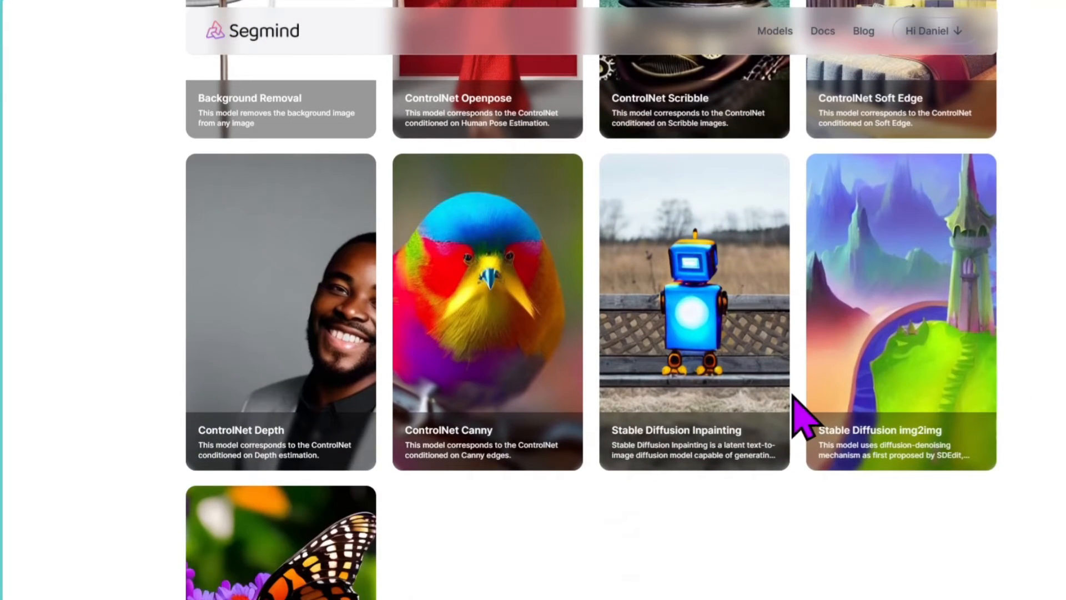
pyautogui.scroll(-3)
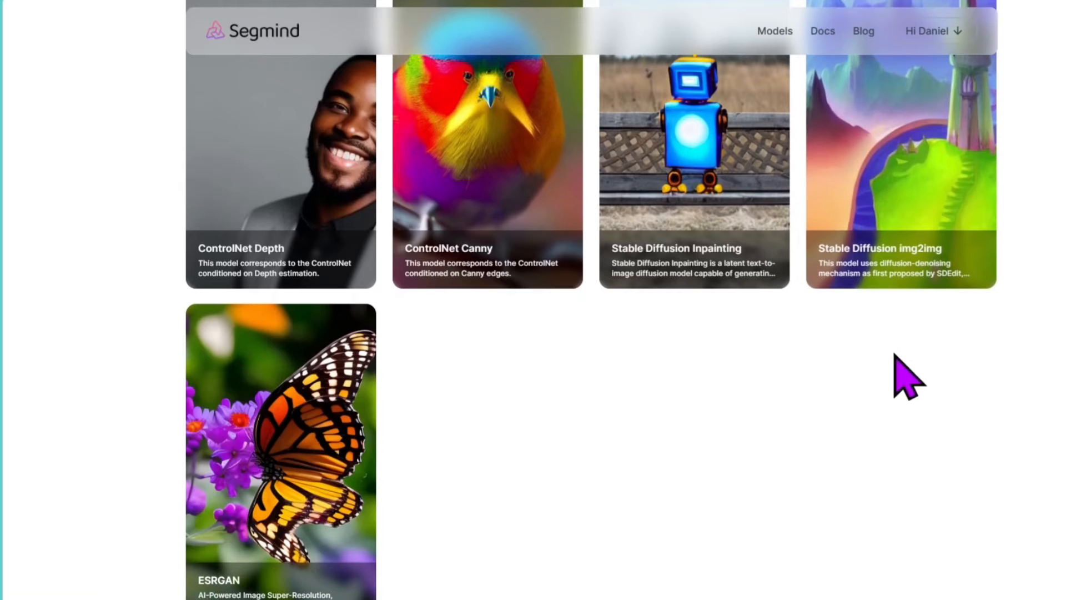
pyautogui.scroll(-3)
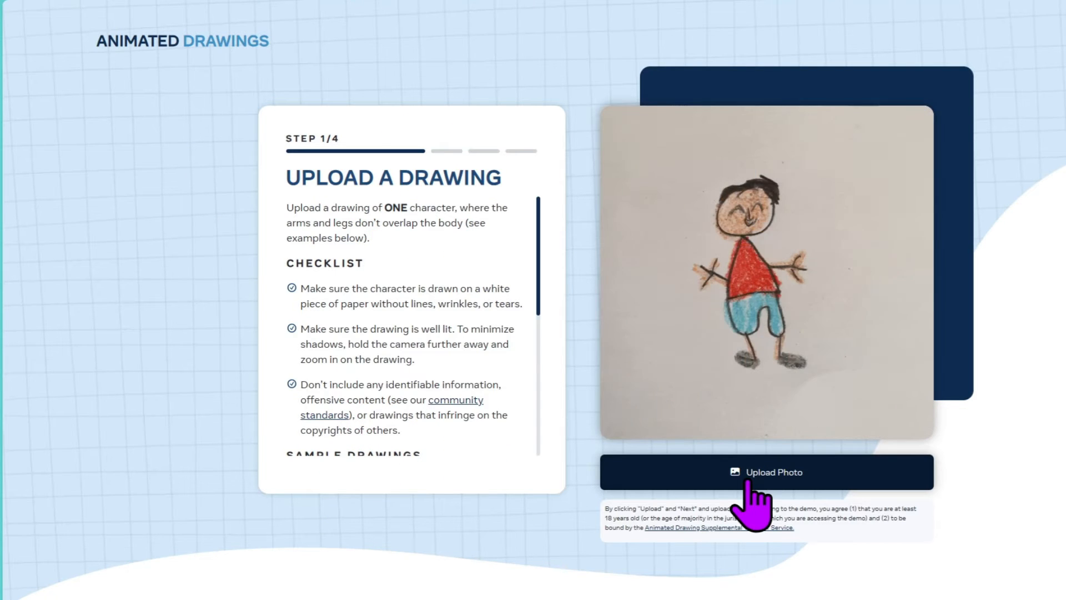
# Upload the red crab image file as the character on step 1.
pyautogui.click(766, 471)
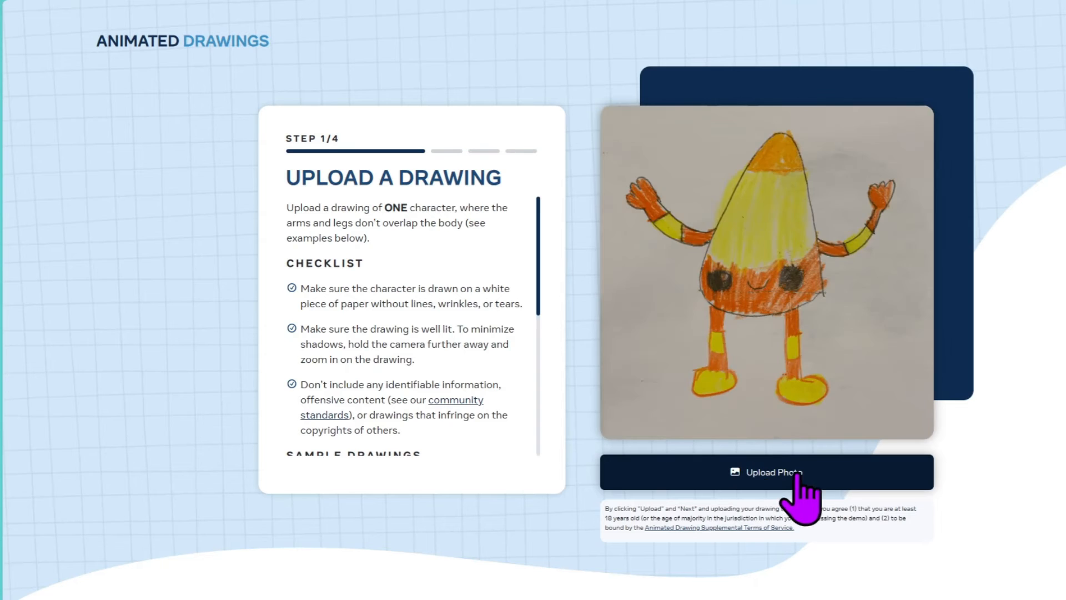
pyautogui.click(769, 471)
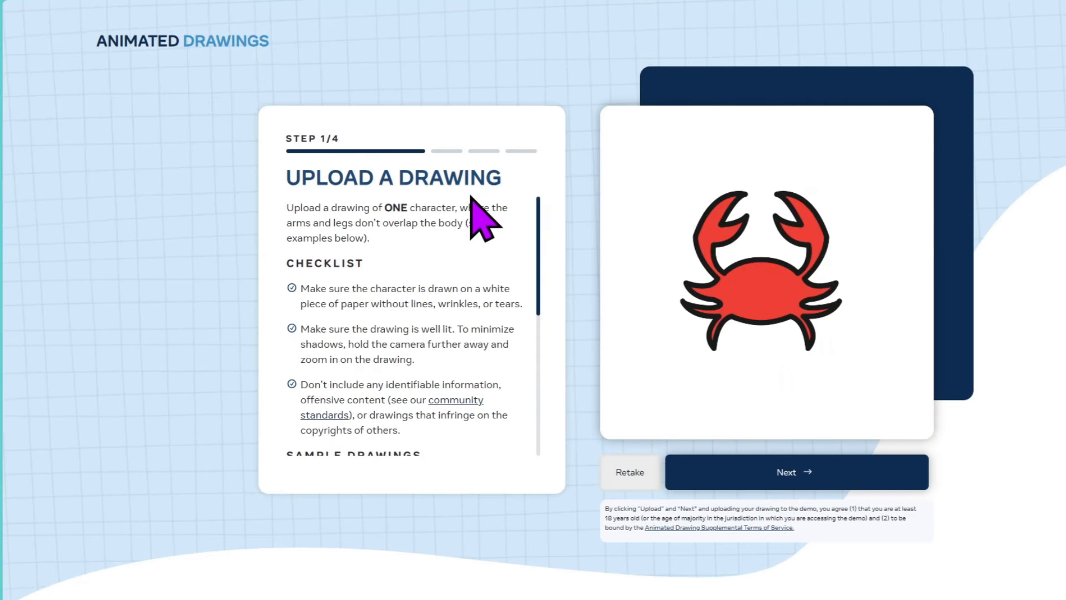
pyautogui.moveTo(795, 471)
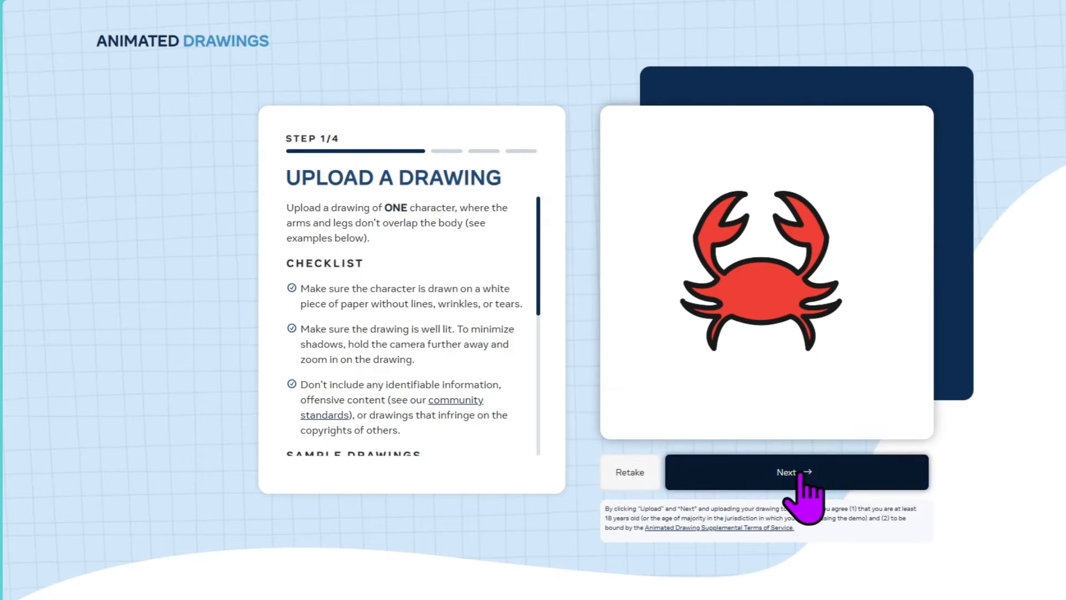
# Proceed with the crab, agree to the research terms and accept the detected character box.
pyautogui.click(795, 471)
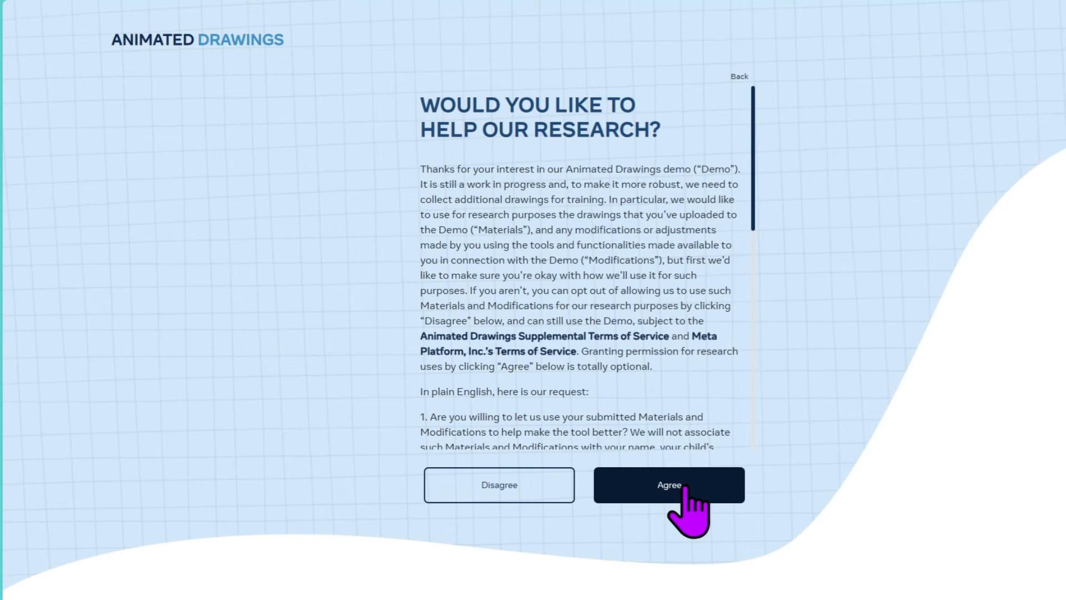
pyautogui.click(669, 485)
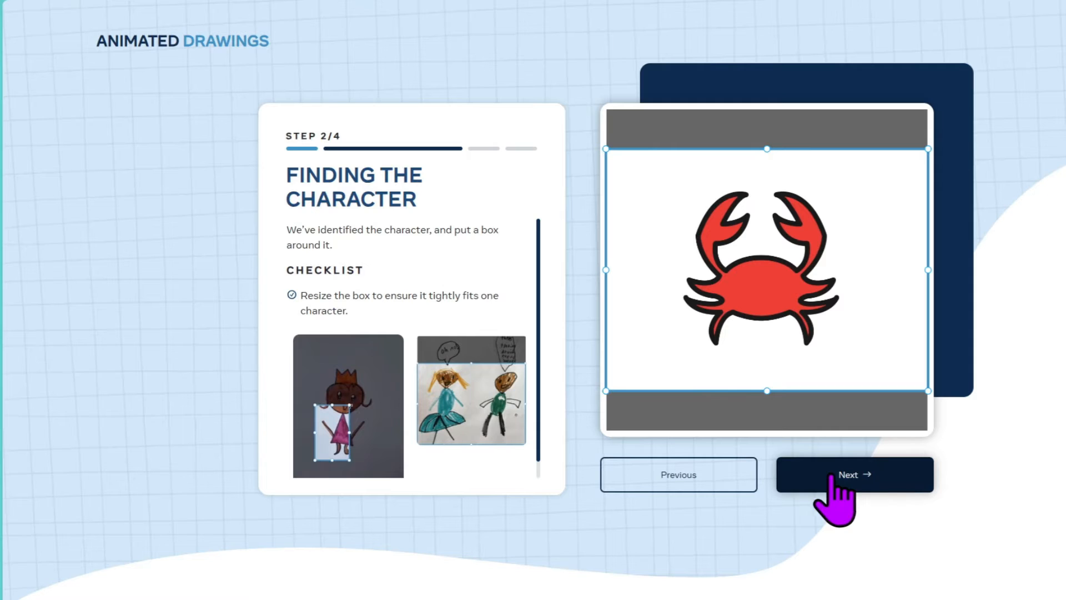
pyautogui.click(854, 475)
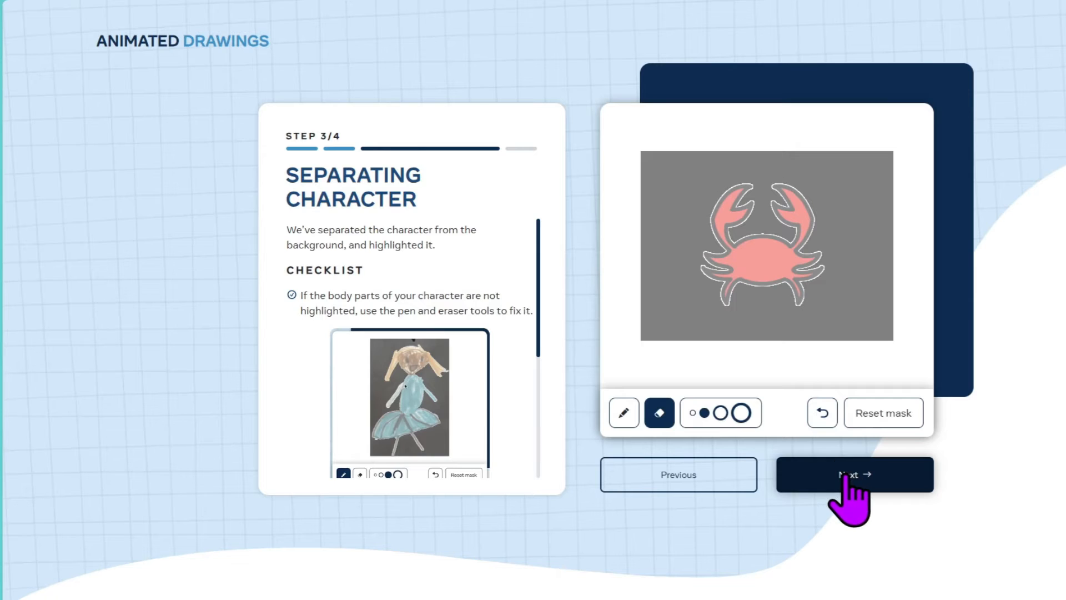
# Accept the crab's separated mask, then move the hip joints and head center onto its body.
pyautogui.click(855, 474)
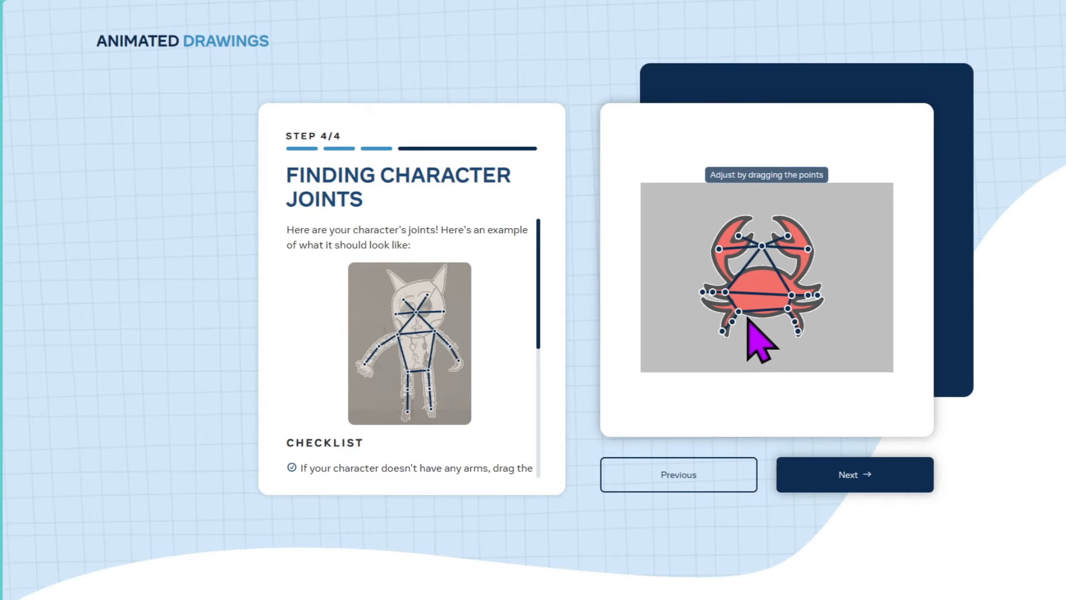
pyautogui.moveTo(737, 317)
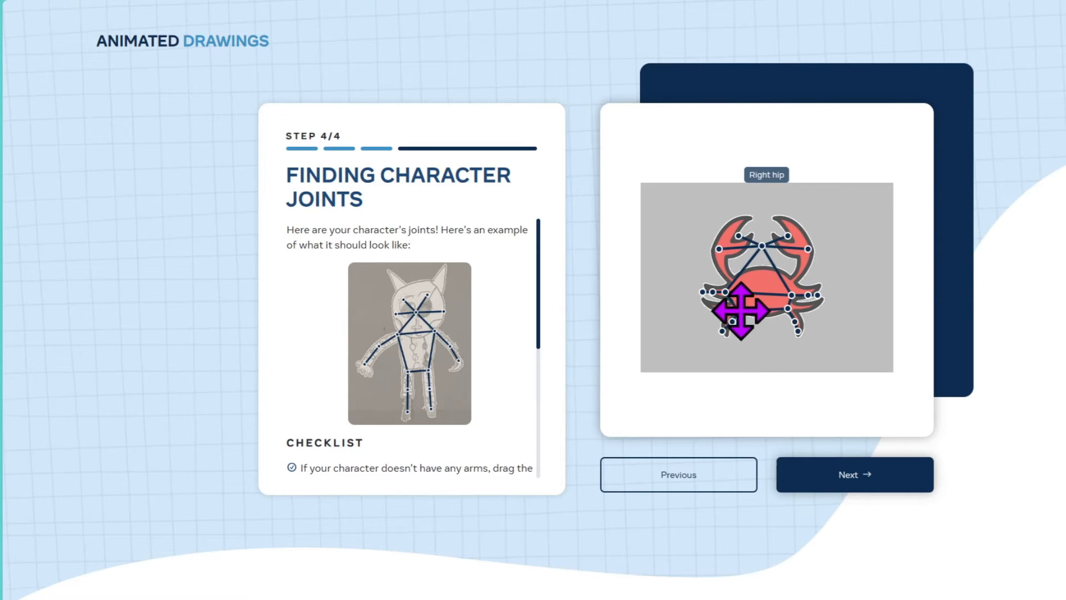
pyautogui.moveTo(738, 316); pyautogui.dragTo(728, 333)
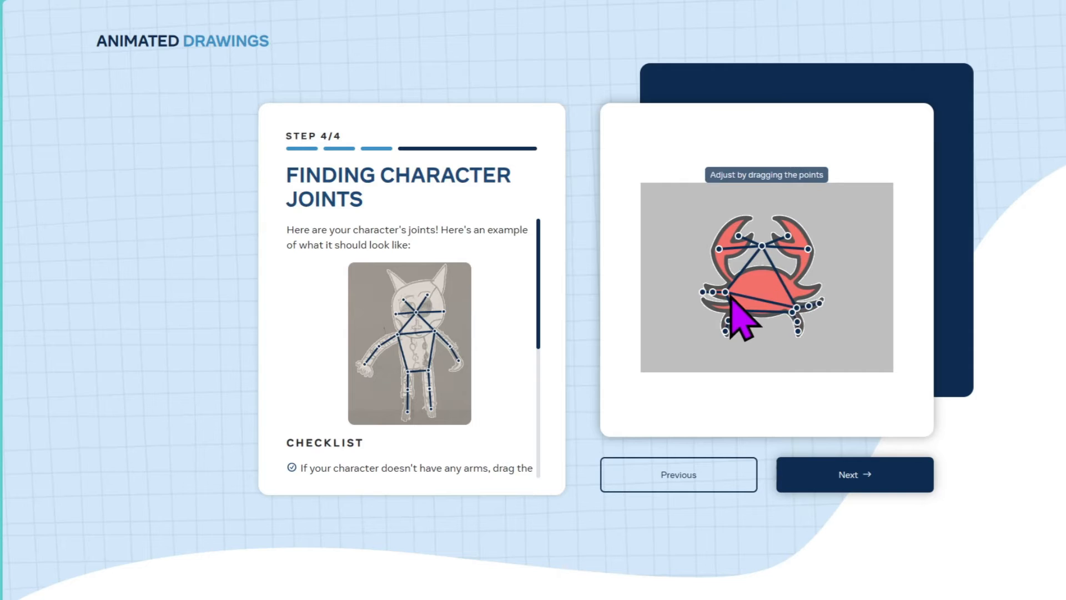
pyautogui.moveTo(741, 320); pyautogui.dragTo(714, 293)
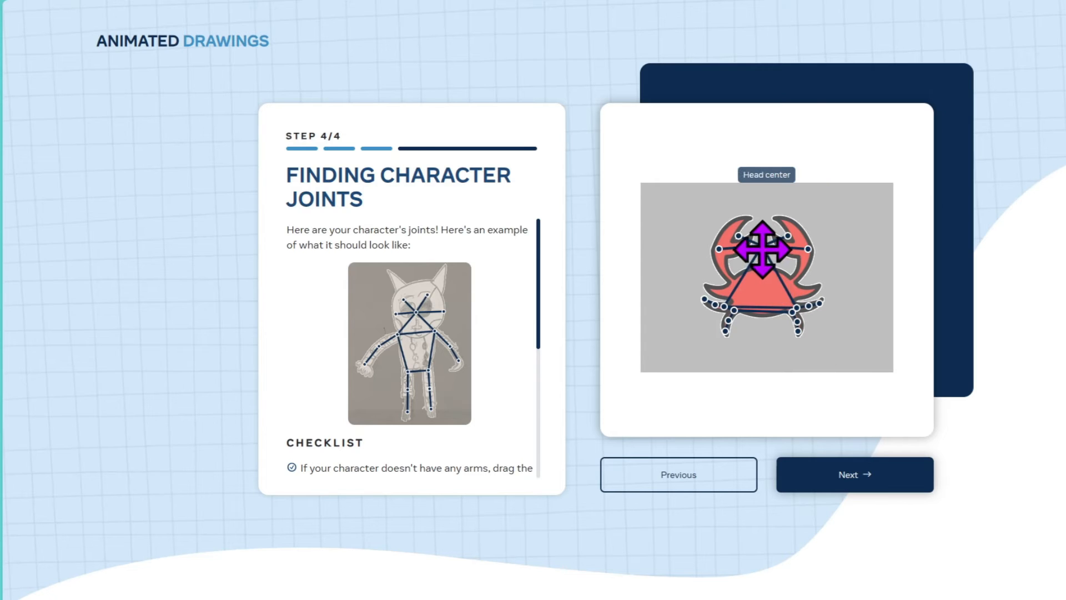
pyautogui.moveTo(767, 250); pyautogui.dragTo(763, 289)
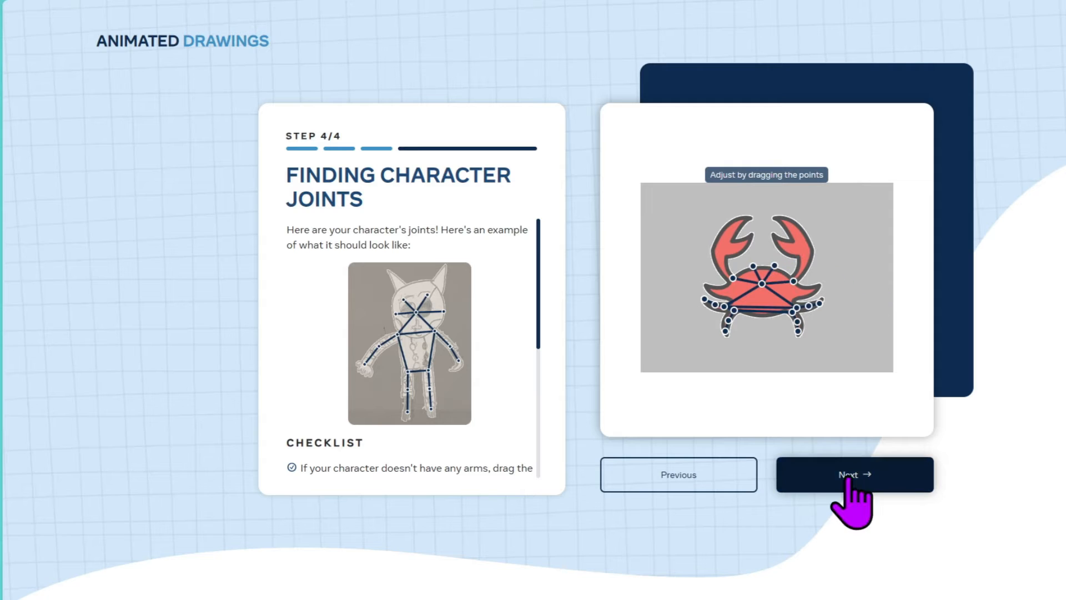
# Confirm the crab's joint positions and try two different motions on it.
pyautogui.click(854, 474)
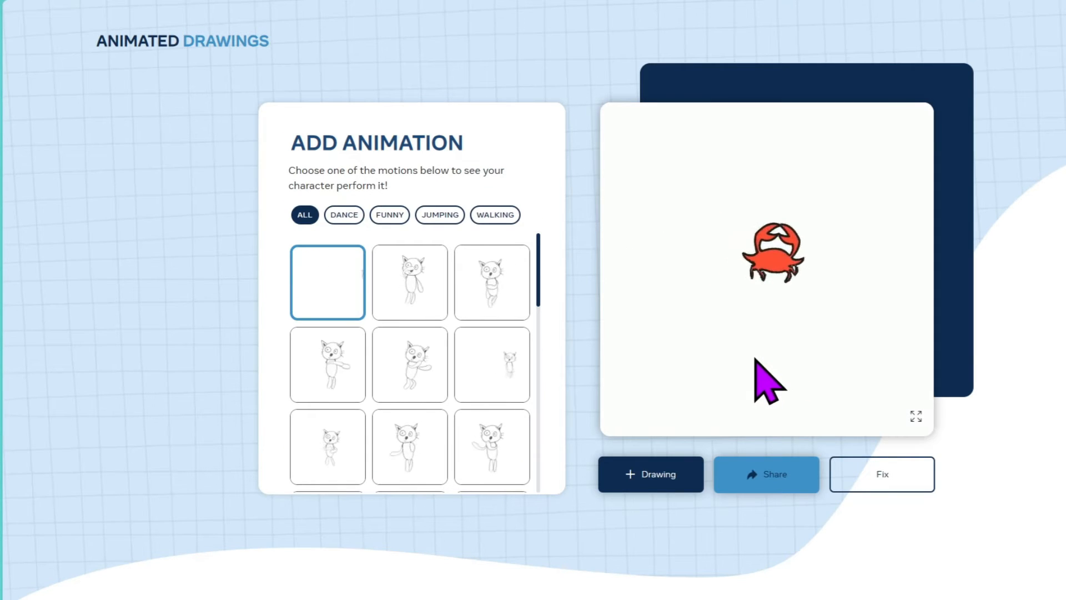
pyautogui.click(410, 337)
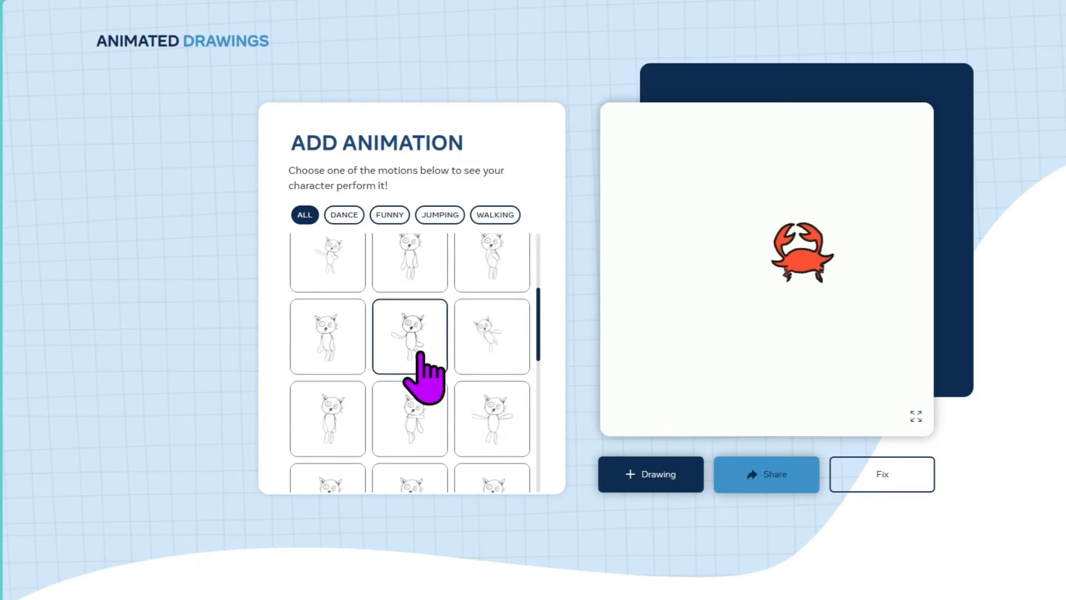
pyautogui.click(410, 335)
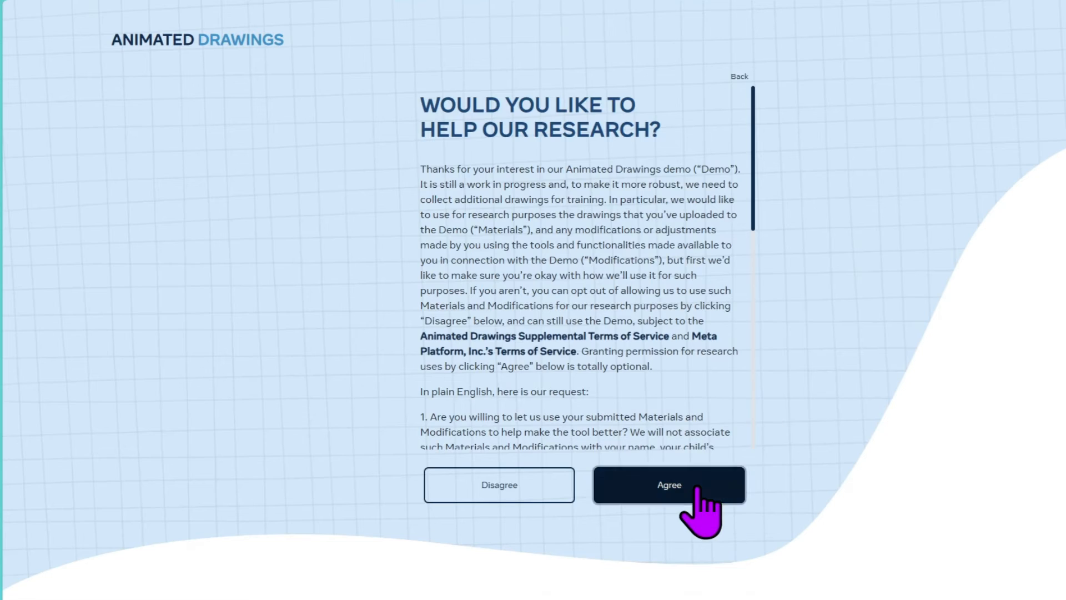
# Agree to research sharing, then accept the girl in red's bounding box, mask and joints.
pyautogui.click(667, 485)
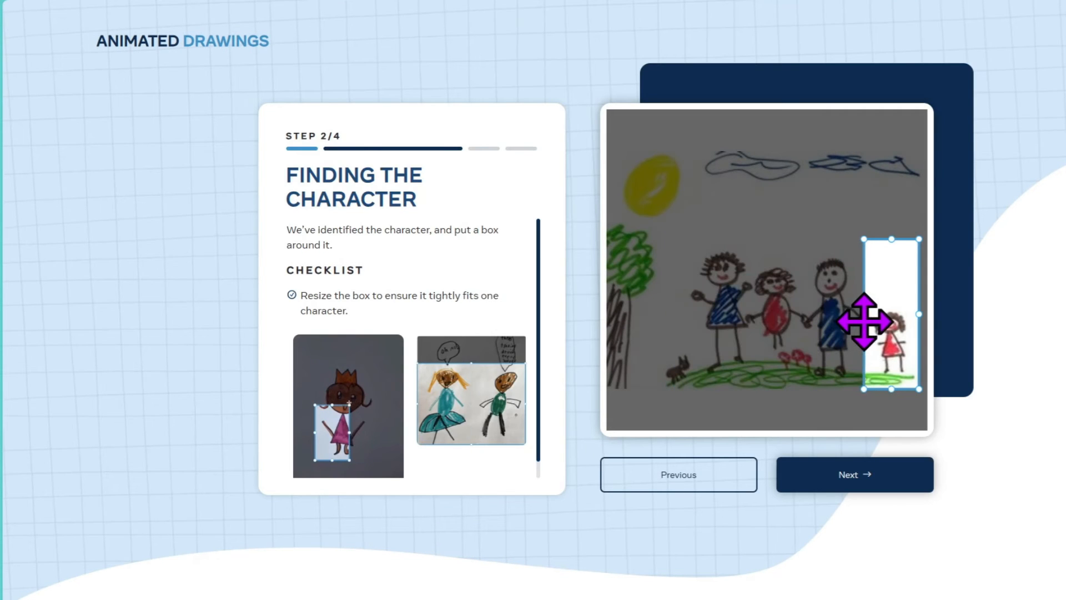
pyautogui.click(854, 474)
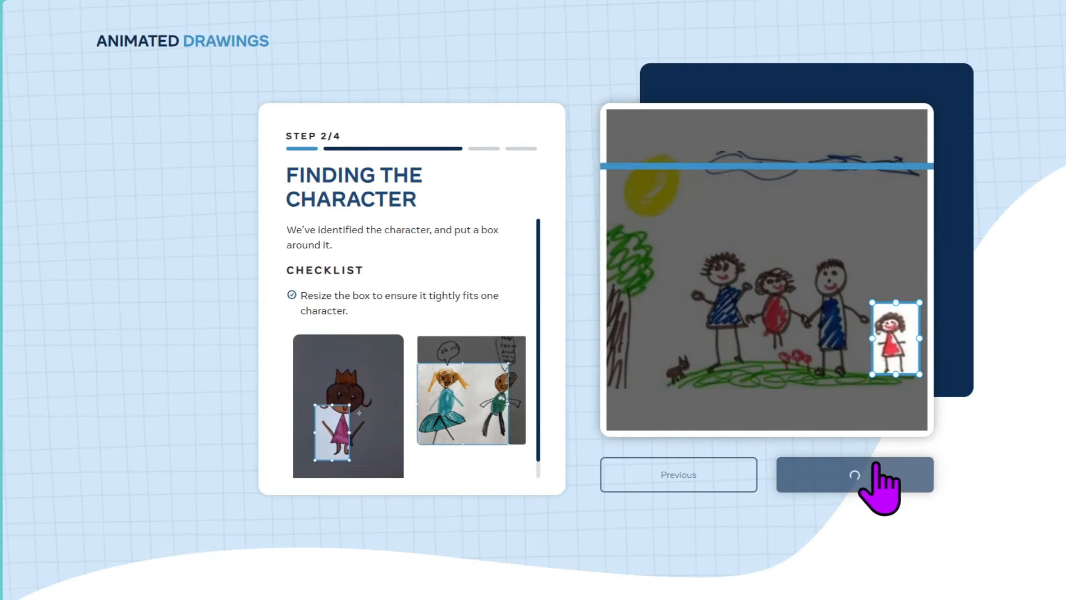
pyautogui.click(854, 474)
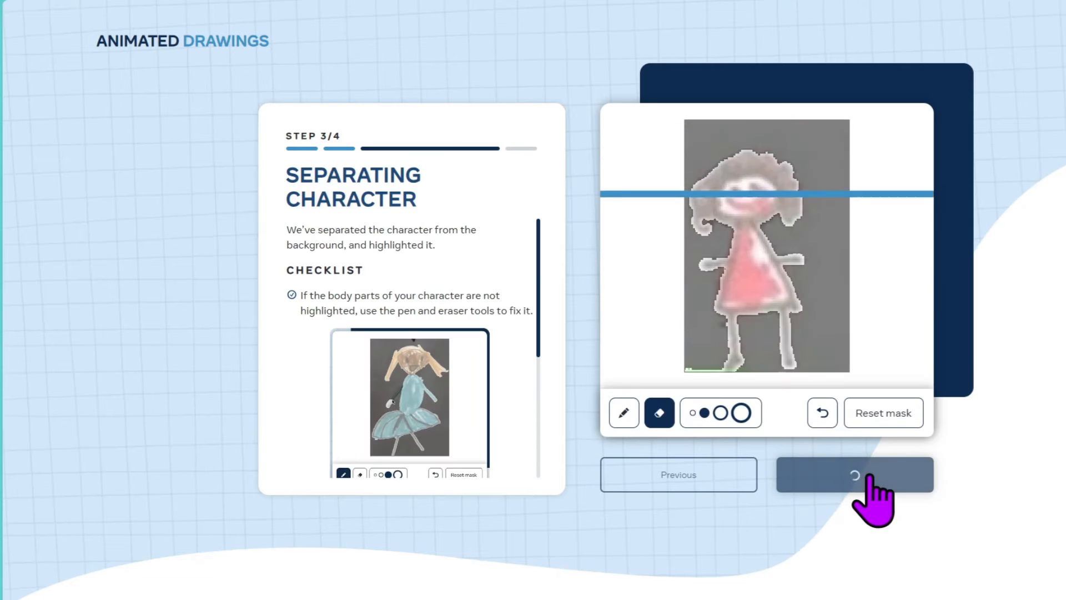
pyautogui.click(855, 474)
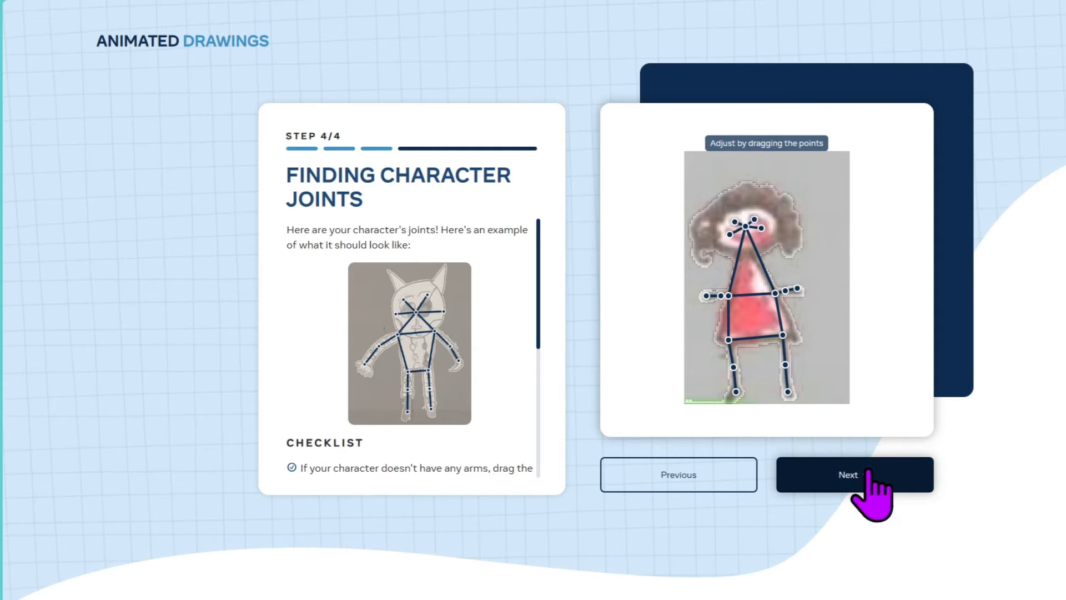
pyautogui.click(854, 474)
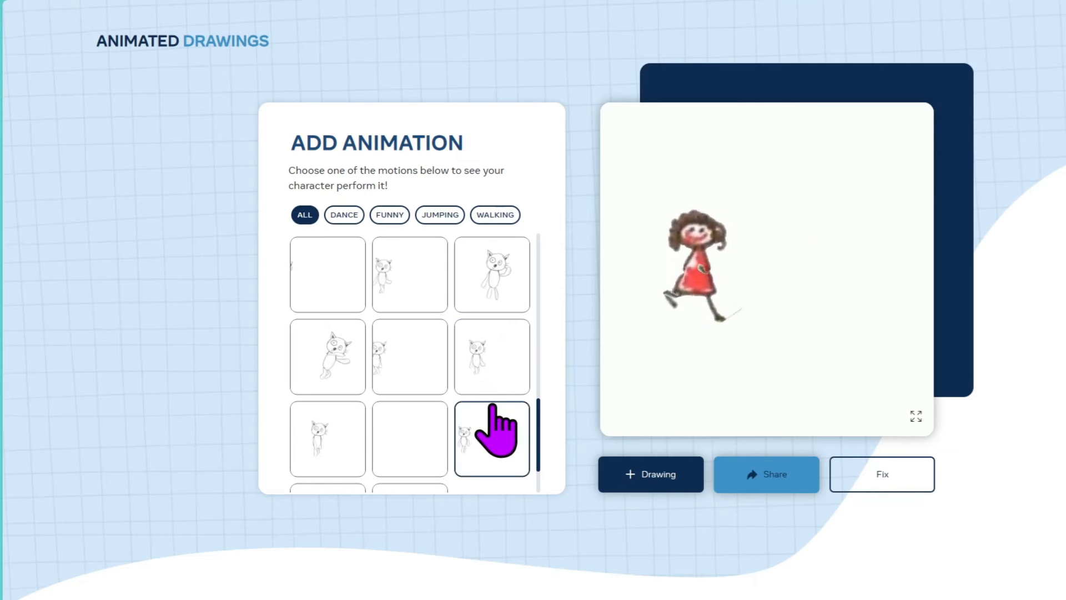
# Play a motion on the girl, step back through her setup to recheck it, then filter motions to FUNNY.
pyautogui.click(327, 274)
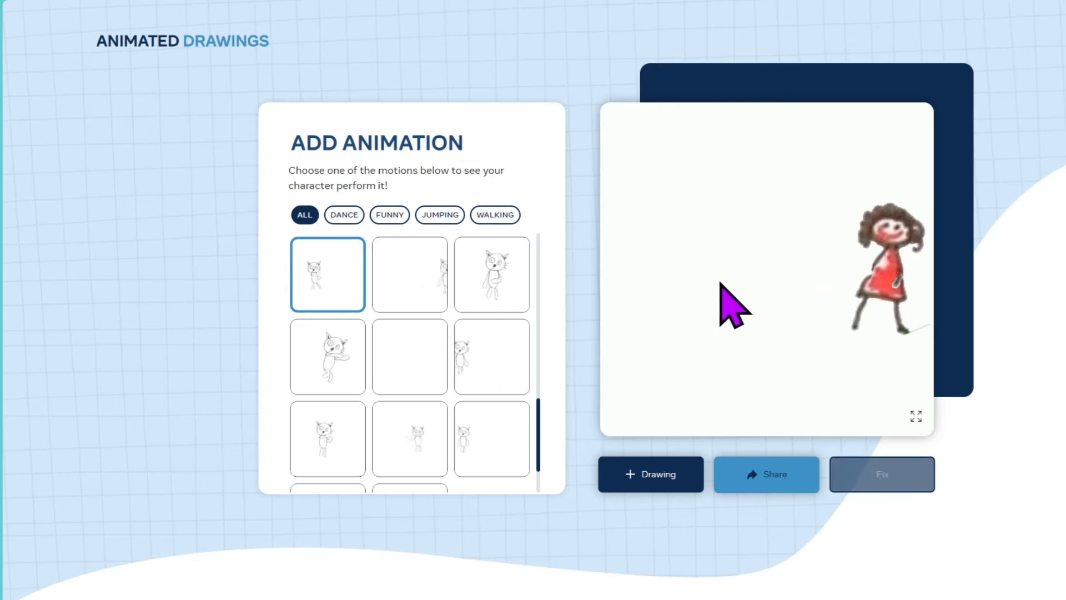
pyautogui.click(766, 474)
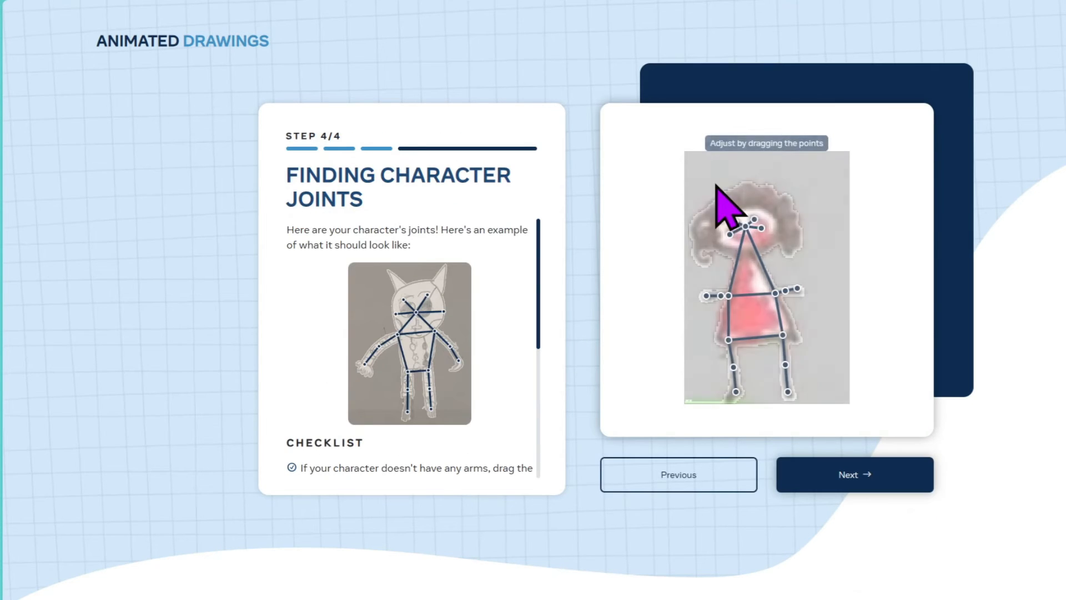
pyautogui.click(677, 475)
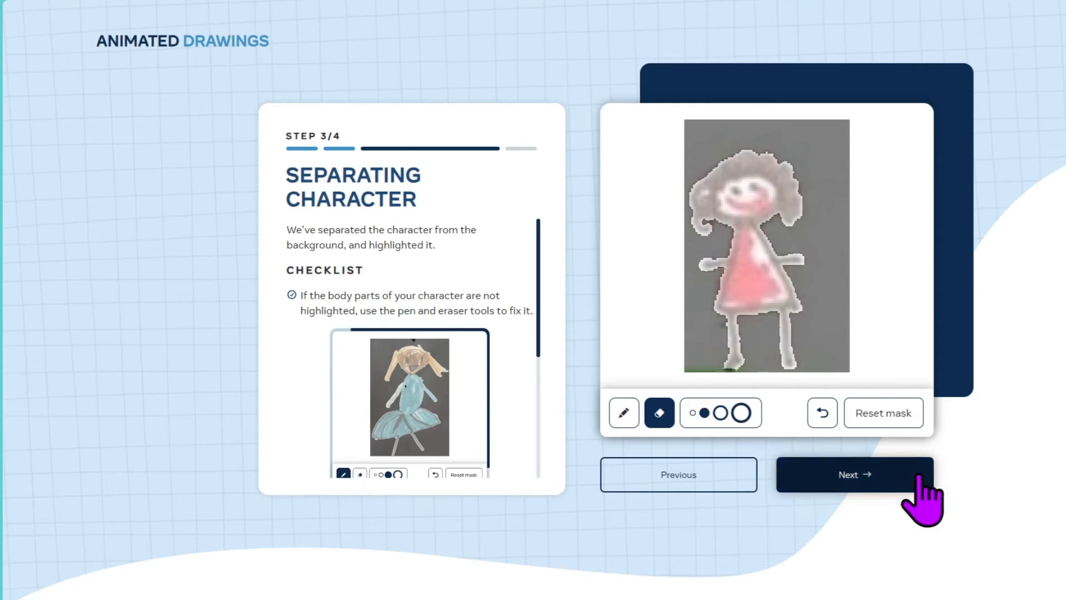
pyautogui.click(855, 474)
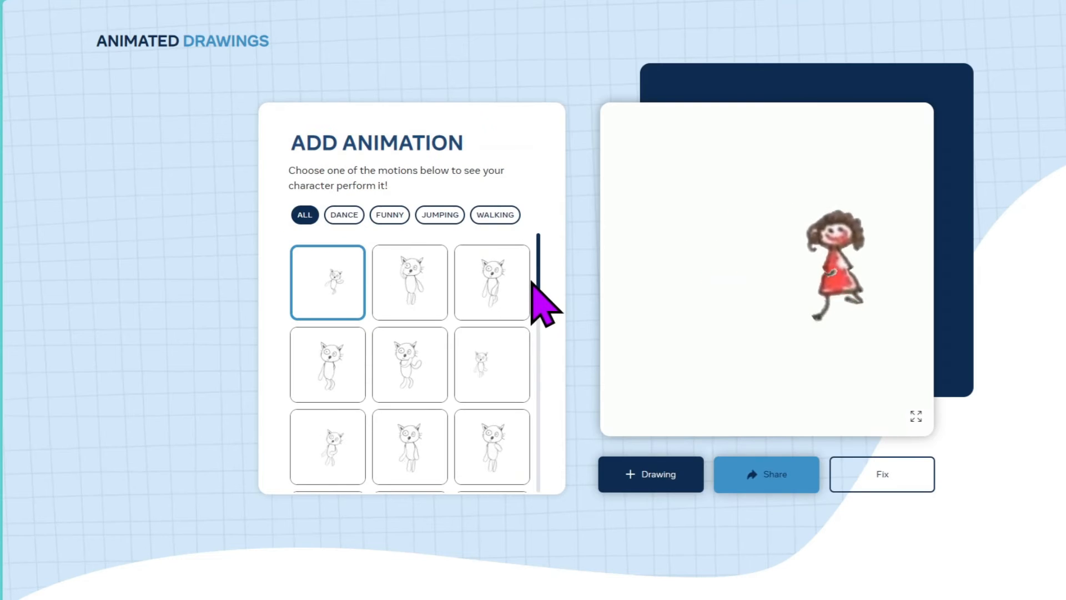
pyautogui.click(389, 214)
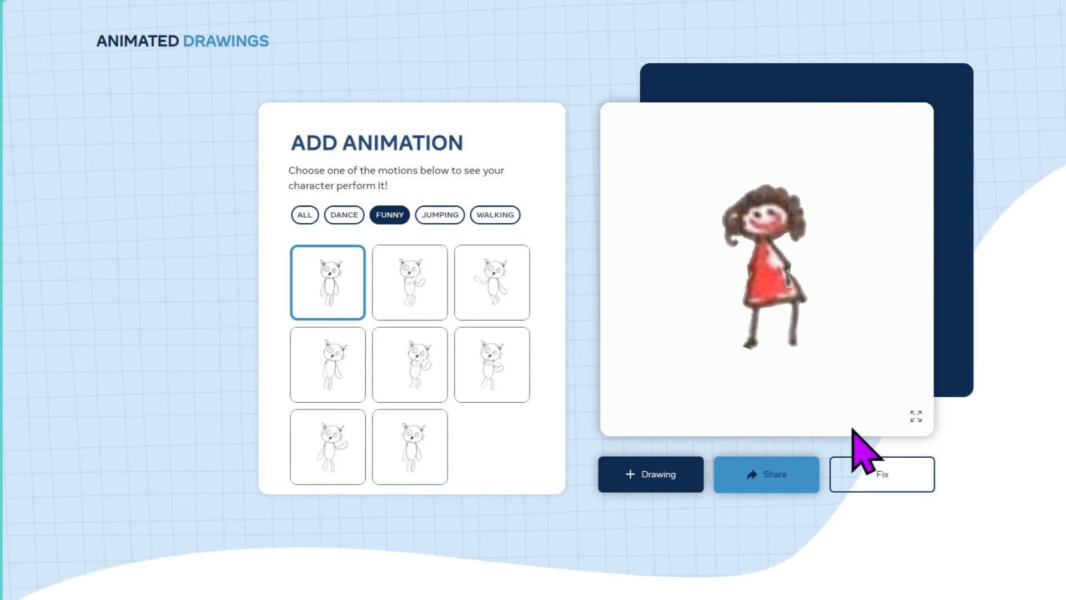
pyautogui.click(916, 416)
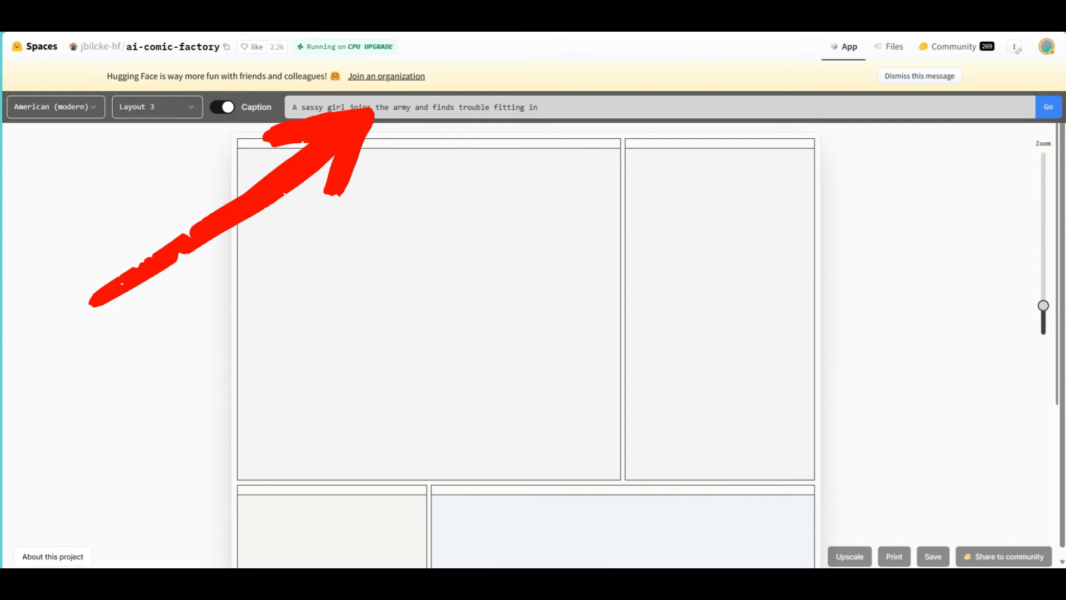
pyautogui.moveTo(483, 106)
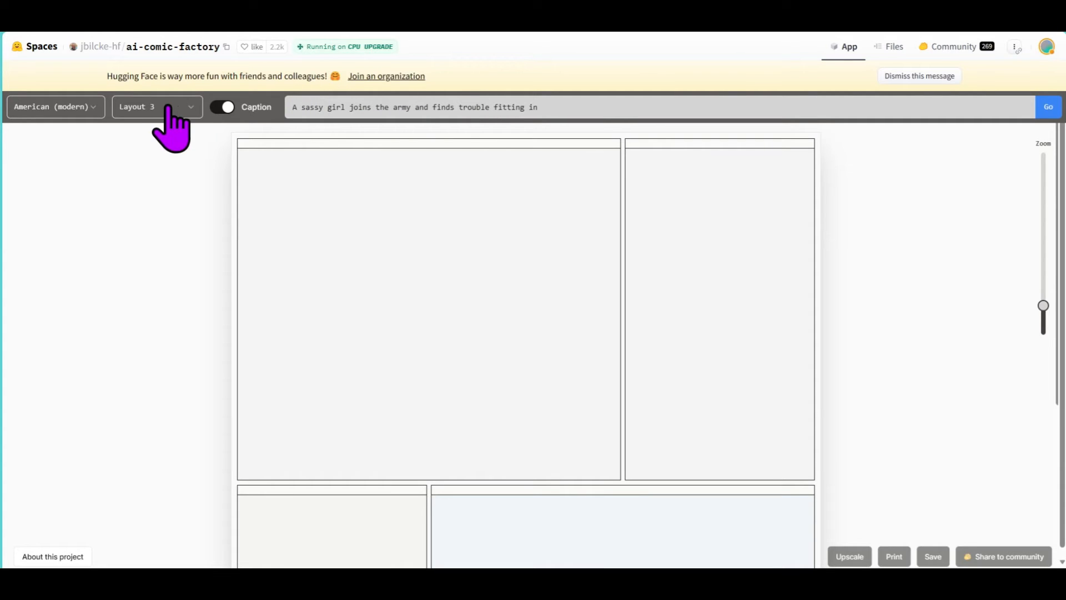
# Switch the sassy-army-girl comic page to Layout 1, then to another panel layout.
pyautogui.click(155, 106)
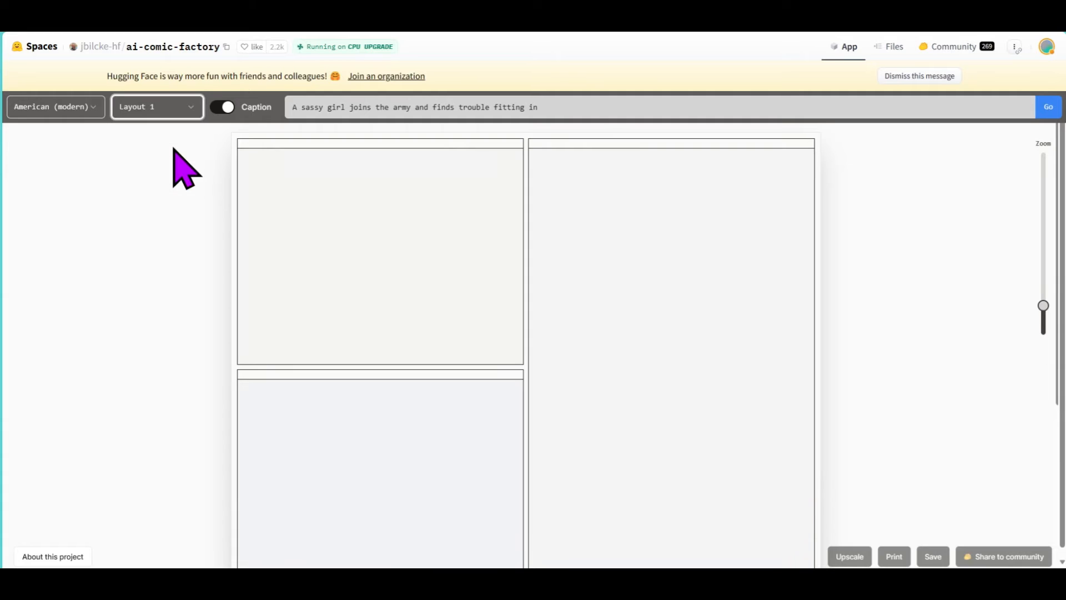
pyautogui.click(155, 106)
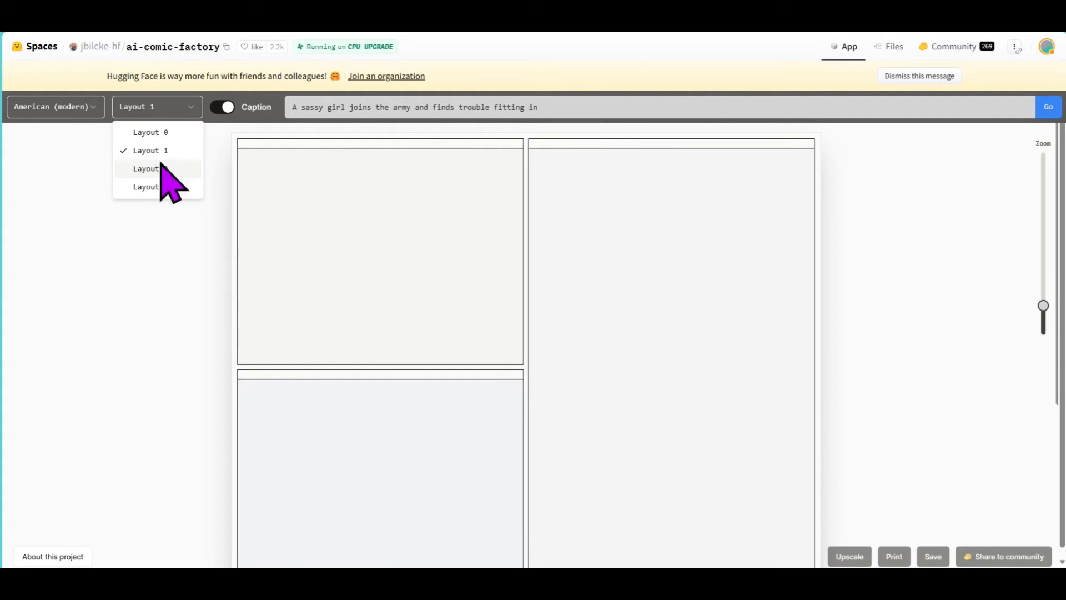
pyautogui.click(150, 167)
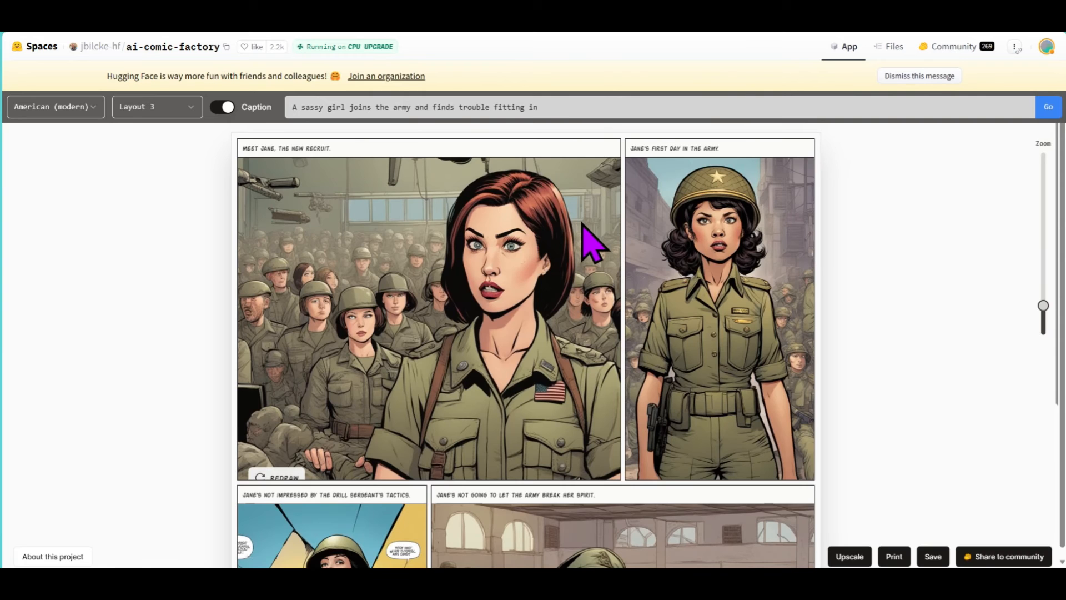
pyautogui.moveTo(292, 179)
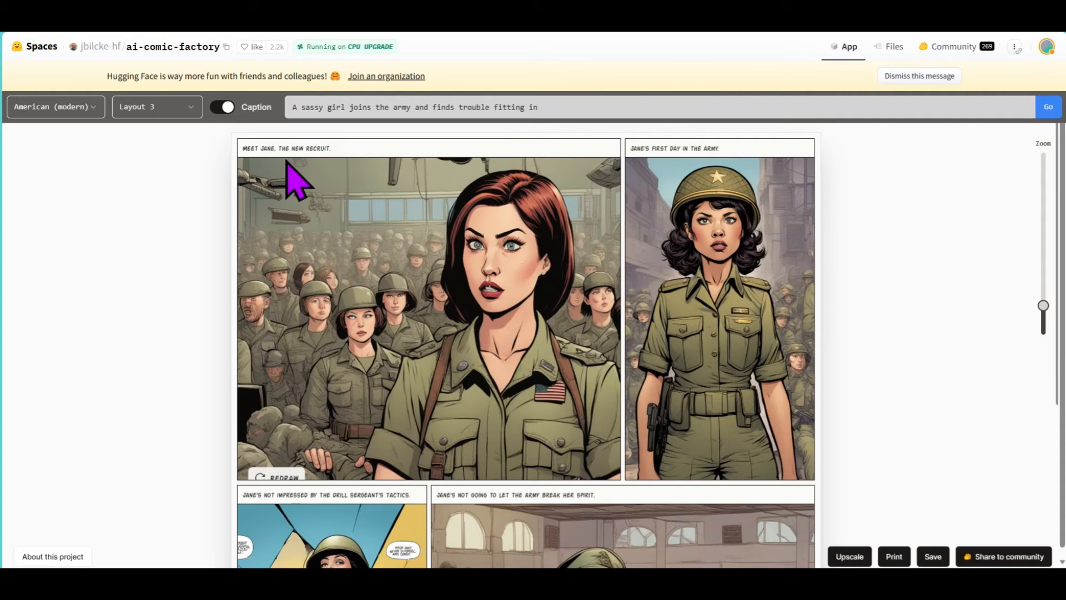
pyautogui.moveTo(640, 147)
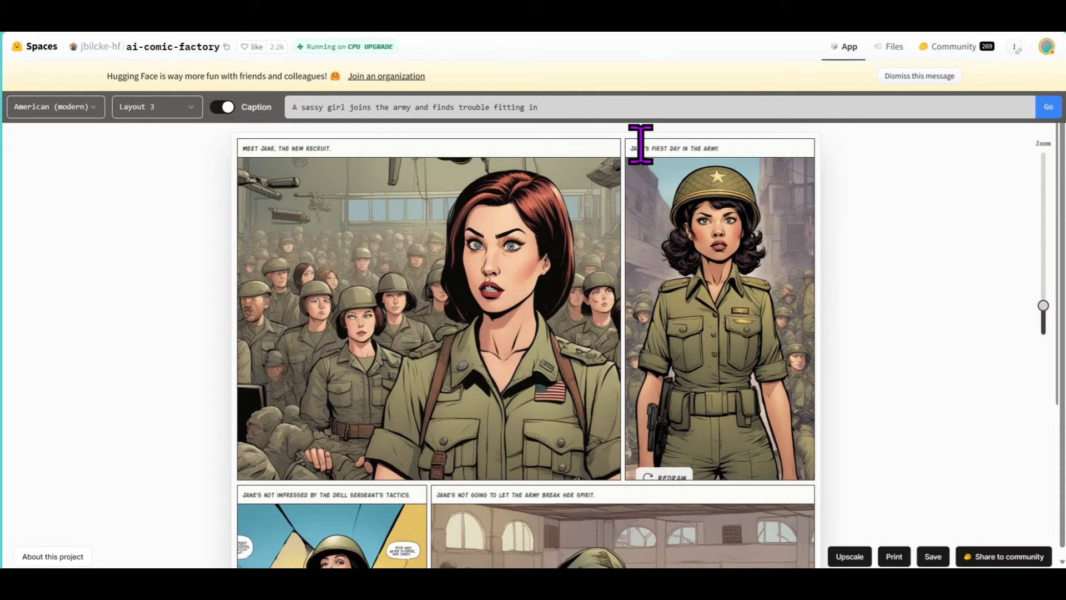
pyautogui.scroll(-3)
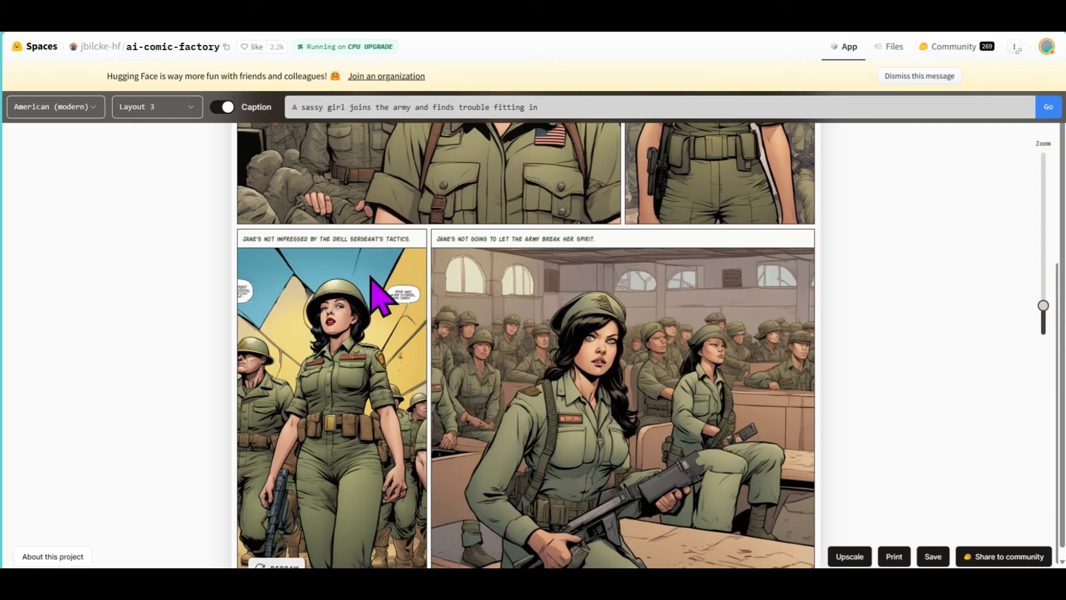
pyautogui.moveTo(422, 266)
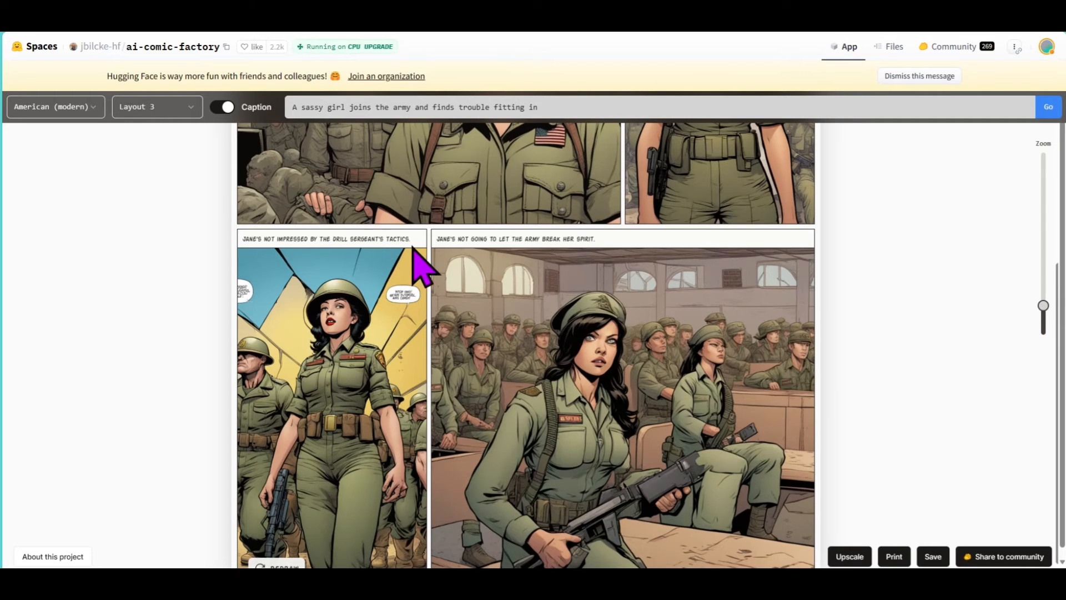
pyautogui.moveTo(534, 244)
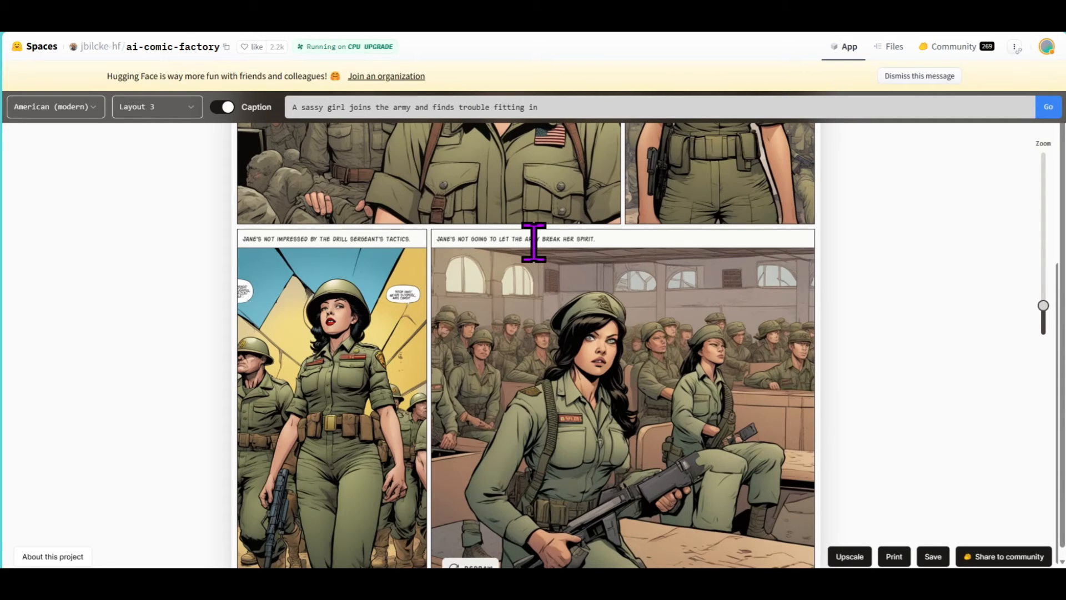
pyautogui.moveTo(551, 286)
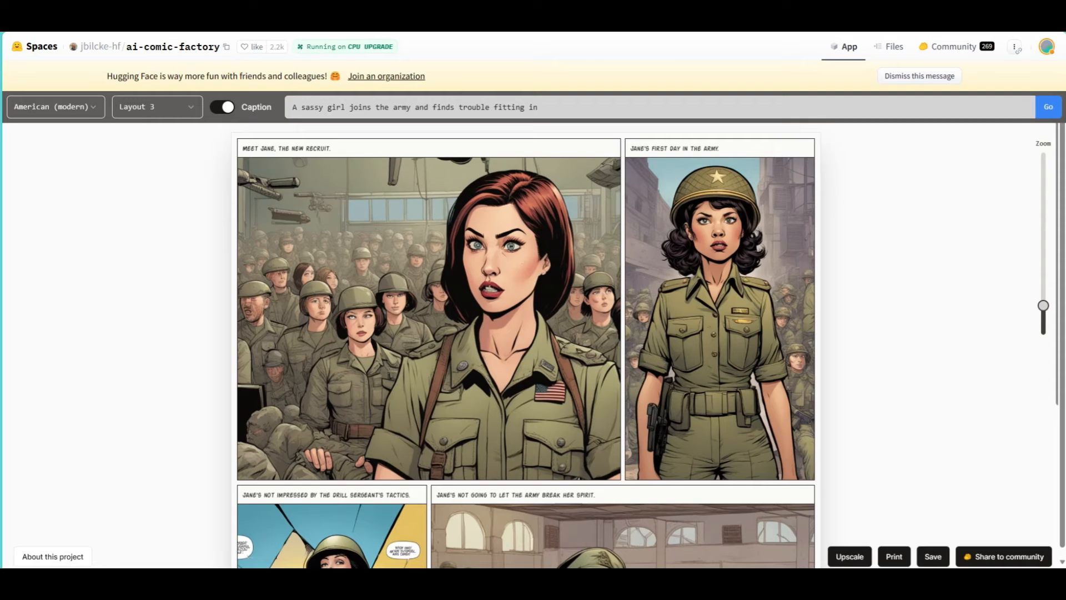
# Redraw the army comic in Nihonga style and select the prompt to replace it with the pirate story.
pyautogui.click(53, 106)
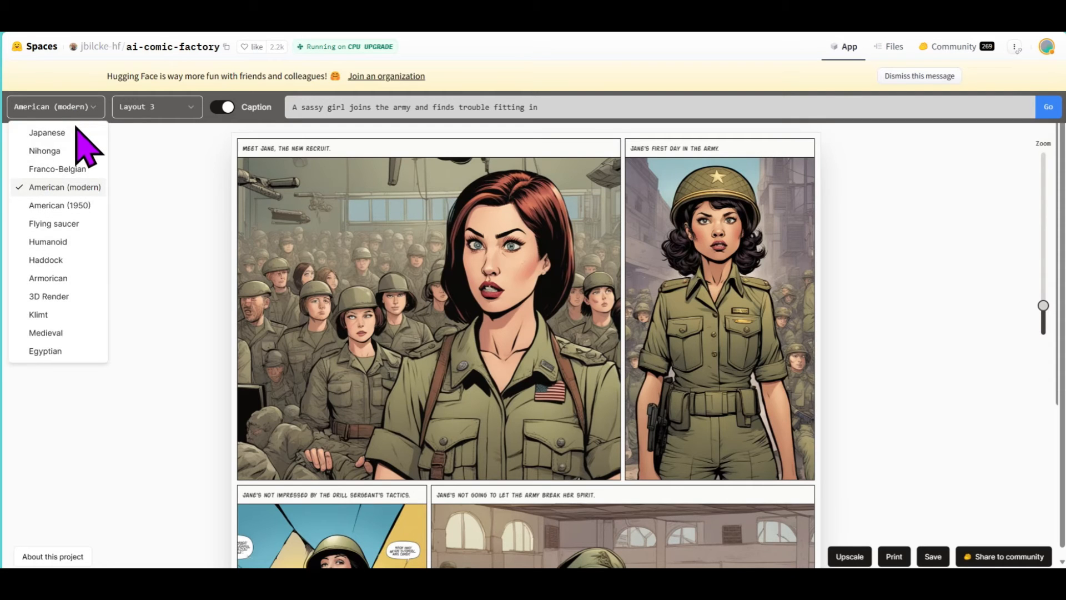
pyautogui.click(44, 150)
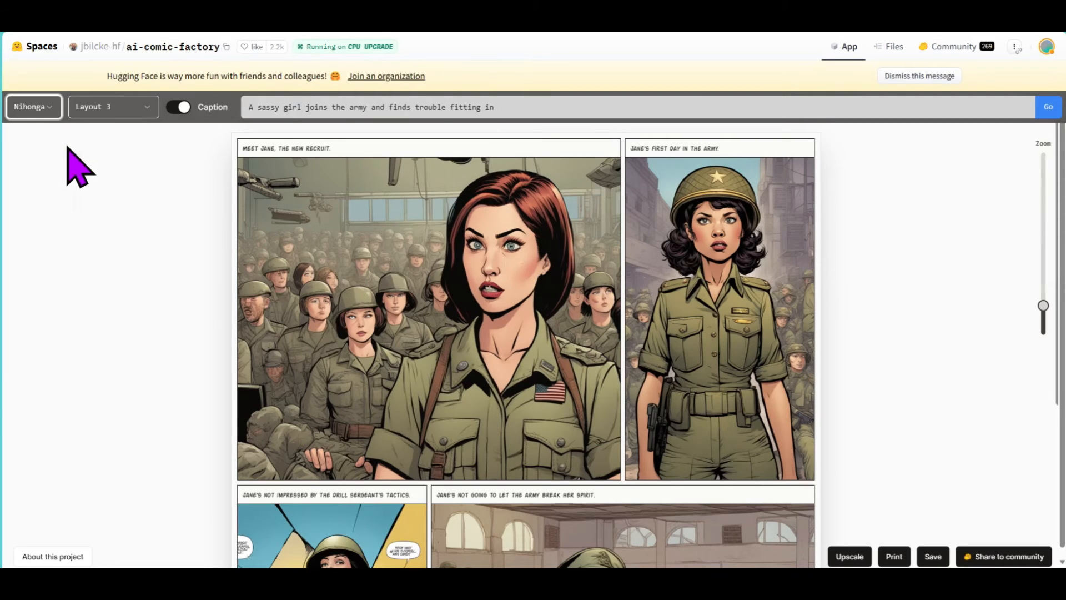
pyautogui.click(1047, 106)
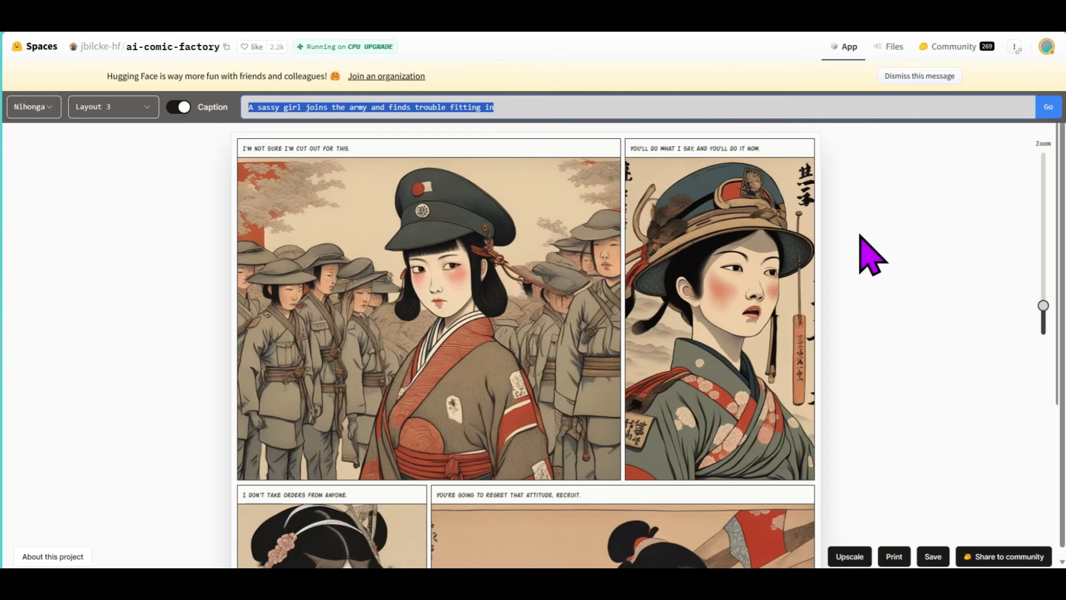
pyautogui.moveTo(864, 255)
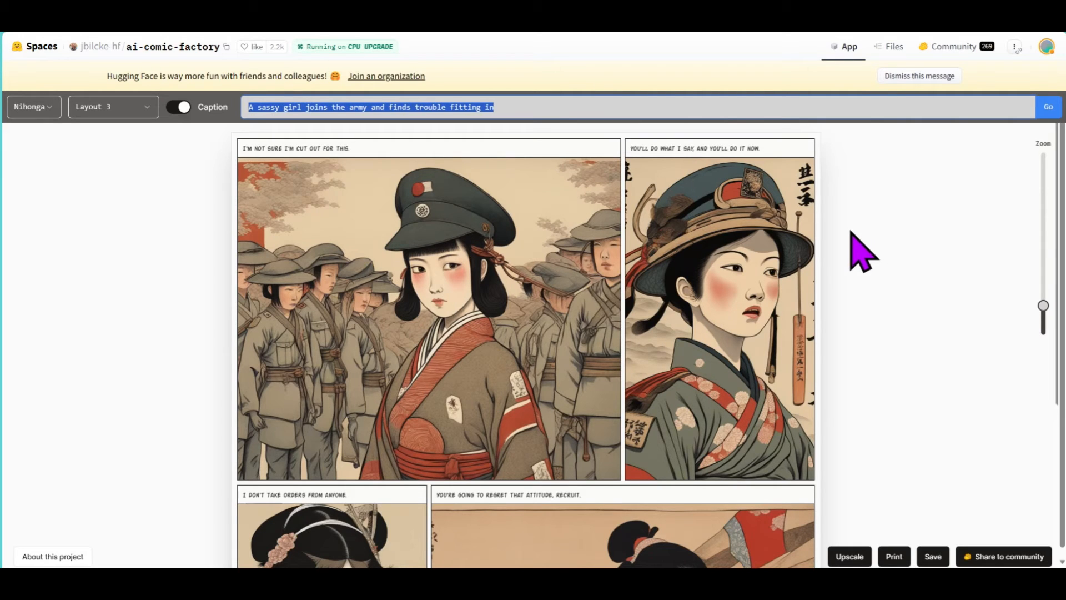
pyautogui.moveTo(574, 272)
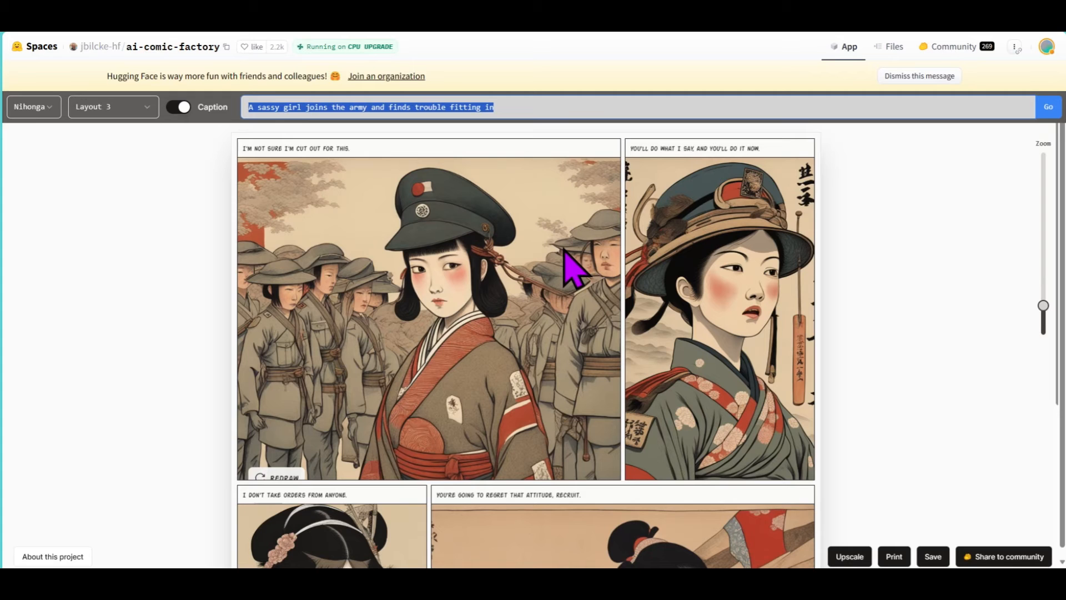
pyautogui.scroll(-3)
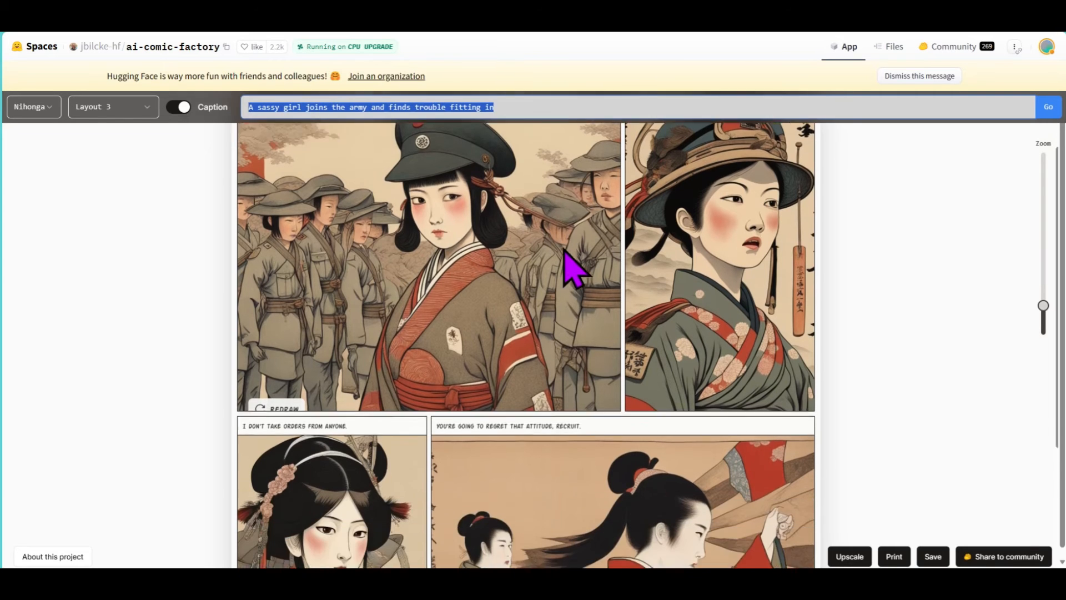
pyautogui.scroll(-3)
pyautogui.write('A pirate captain notices his men planning a mutiny aboard his ship and gets ready for his defenese')
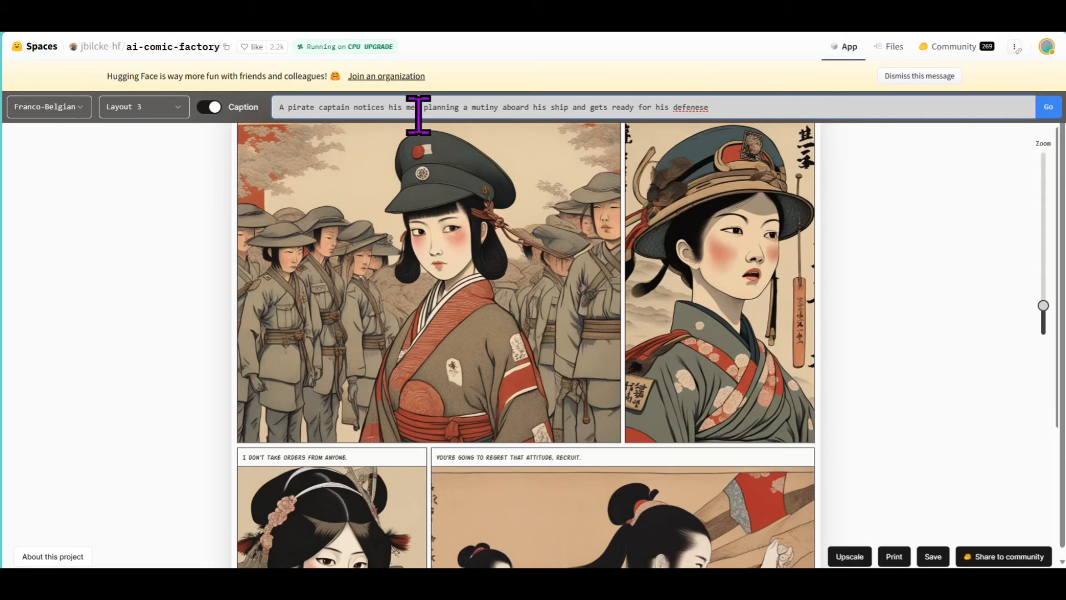
pyautogui.moveTo(615, 107)
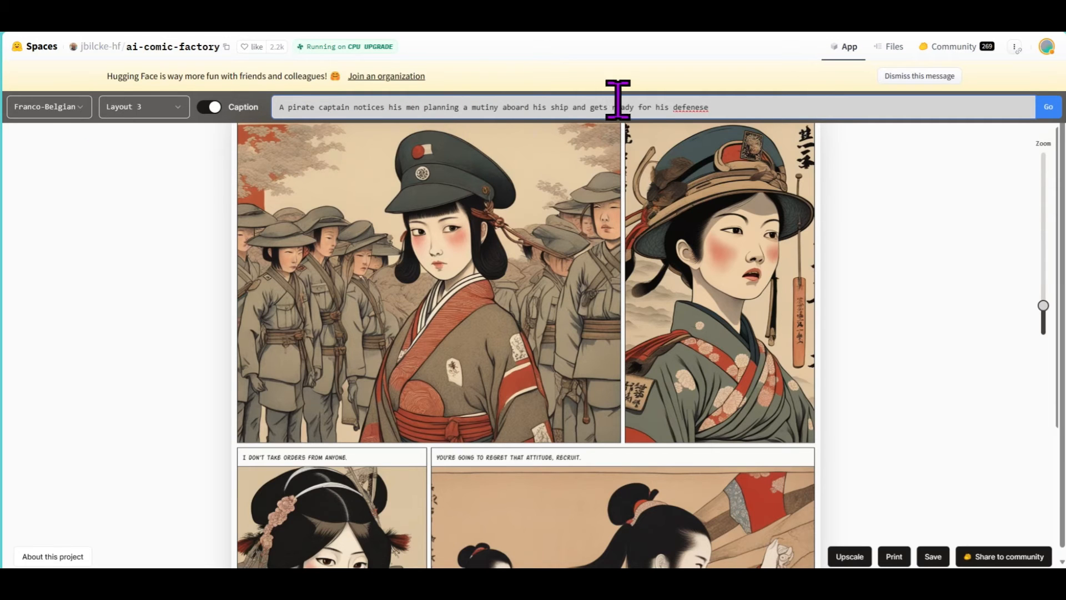
pyautogui.moveTo(728, 107)
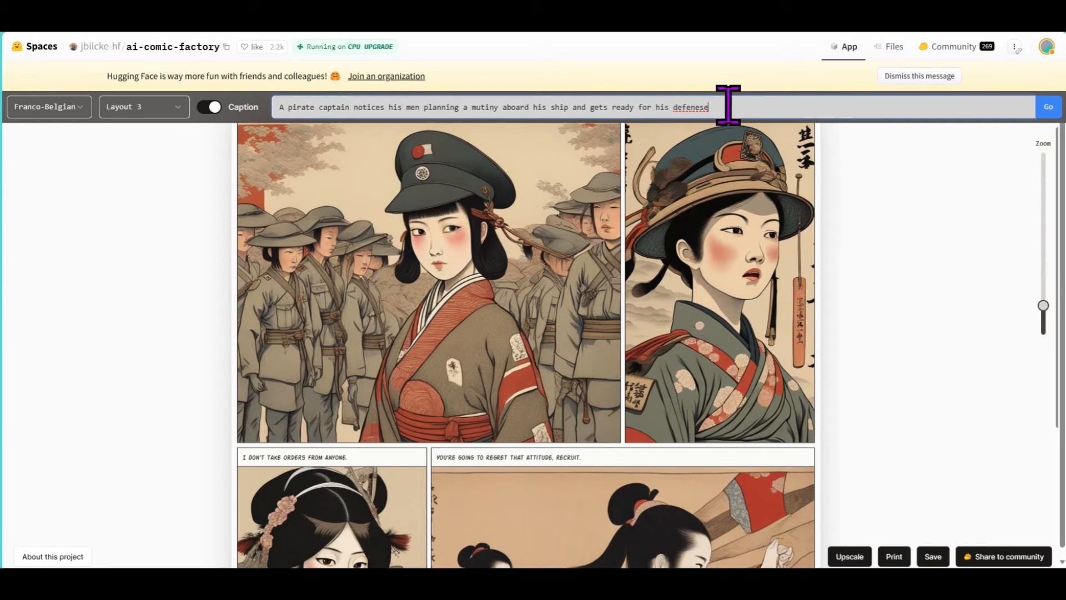
pyautogui.moveTo(509, 204)
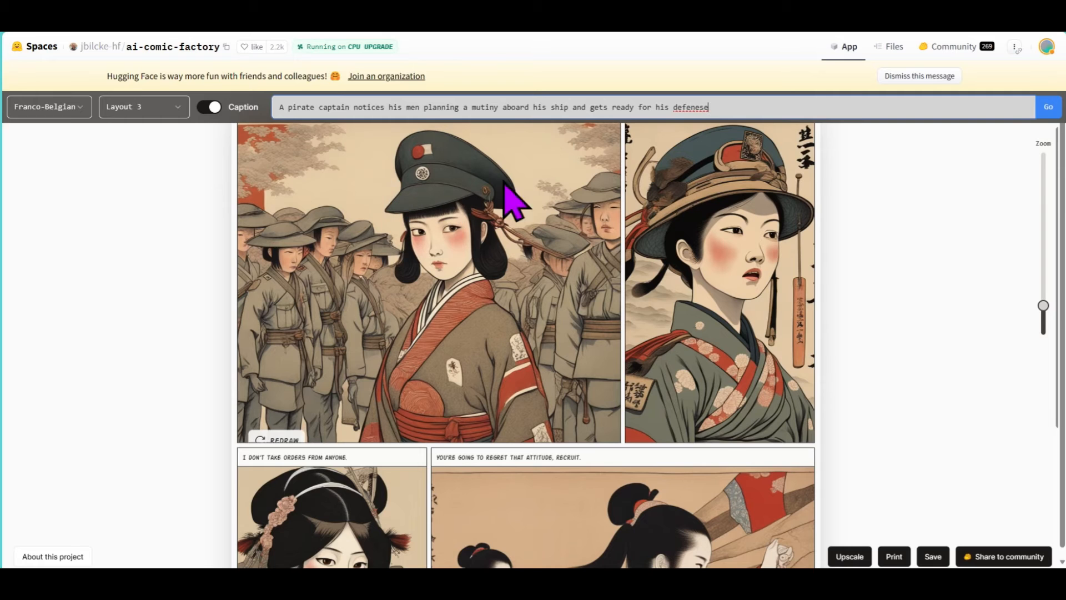
# Generate the Franco-Belgian pirate mutiny comic page with Go.
pyautogui.click(1047, 106)
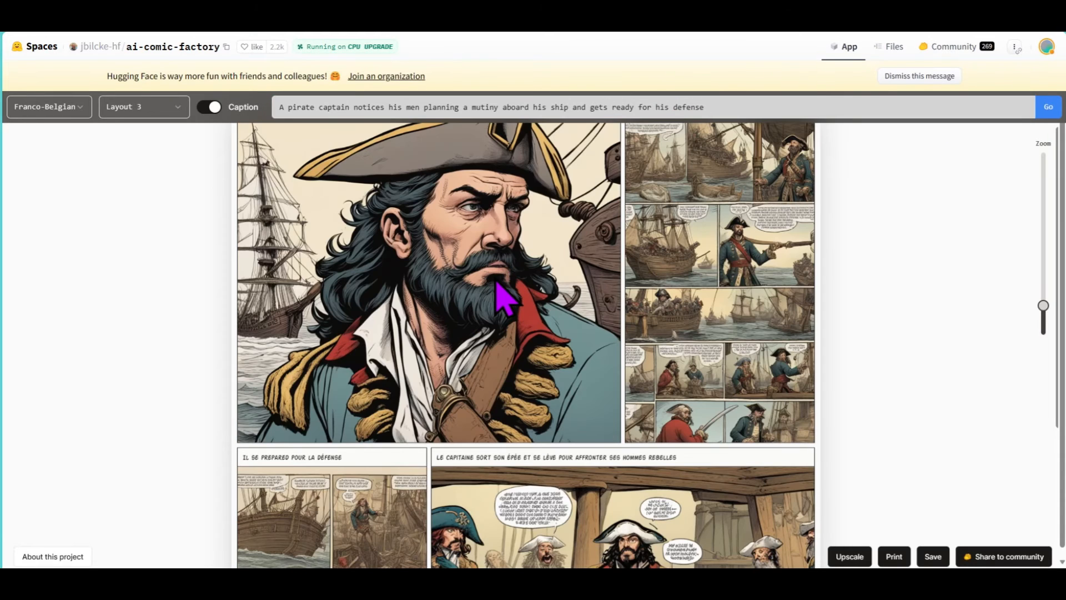
pyautogui.moveTo(519, 534)
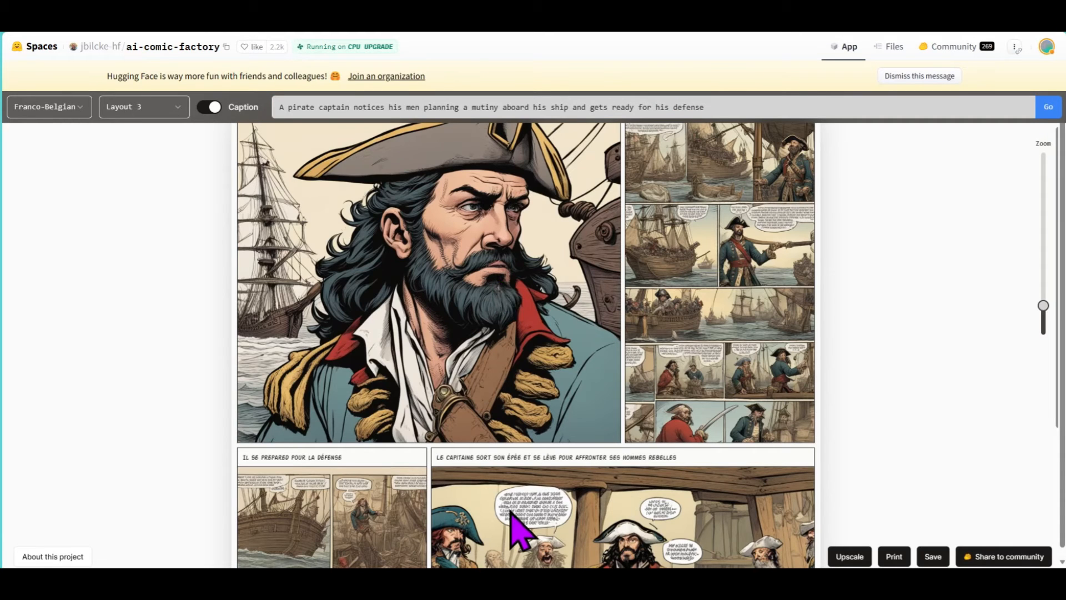
pyautogui.moveTo(864, 279)
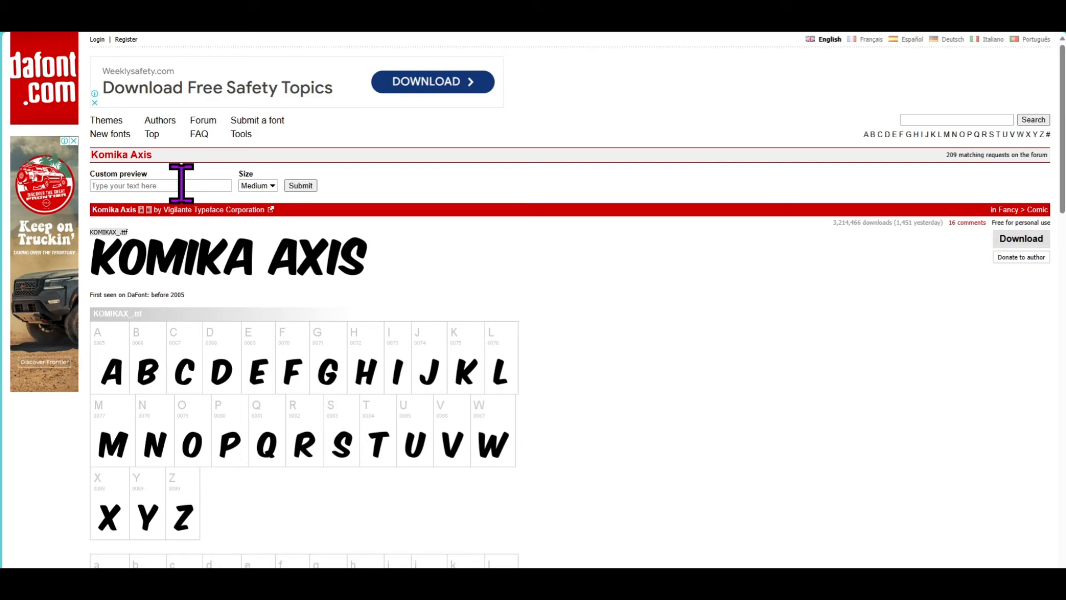
pyautogui.moveTo(967, 222)
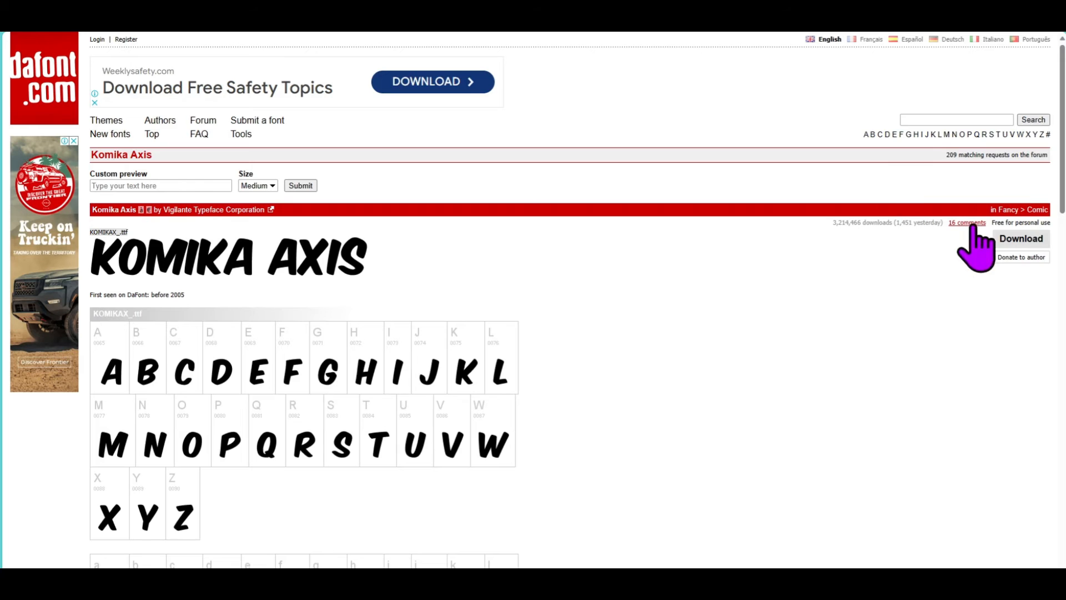
# From Downloads, open the komika_axis zip and the KOMIKAX_ TrueType font preview.
pyautogui.click(1021, 237)
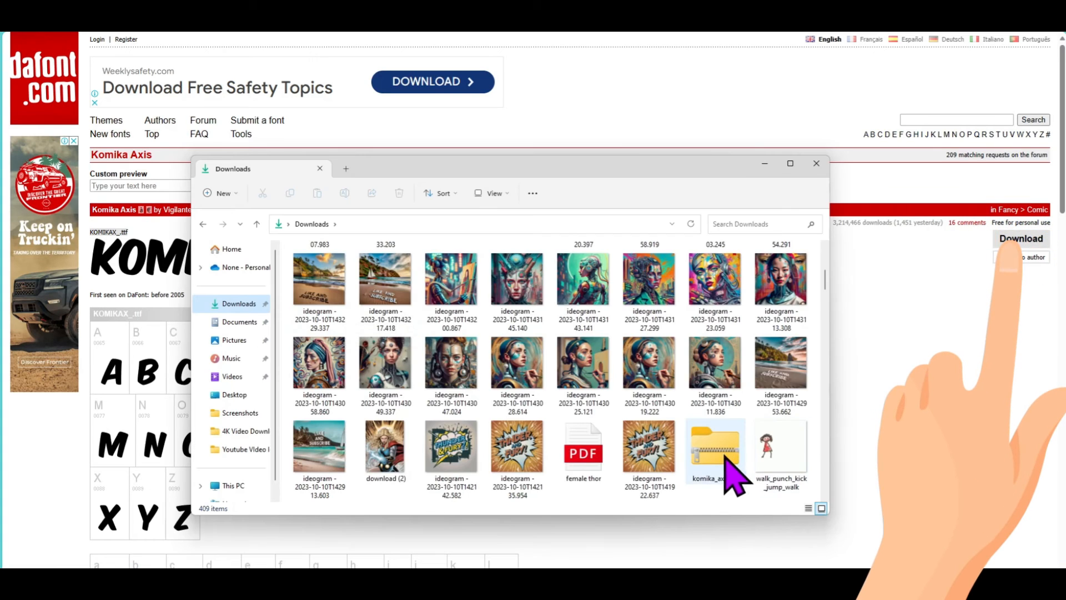
pyautogui.doubleClick(714, 449)
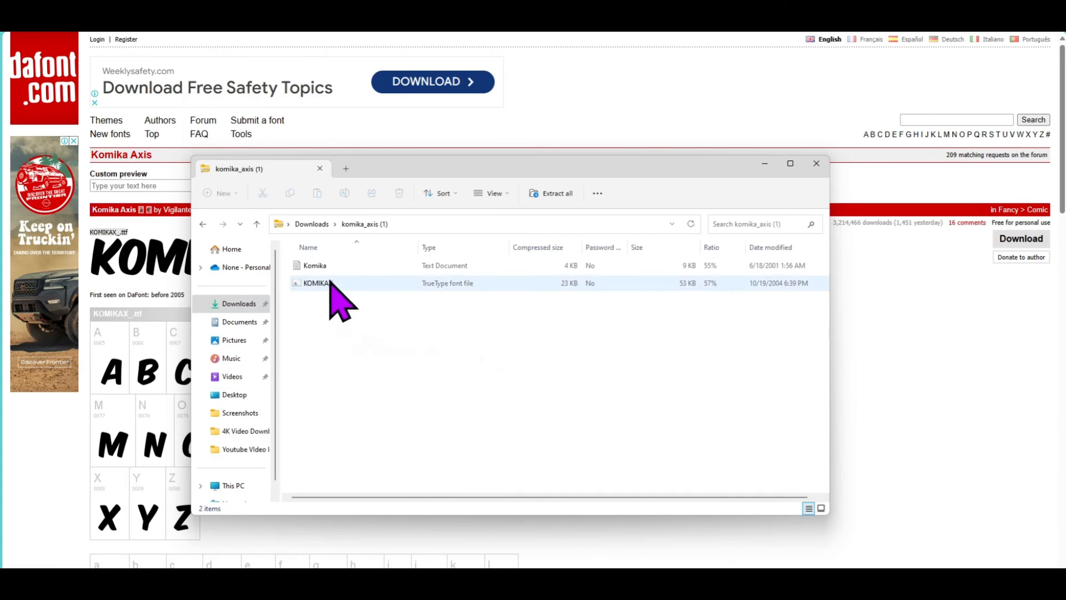
pyautogui.click(317, 283)
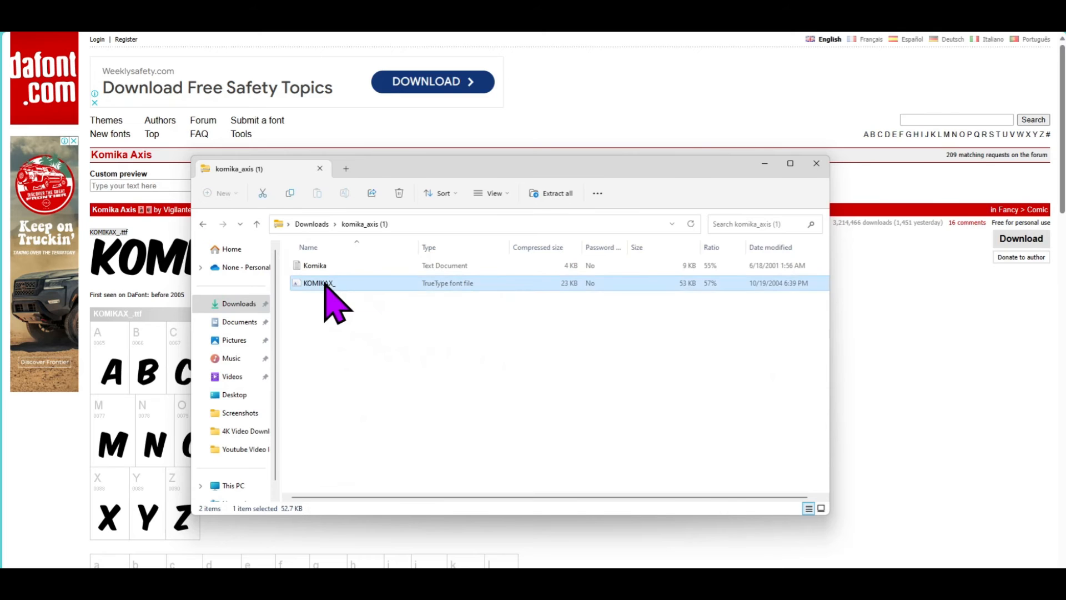
pyautogui.doubleClick(319, 283)
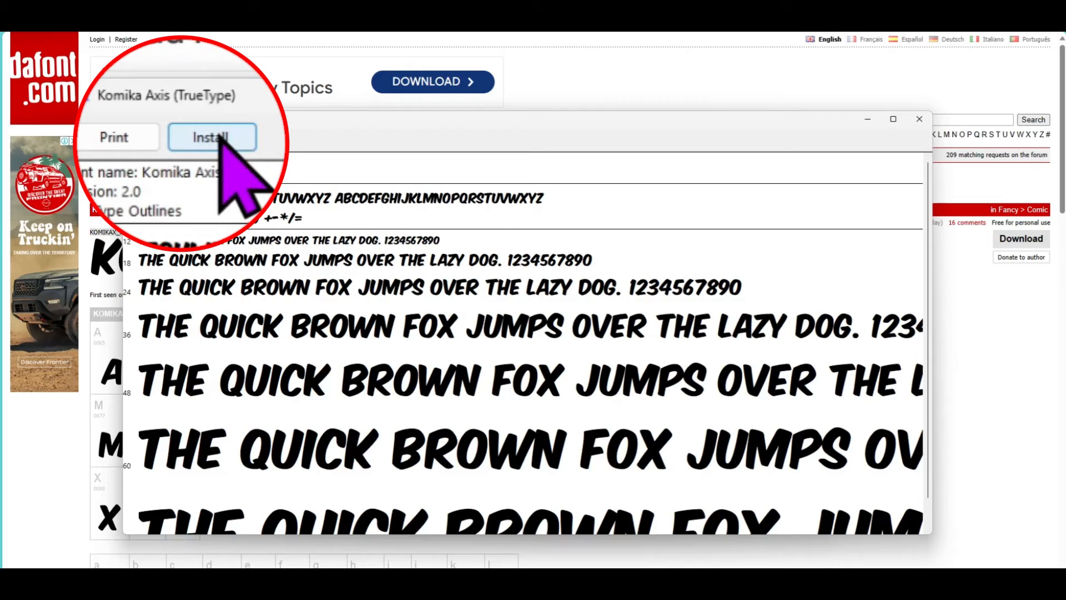
pyautogui.moveTo(293, 252)
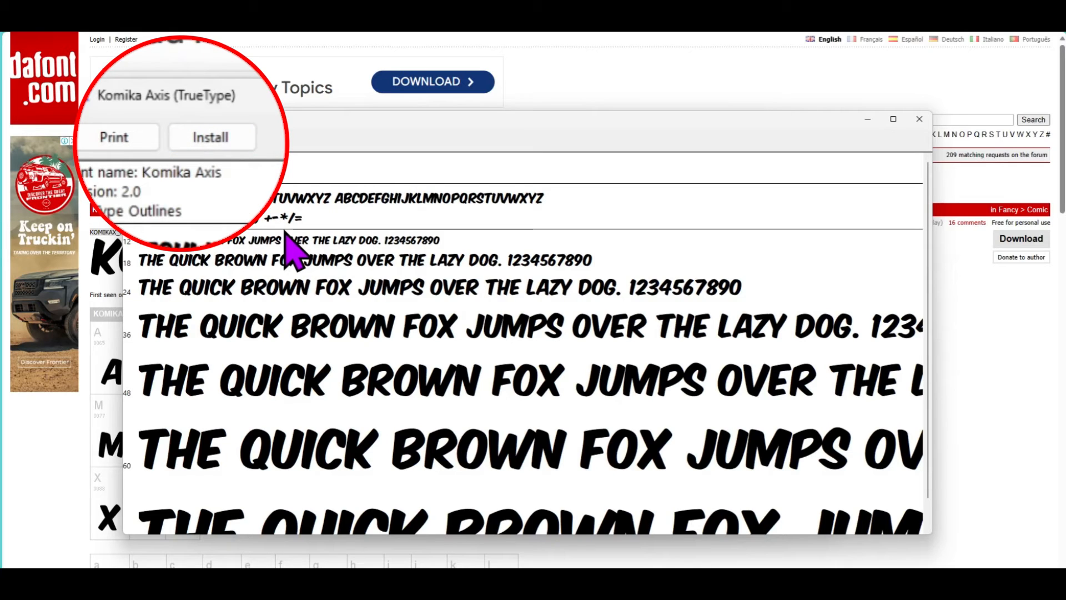
pyautogui.moveTo(310, 262)
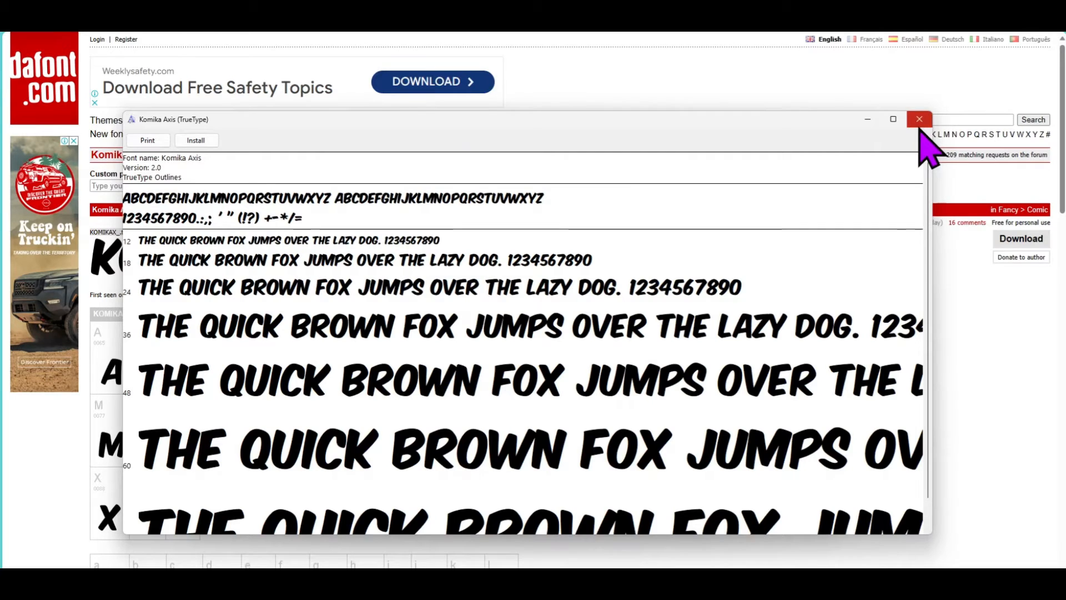
# Switch the female Thor comic to American (modern) style and redraw its bottom-right panel.
pyautogui.click(920, 119)
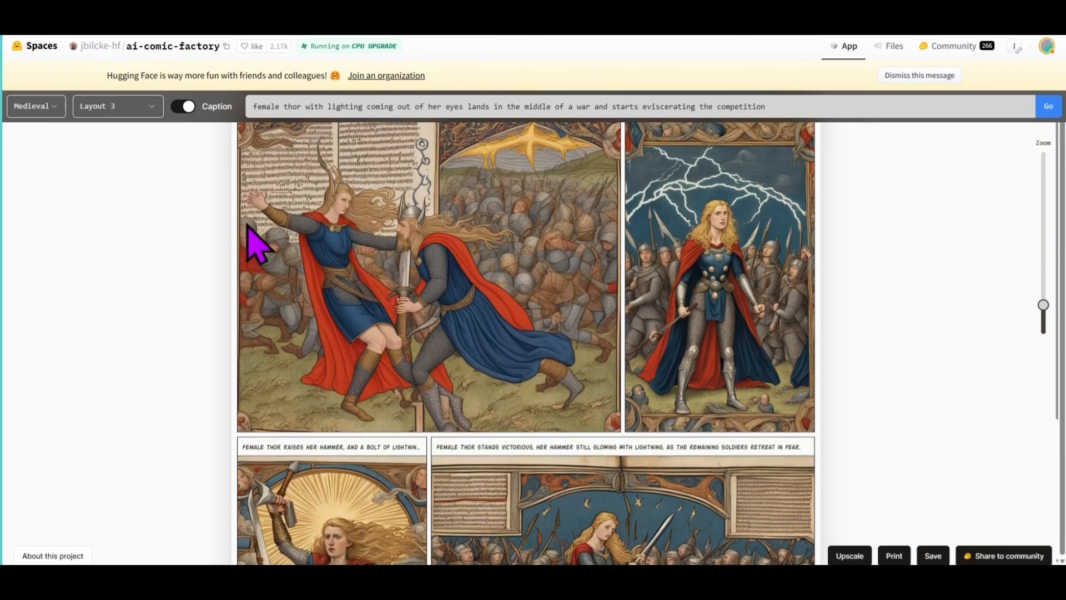
pyautogui.click(32, 107)
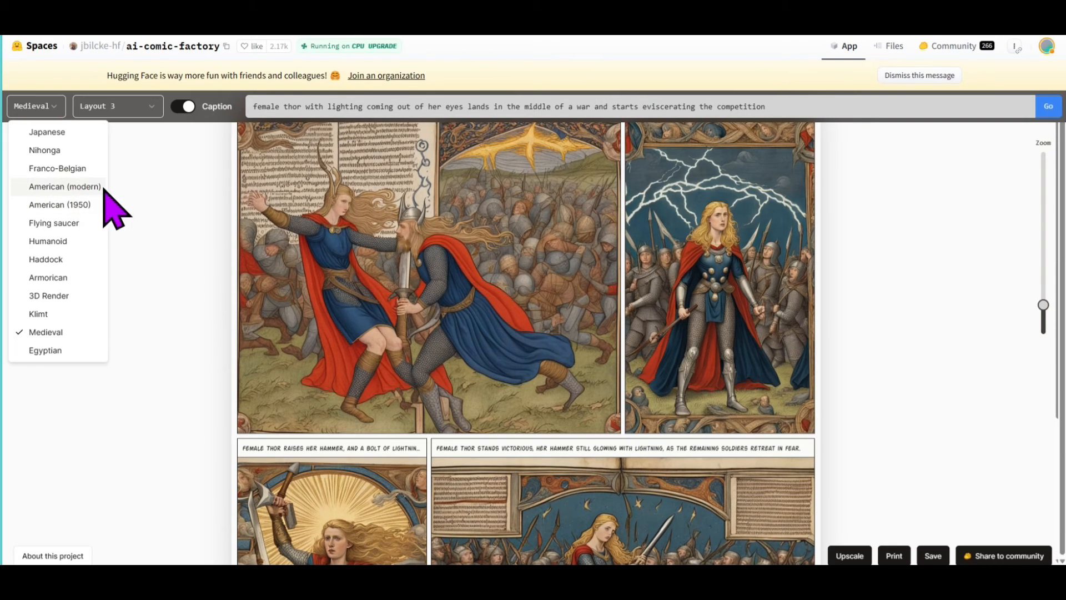
pyautogui.click(65, 186)
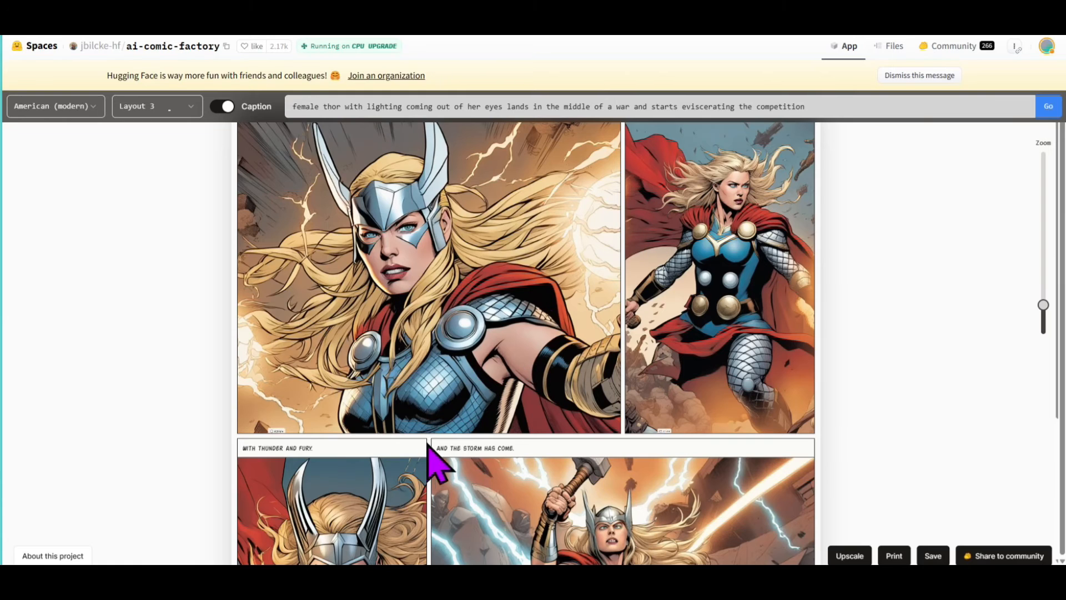
pyautogui.moveTo(741, 265)
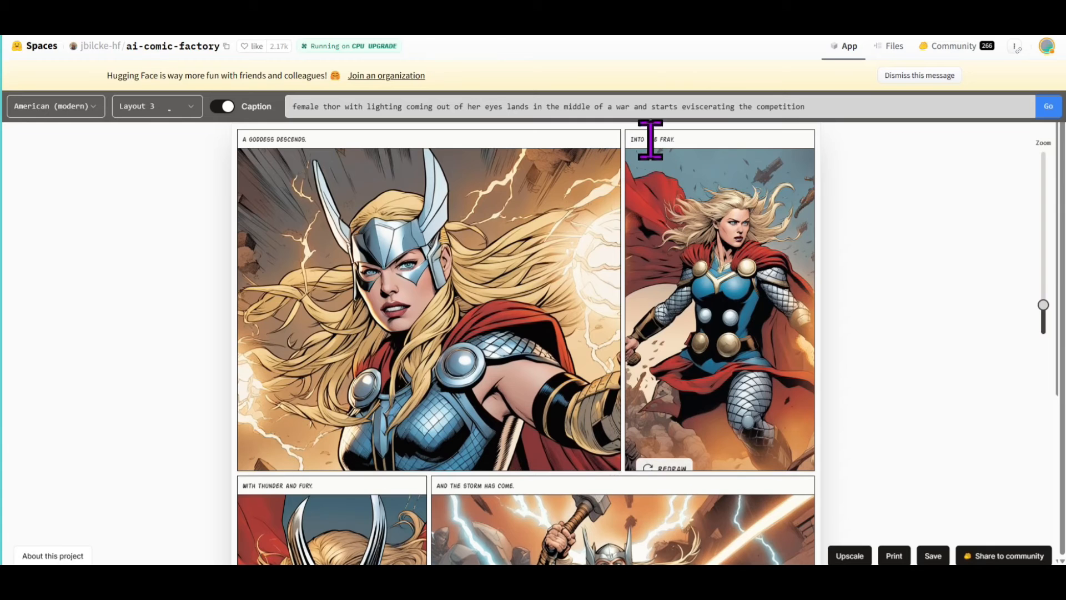
pyautogui.scroll(-3)
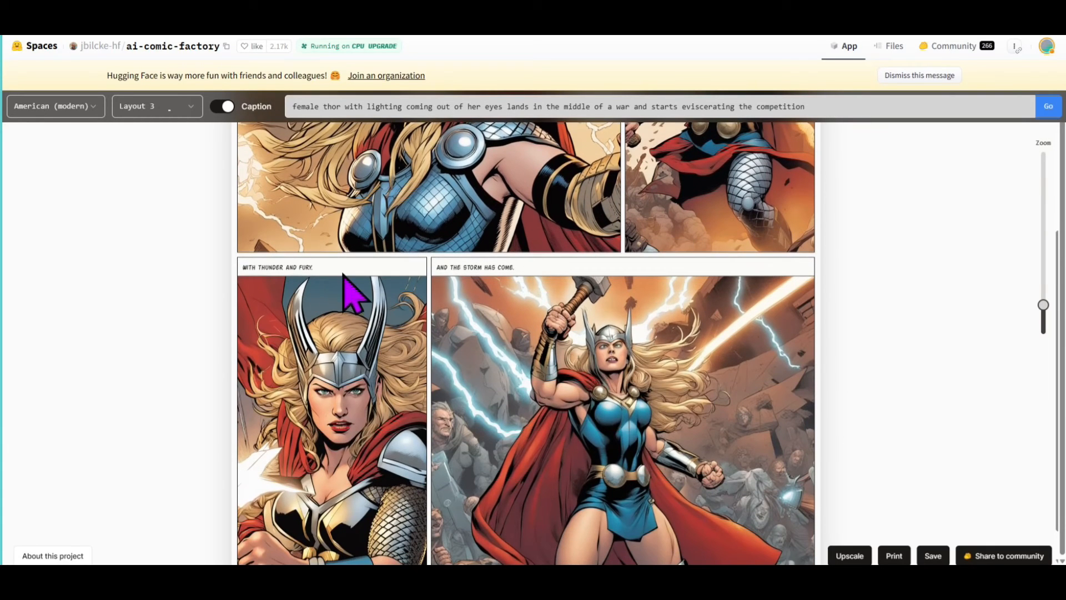
pyautogui.scroll(-3)
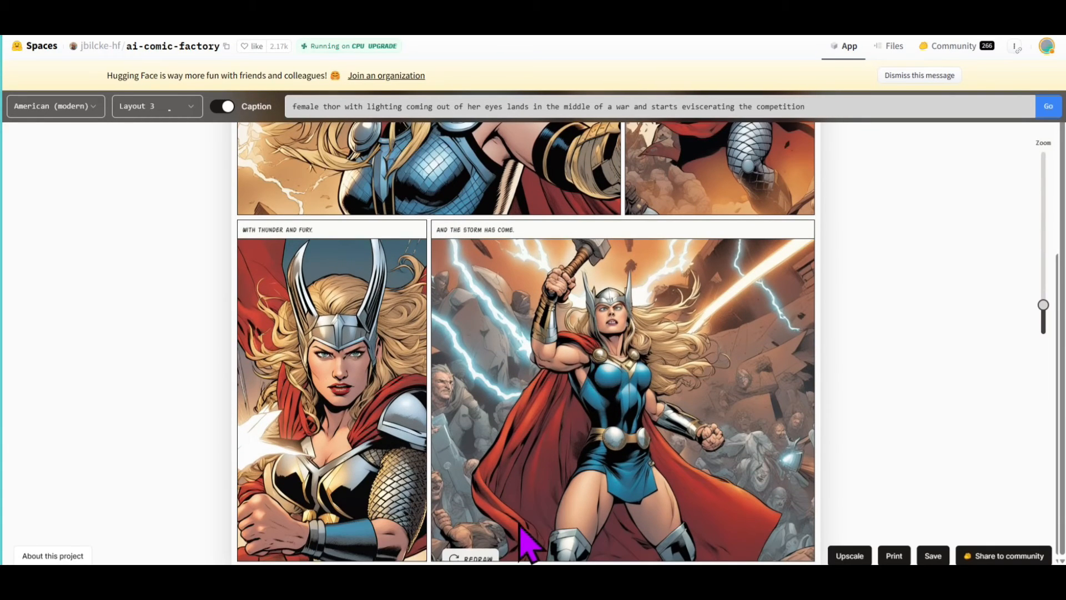
pyautogui.moveTo(717, 465)
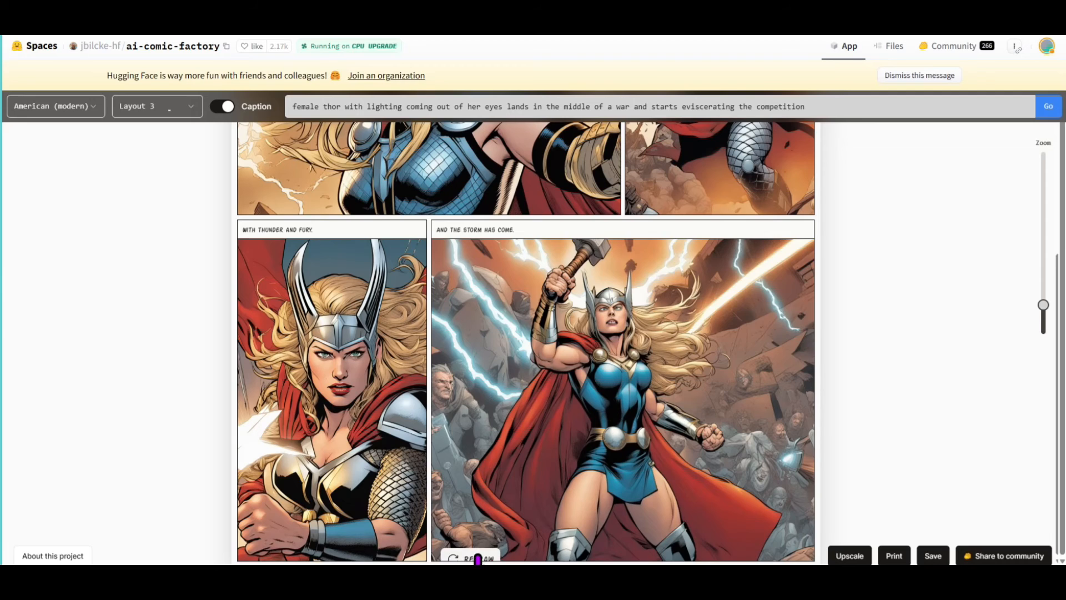
pyautogui.click(474, 557)
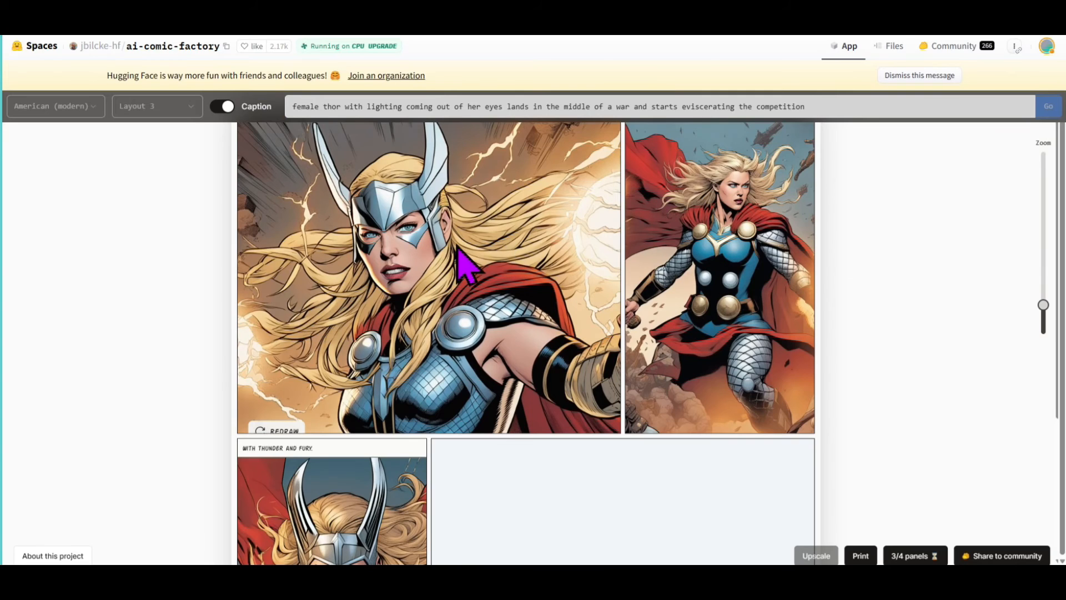
pyautogui.moveTo(473, 282)
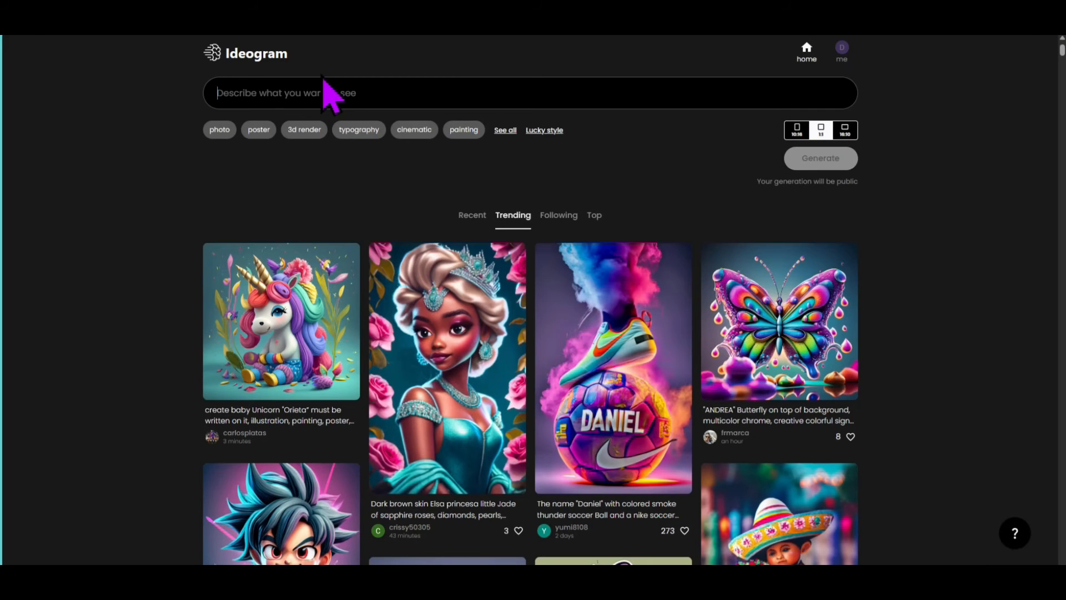
# Generate comic text bubble images from the prompt and choose a 'Thunder and Fury!' variant.
pyautogui.write('comic tex')
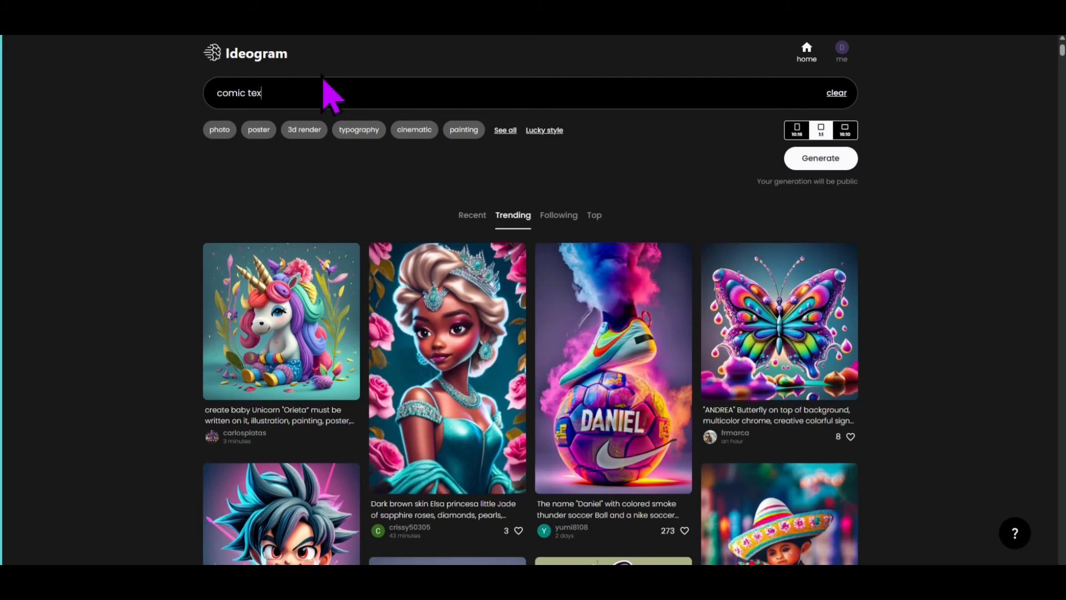
pyautogui.click(819, 159)
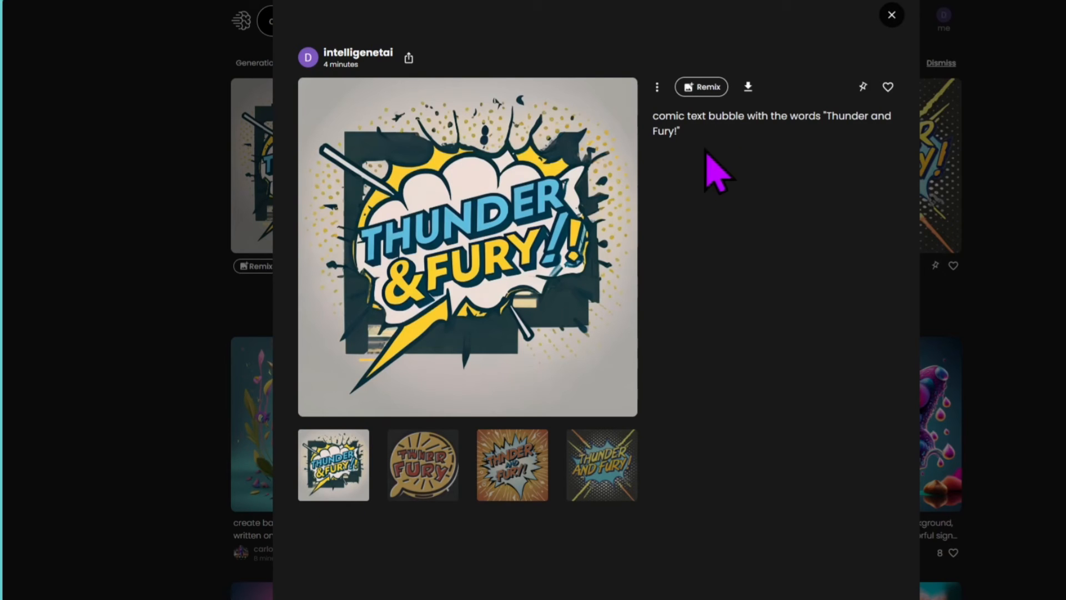
pyautogui.click(892, 14)
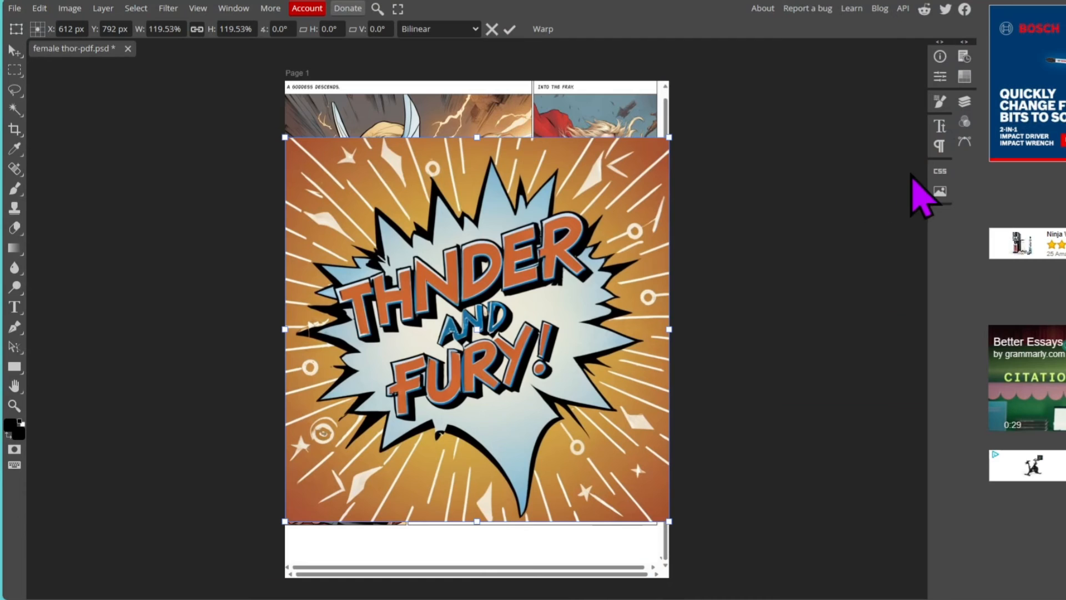
# Use Magic Cut to strip the orange background from the Thunder and Fury bubble layer.
pyautogui.click(963, 101)
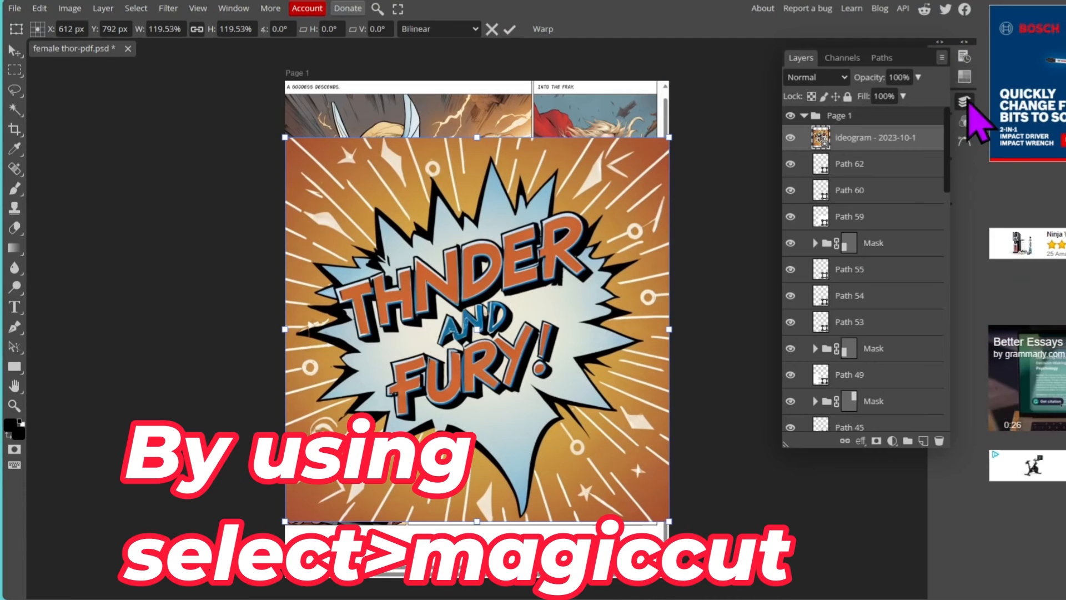
pyautogui.moveTo(598, 278)
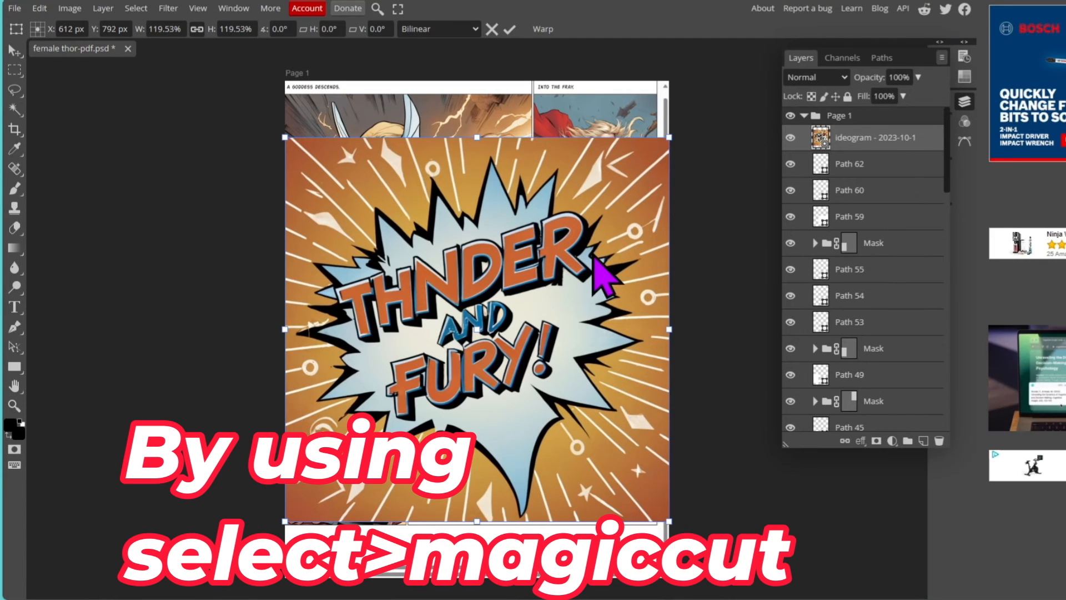
pyautogui.moveTo(136, 8)
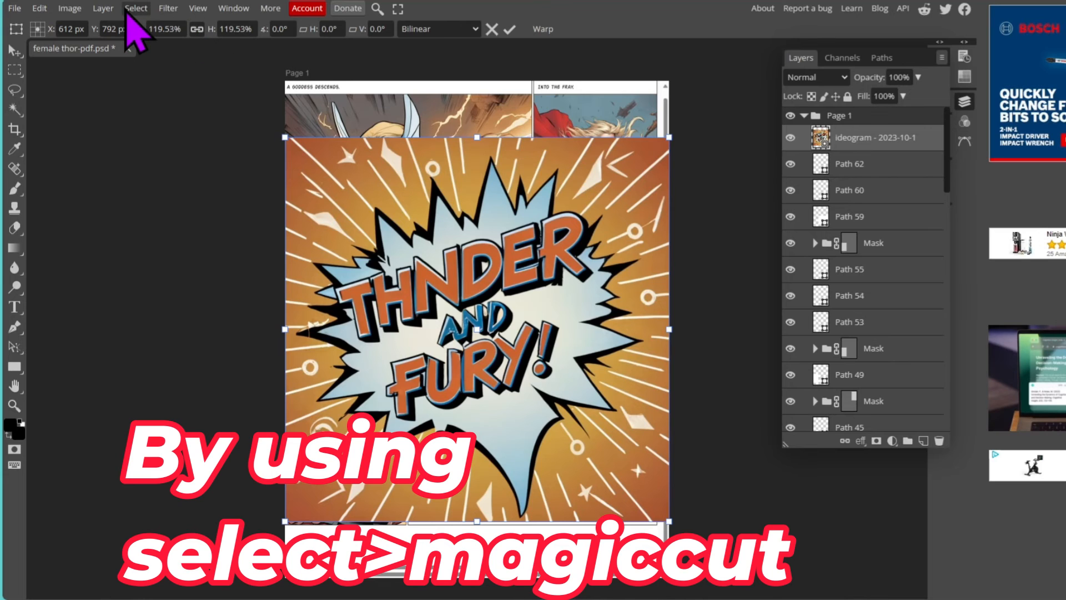
pyautogui.click(135, 8)
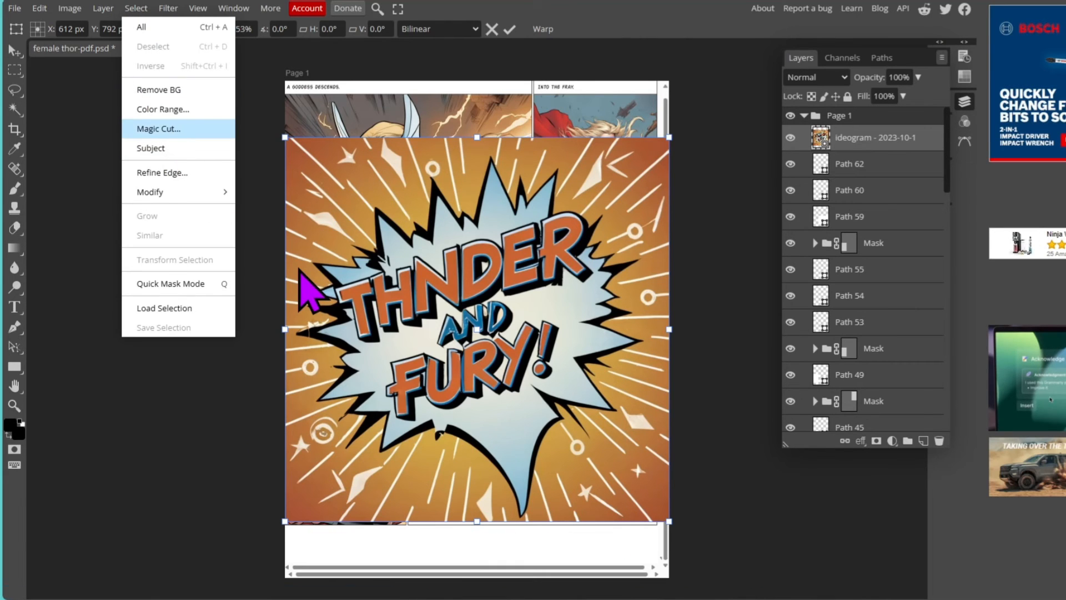
pyautogui.click(158, 128)
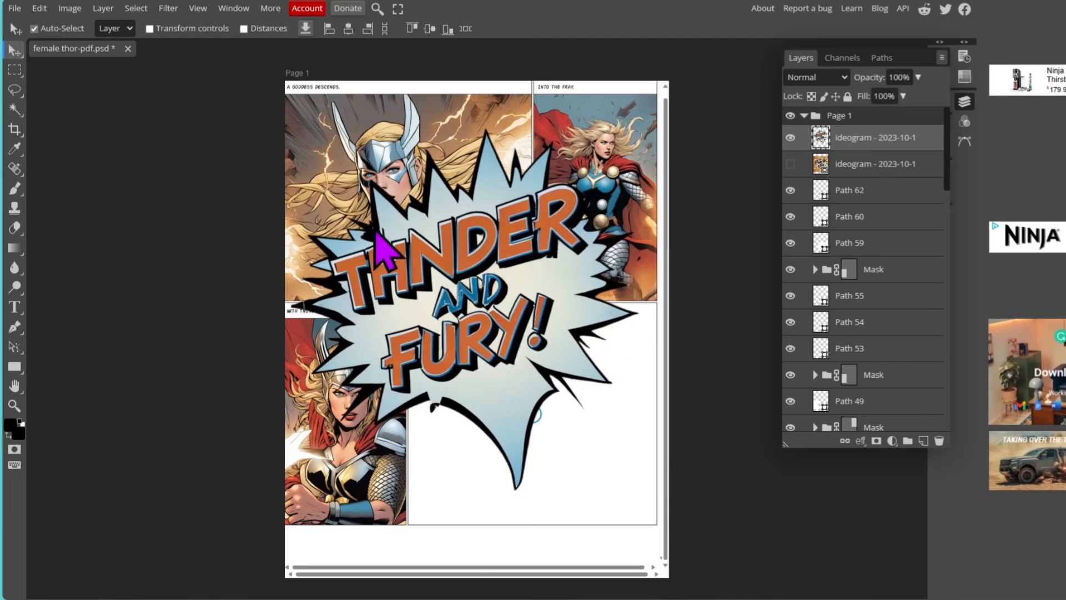
# Free Transform the bubble smaller onto the top-left Thor panel and confirm it.
pyautogui.click(68, 7)
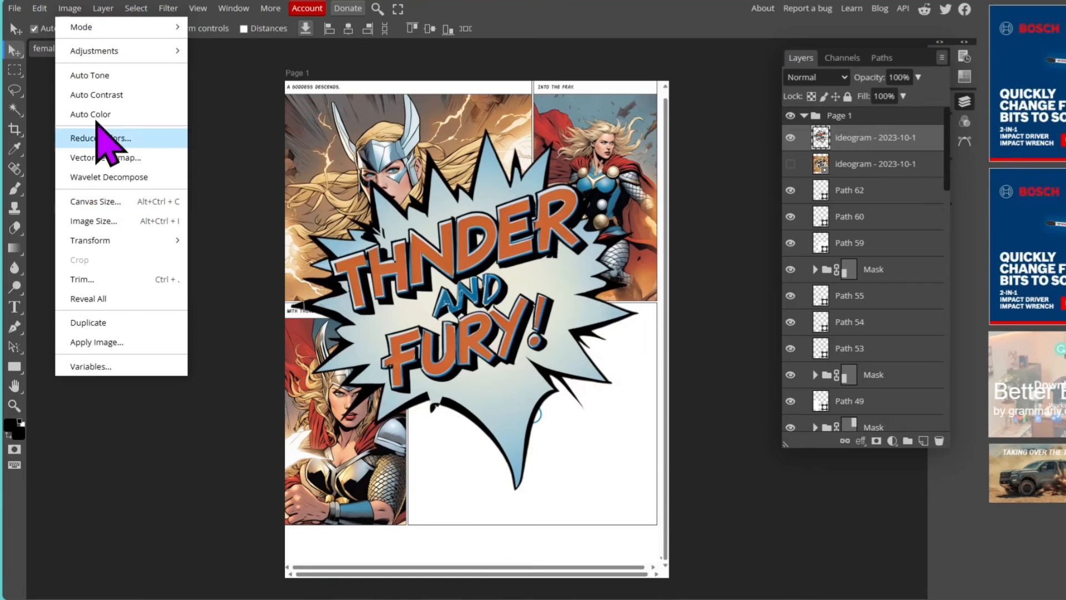
pyautogui.click(38, 7)
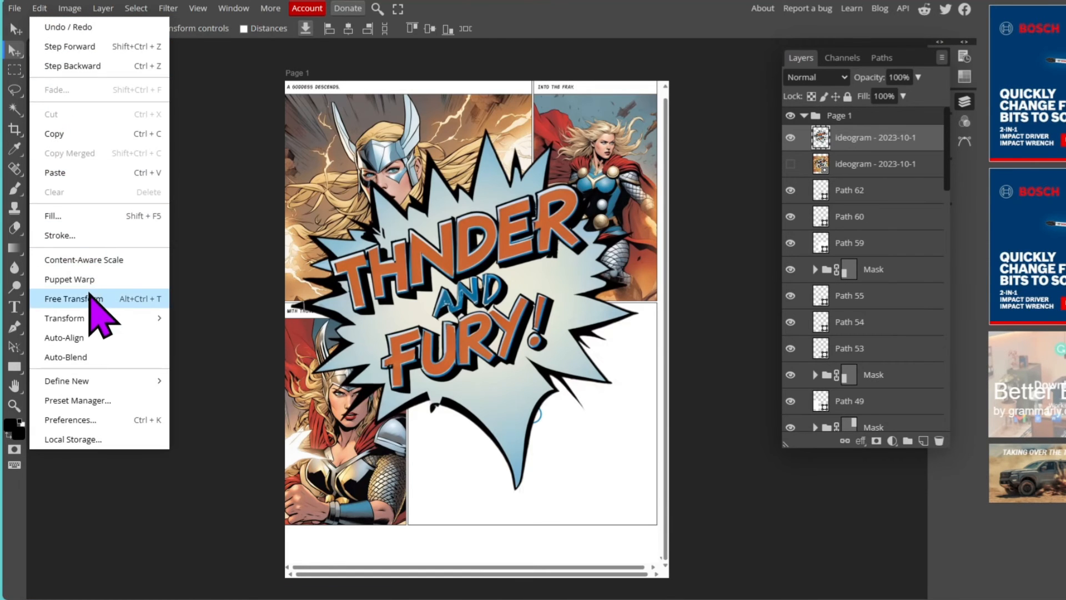
pyautogui.click(73, 298)
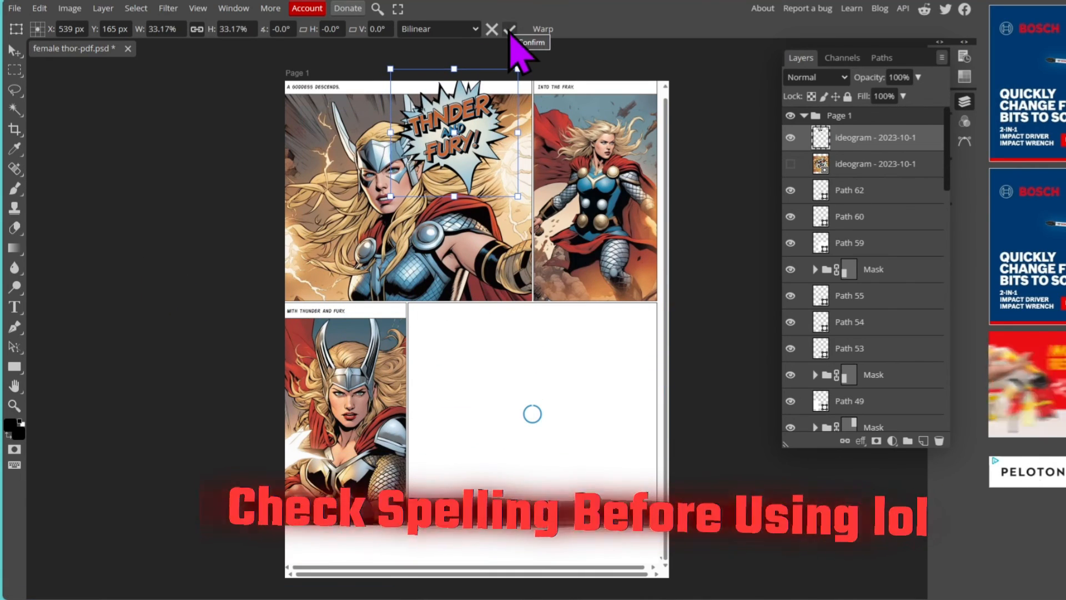
pyautogui.click(510, 30)
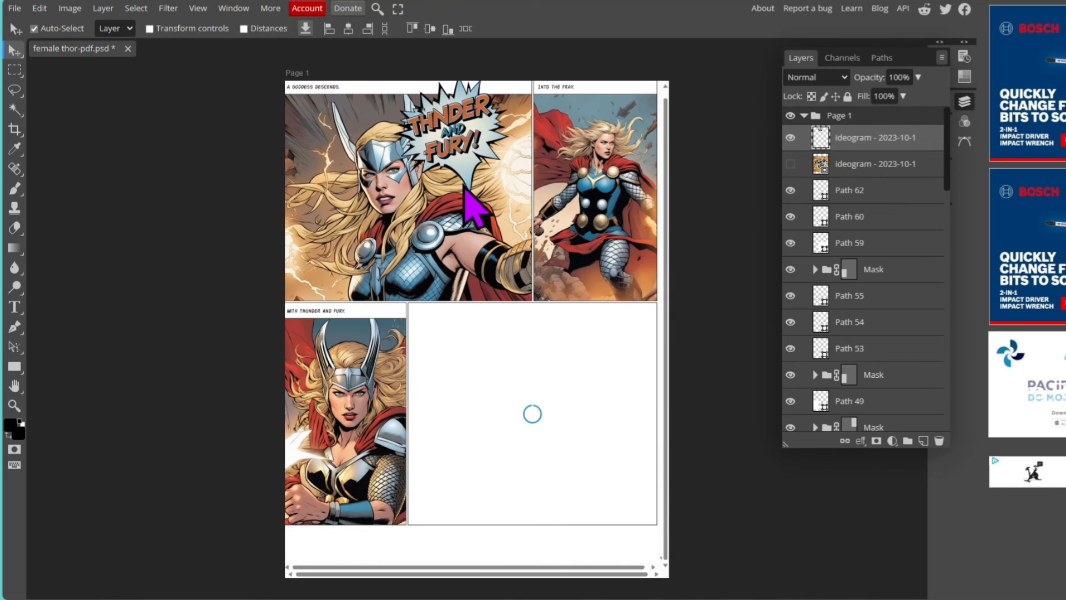
pyautogui.moveTo(704, 201)
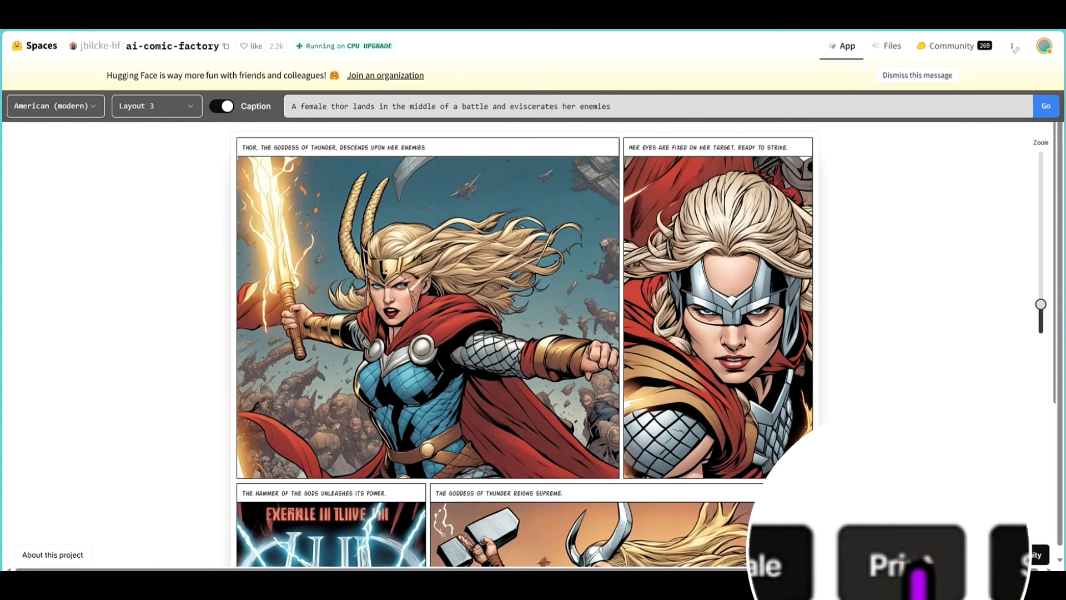
# Print the female Thor comic page with Margins set to None.
pyautogui.click(892, 554)
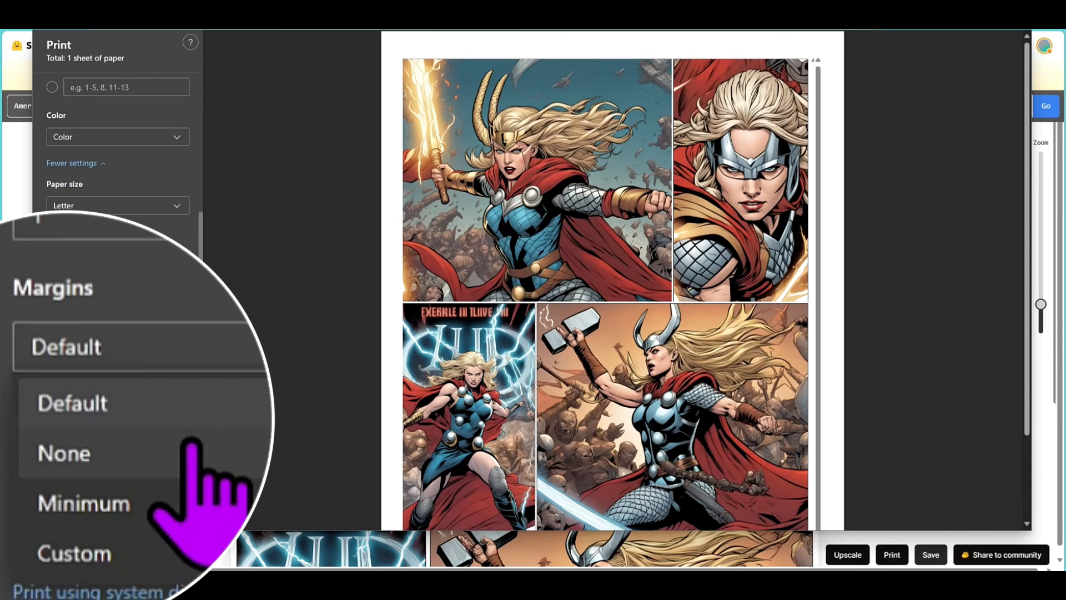
pyautogui.click(63, 453)
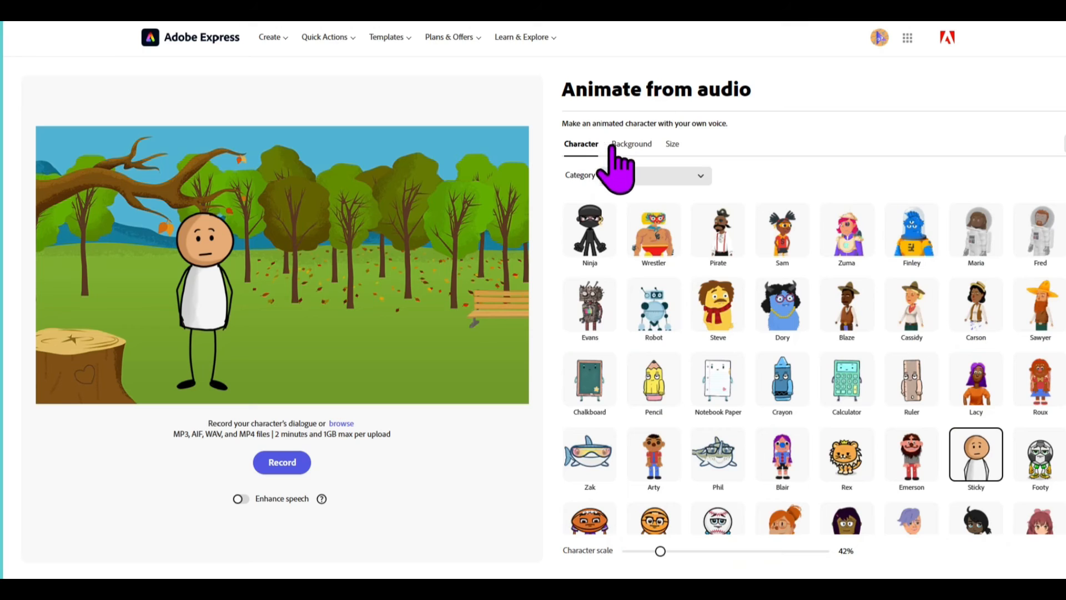
# Choose the Ninja character and the Playground background in Animate from audio.
pyautogui.click(630, 143)
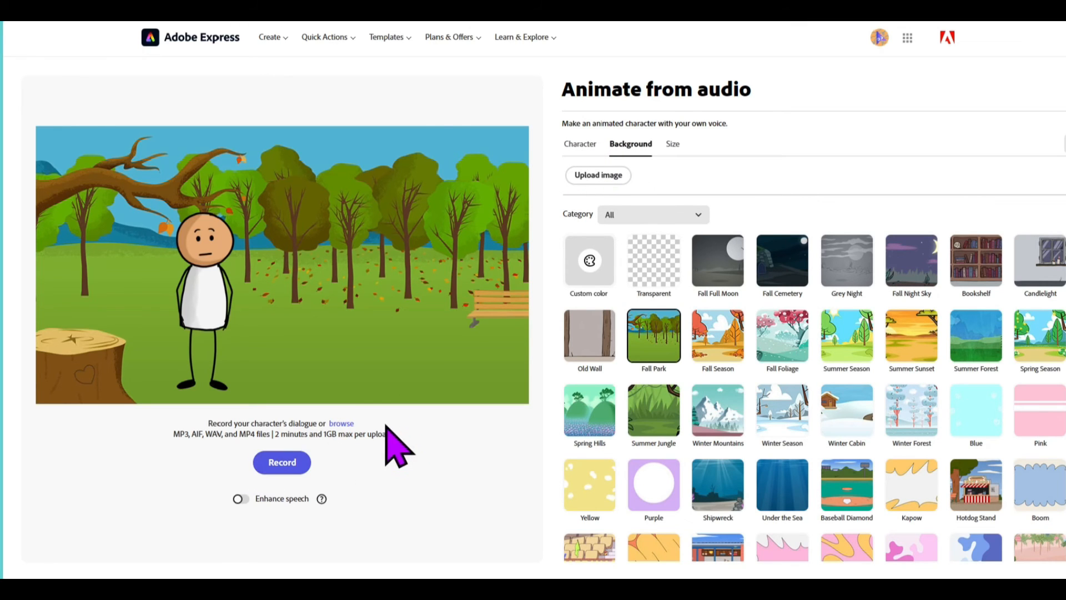
pyautogui.moveTo(341, 423)
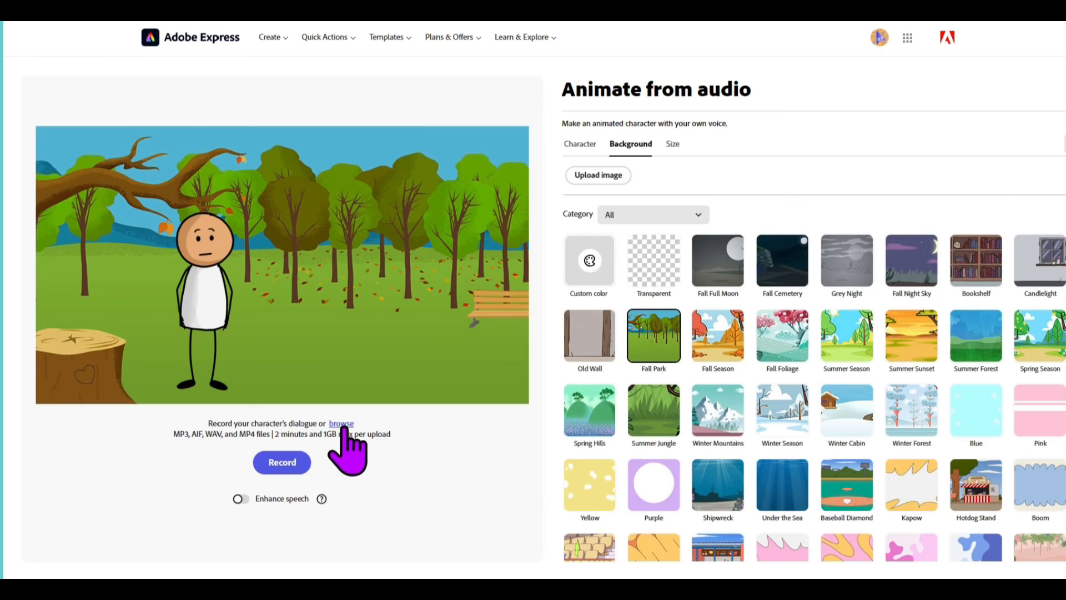
pyautogui.moveTo(671, 276)
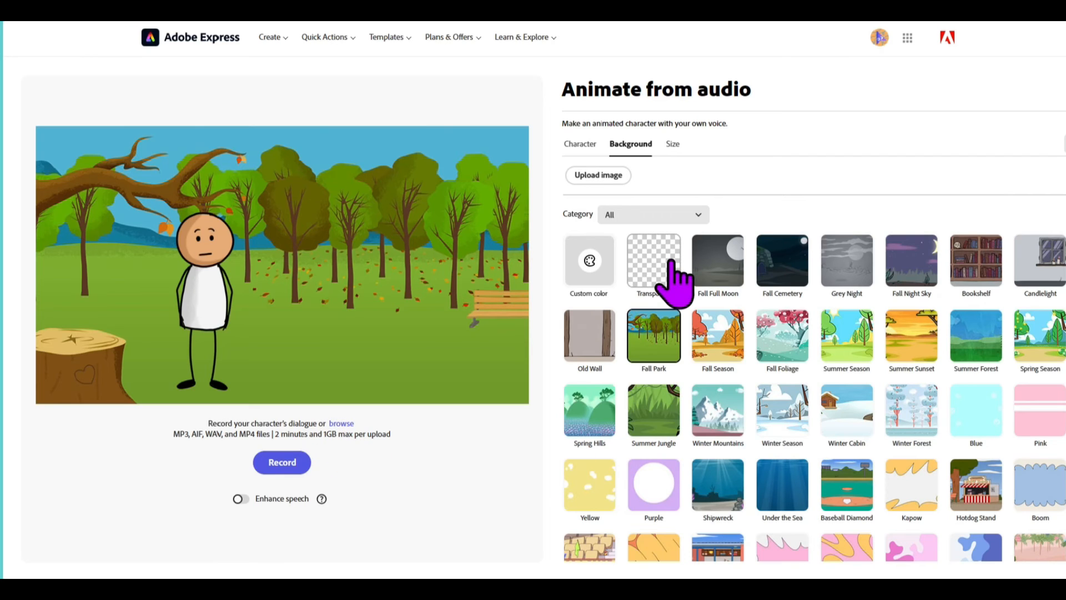
pyautogui.moveTo(670, 279)
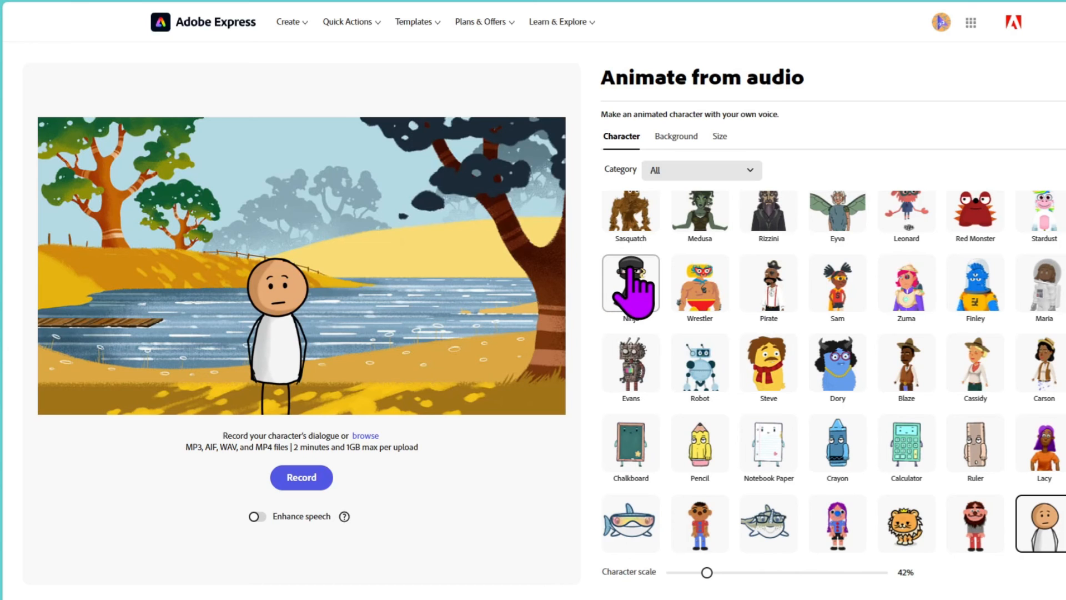
pyautogui.click(676, 135)
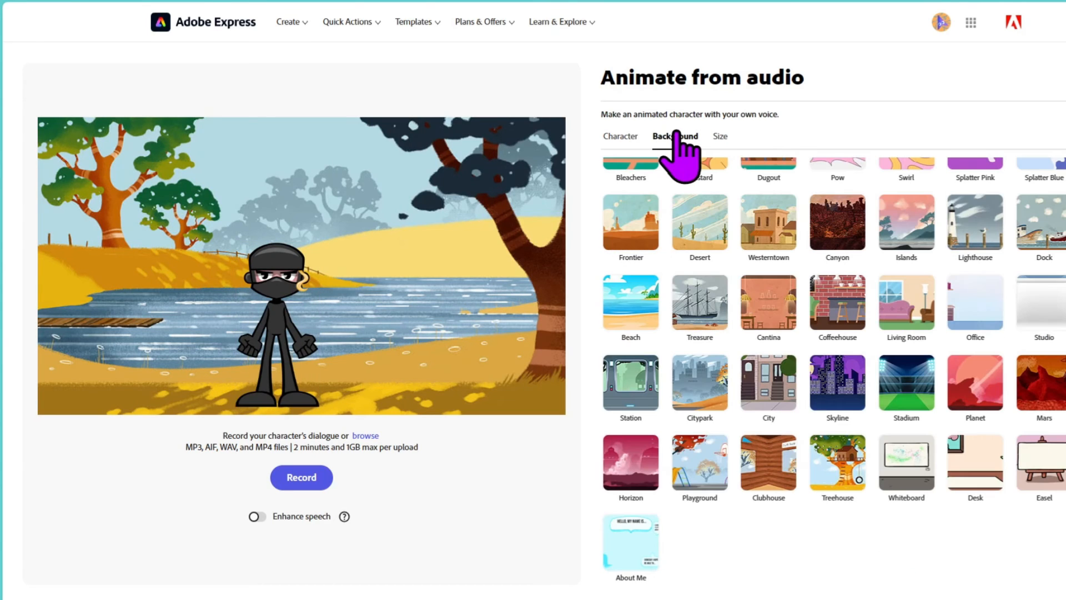
pyautogui.click(629, 384)
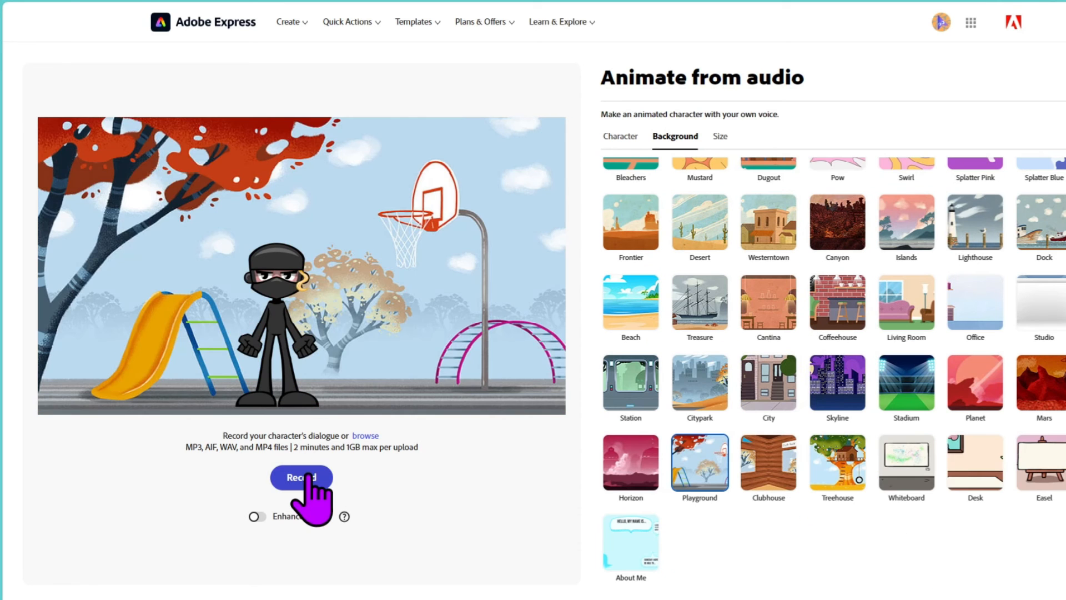
# Record the spoken dialogue for the ninja and finish the take.
pyautogui.click(301, 476)
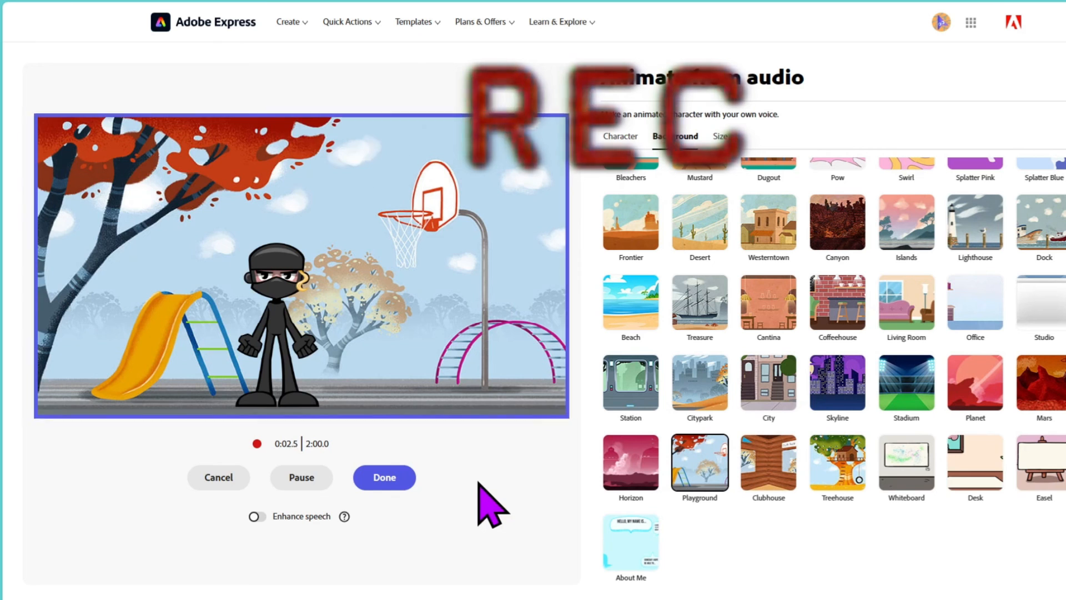
pyautogui.moveTo(519, 503)
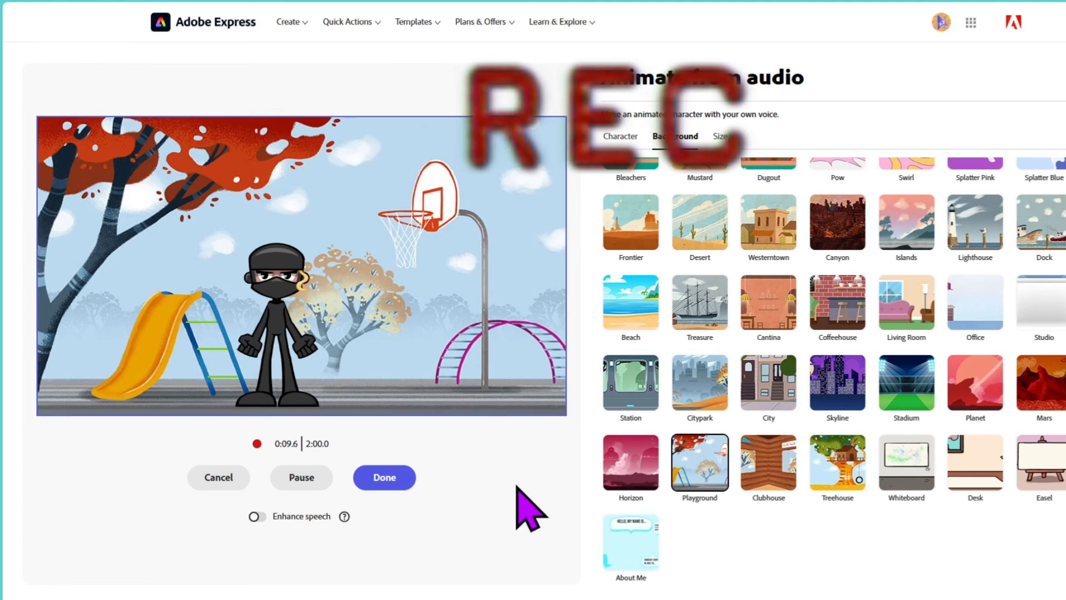
pyautogui.moveTo(498, 532)
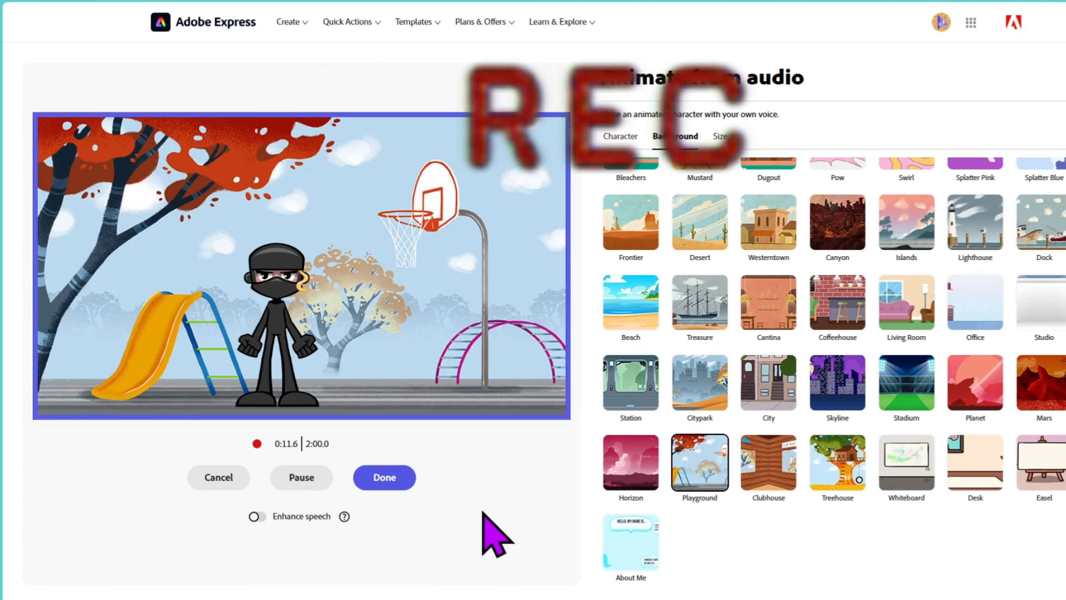
pyautogui.click(383, 477)
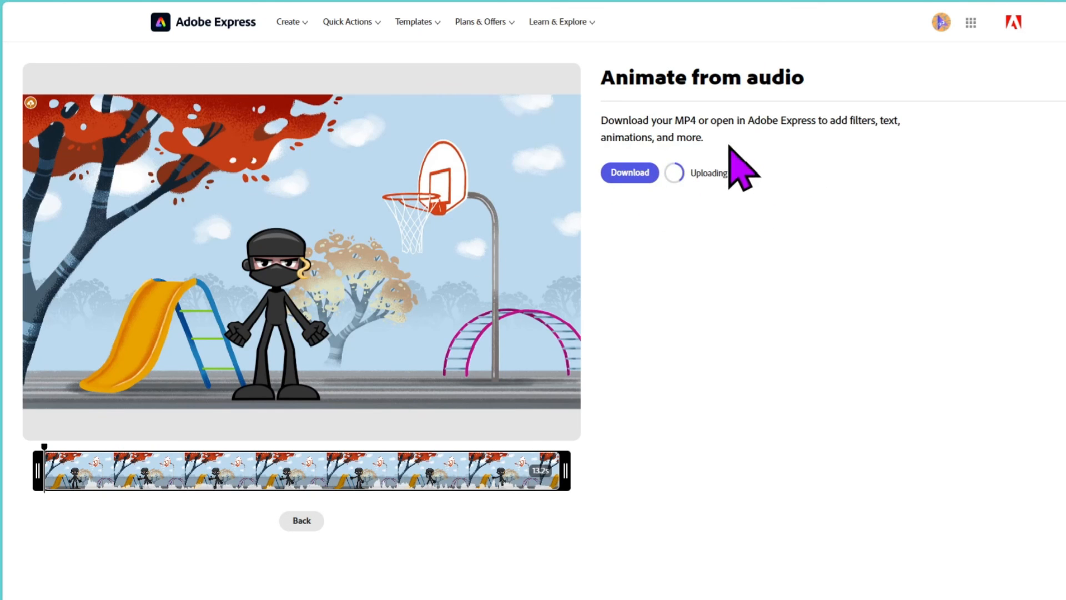
pyautogui.moveTo(669, 208)
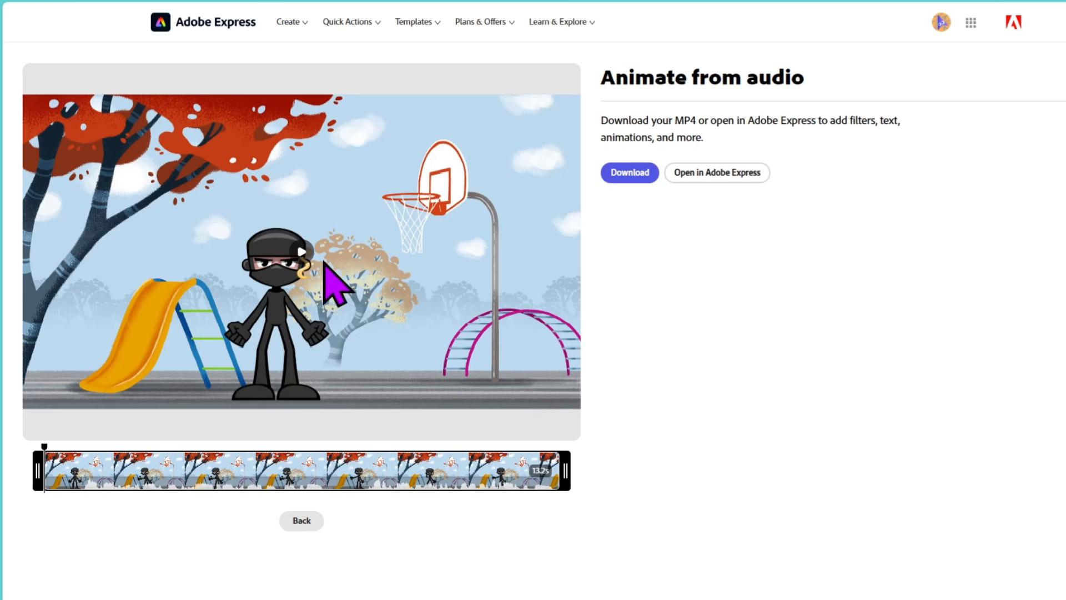
# Play the uploaded ninja playground animation preview.
pyautogui.click(301, 252)
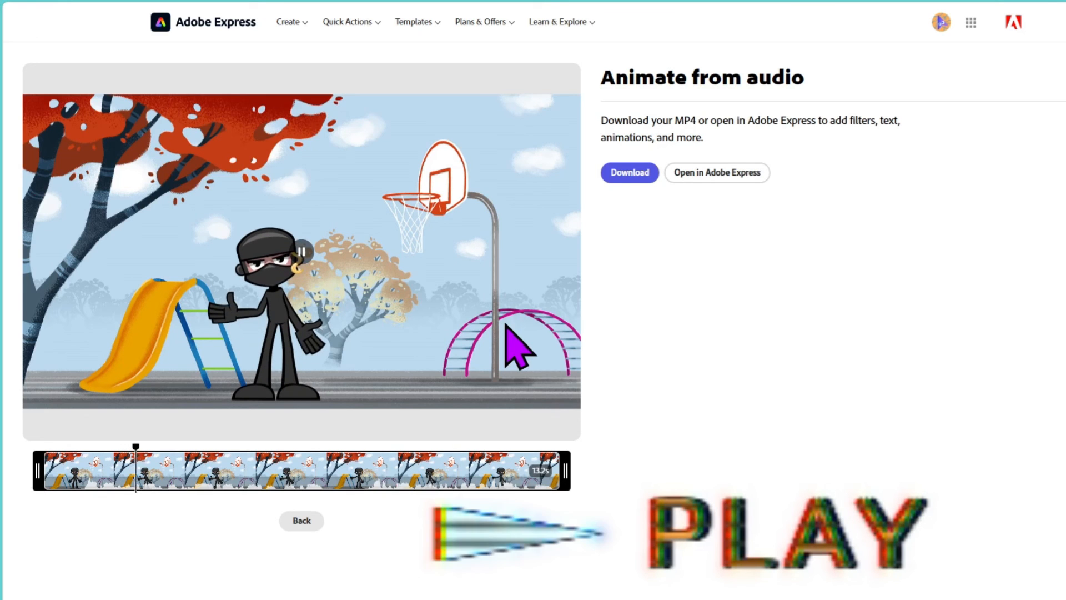